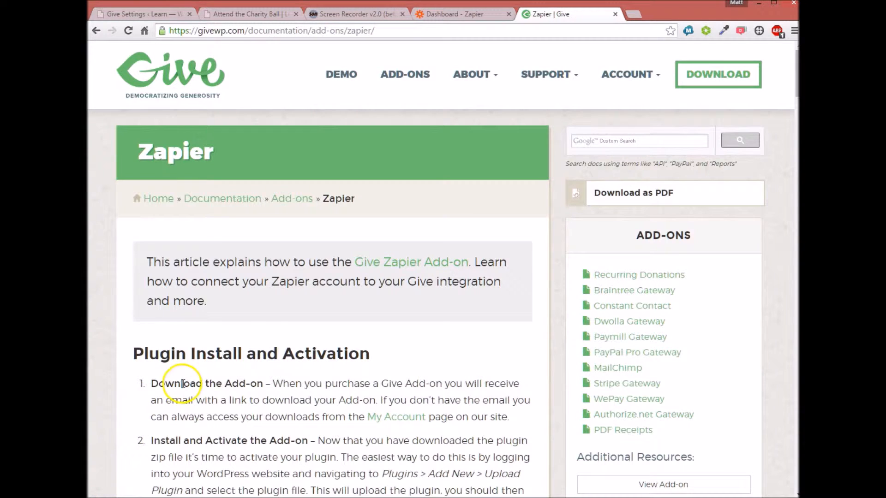
{"action": "mouse_move", "coordinate": [218, 305]}
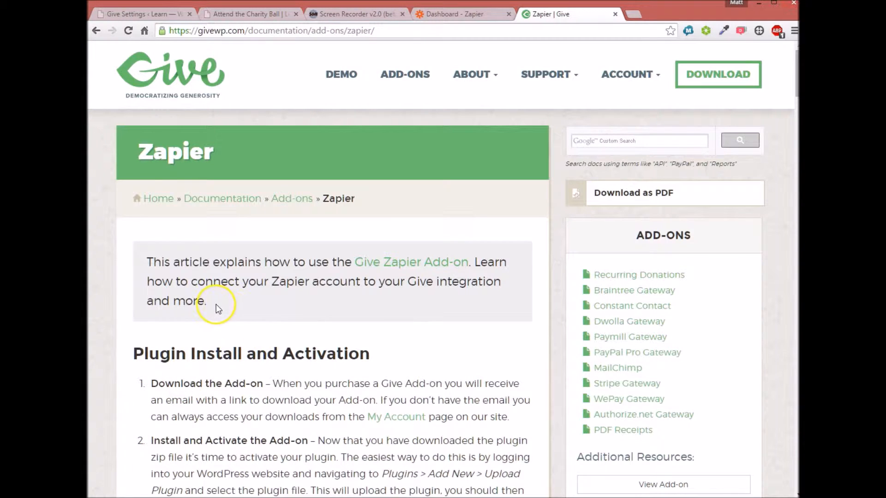
{"action": "mouse_move", "coordinate": [218, 308]}
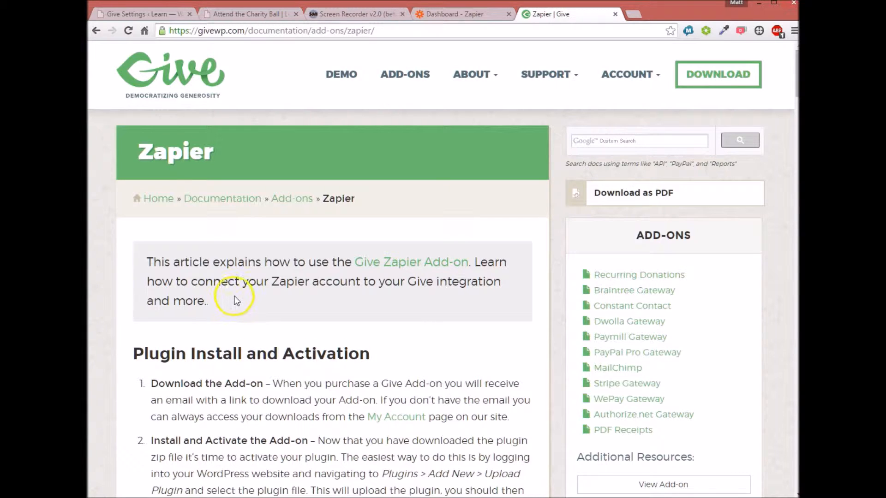
{"action": "mouse_move", "coordinate": [228, 262]}
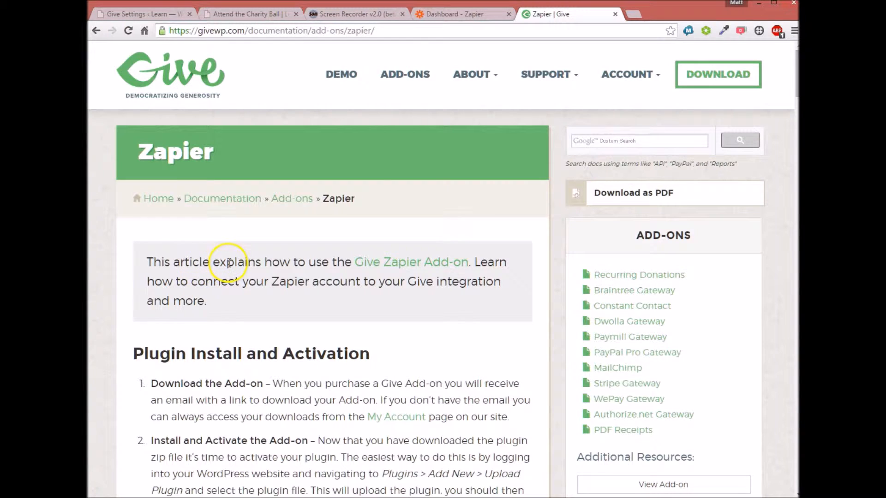
{"action": "mouse_move", "coordinate": [452, 13]}
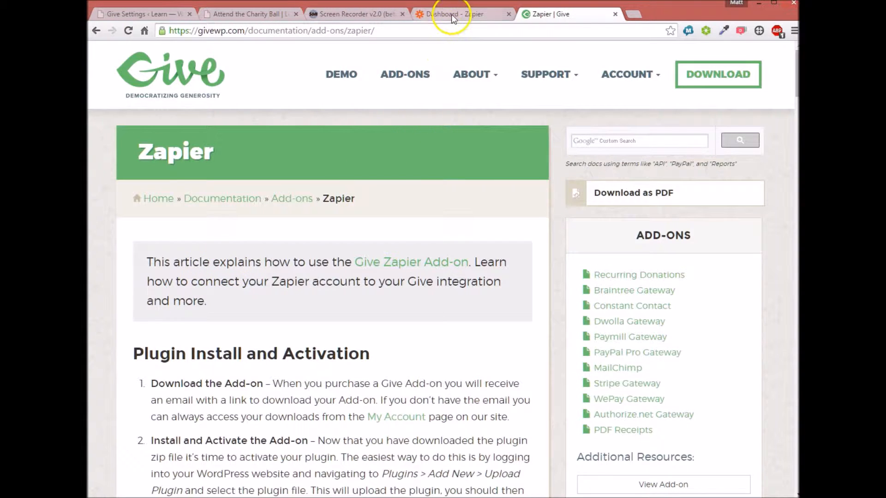
{"action": "mouse_move", "coordinate": [319, 277]}
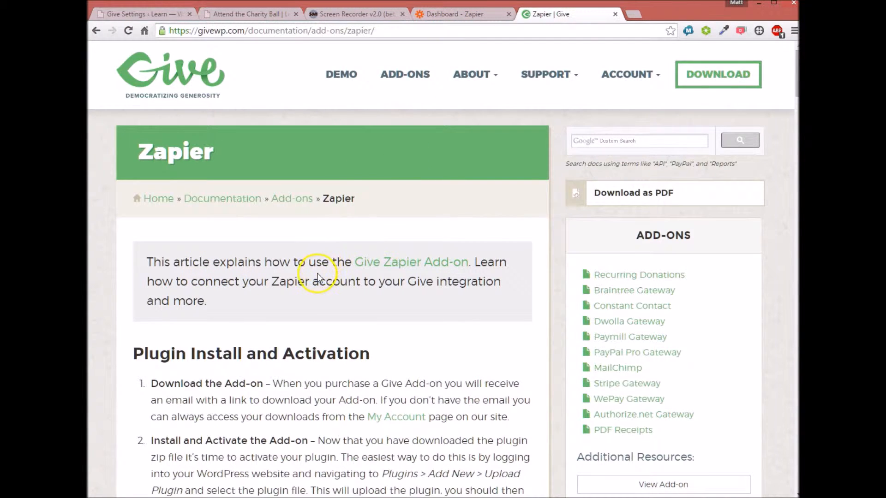
- Browse the Give Zapier docs to locate the invite link for the Give app
{"action": "scroll", "scroll_direction": "down", "scroll_amount": 3}
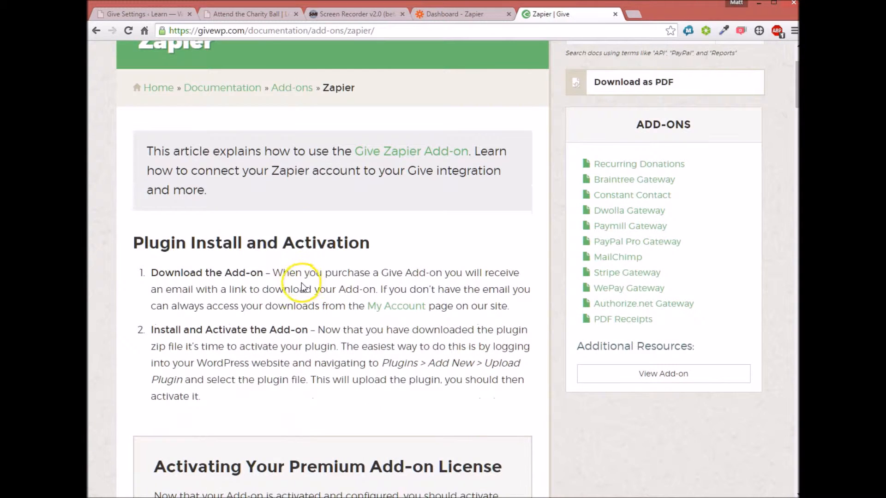
{"action": "mouse_move", "coordinate": [300, 219]}
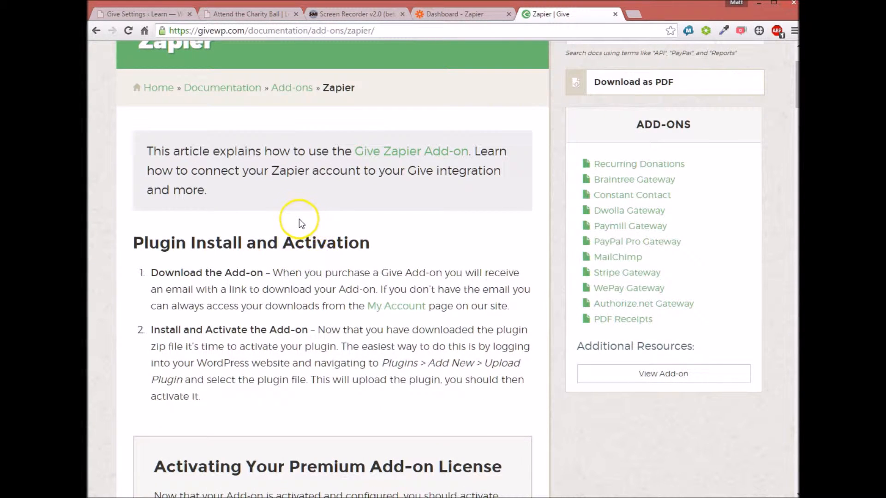
{"action": "mouse_move", "coordinate": [293, 227]}
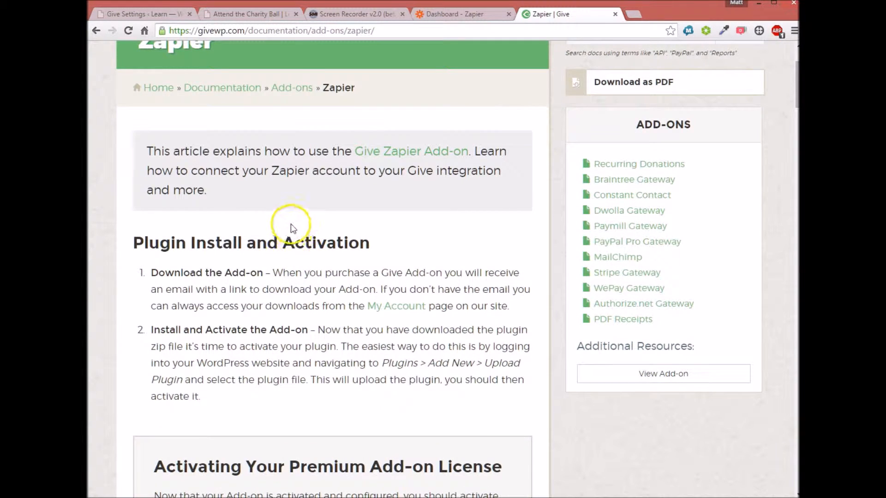
{"action": "scroll", "scroll_direction": "down", "scroll_amount": 3}
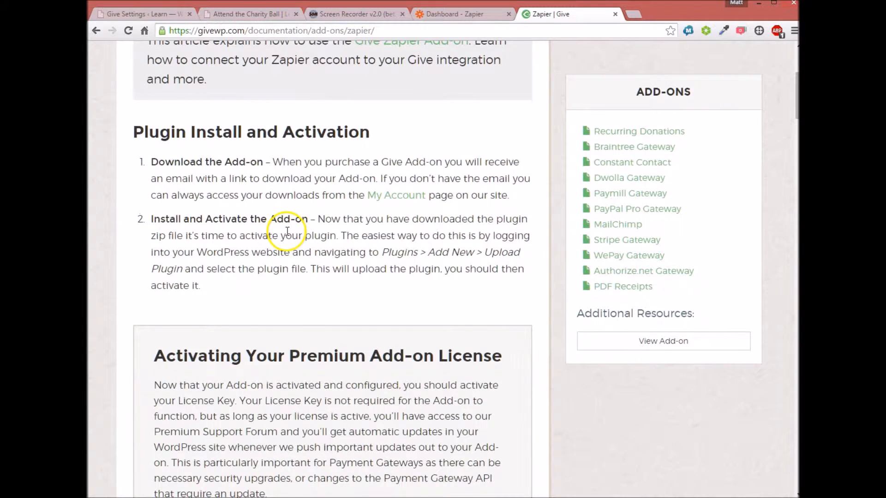
{"action": "scroll", "scroll_direction": "down", "scroll_amount": 3}
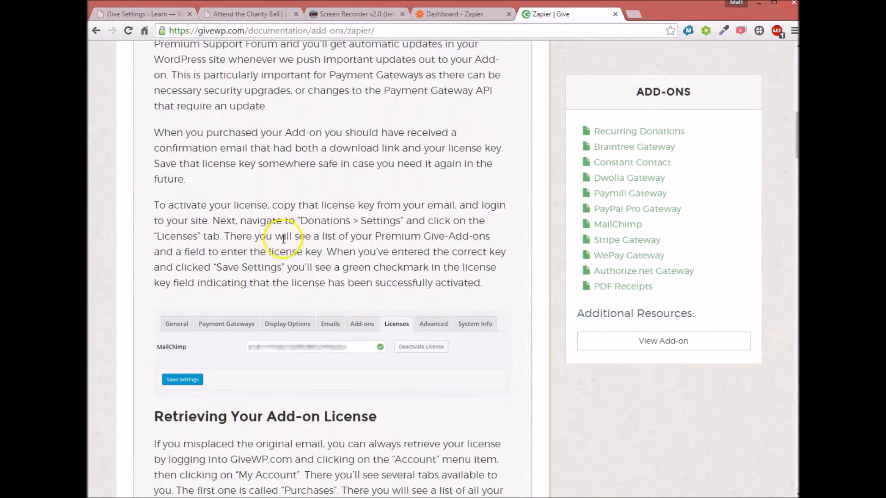
{"action": "scroll", "scroll_direction": "down", "scroll_amount": 3}
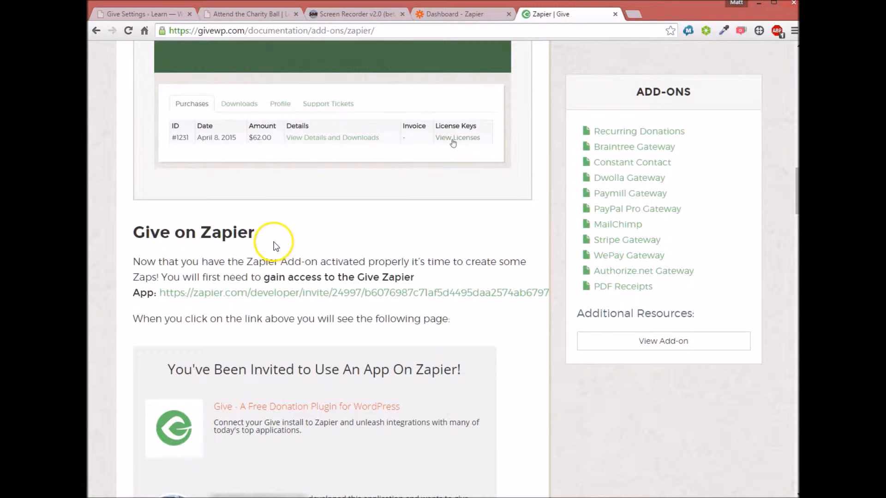
{"action": "scroll", "scroll_direction": "up", "scroll_amount": 3}
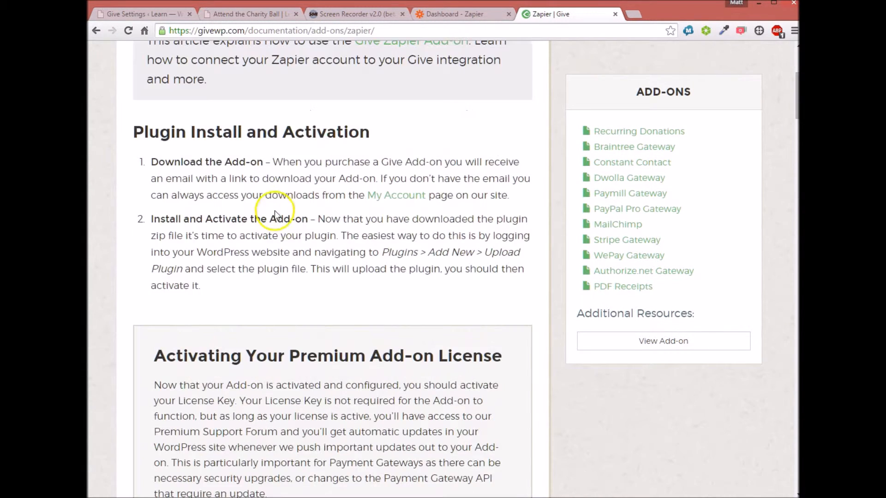
{"action": "scroll", "scroll_direction": "up", "scroll_amount": 3}
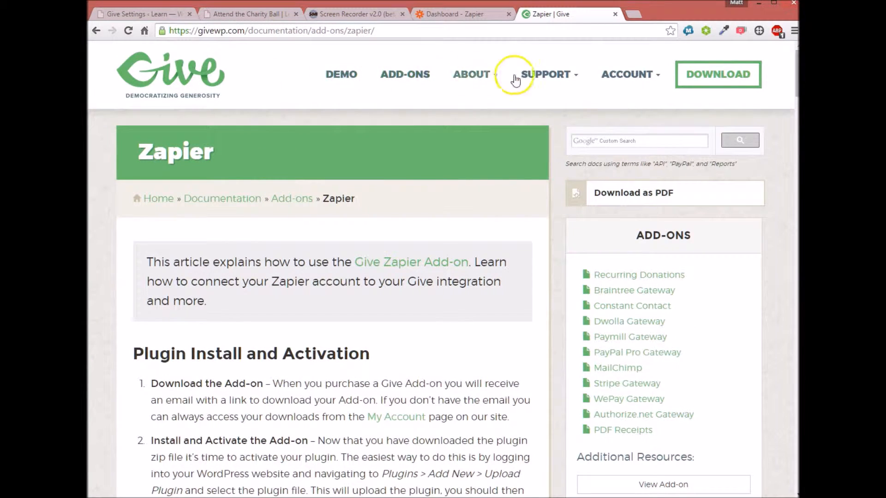
{"action": "left_click", "coordinate": [545, 74]}
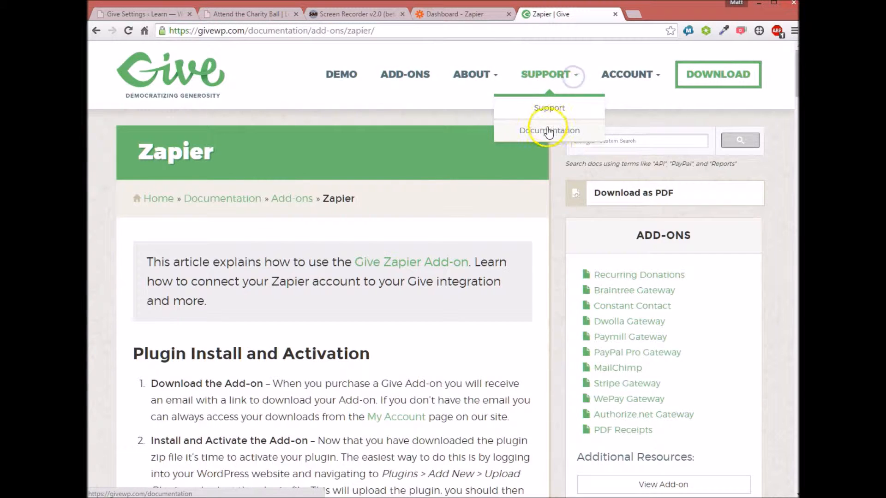
{"action": "mouse_move", "coordinate": [292, 198]}
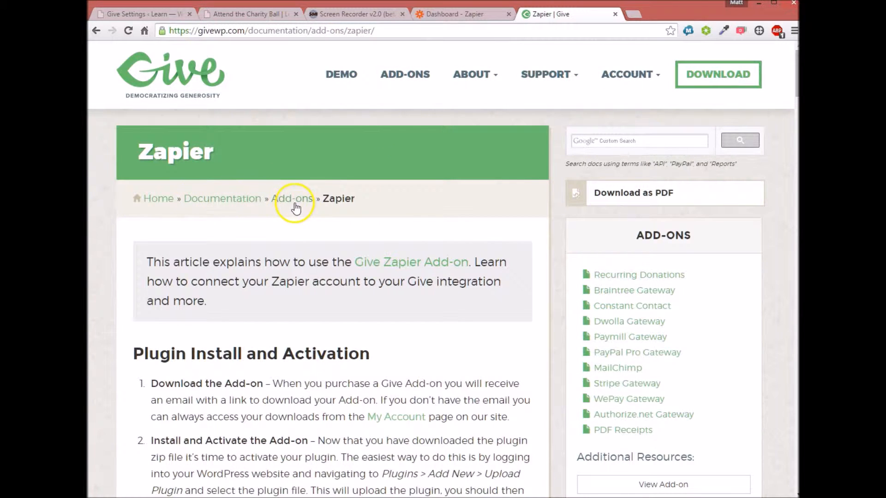
{"action": "scroll", "scroll_direction": "down", "scroll_amount": 3}
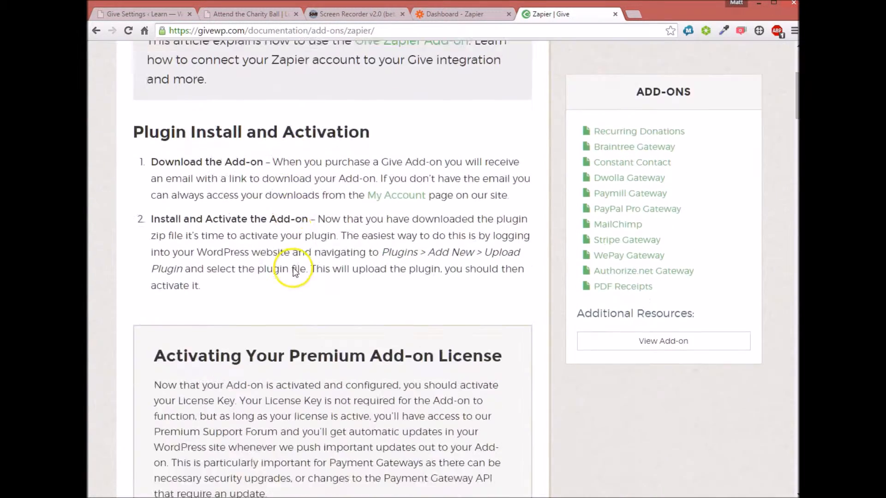
{"action": "scroll", "scroll_direction": "down", "scroll_amount": 3}
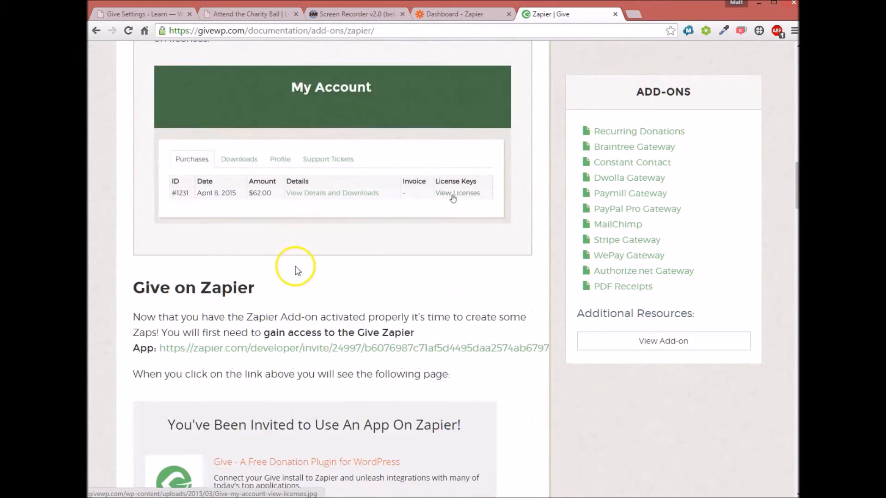
{"action": "scroll", "scroll_direction": "down", "scroll_amount": 3}
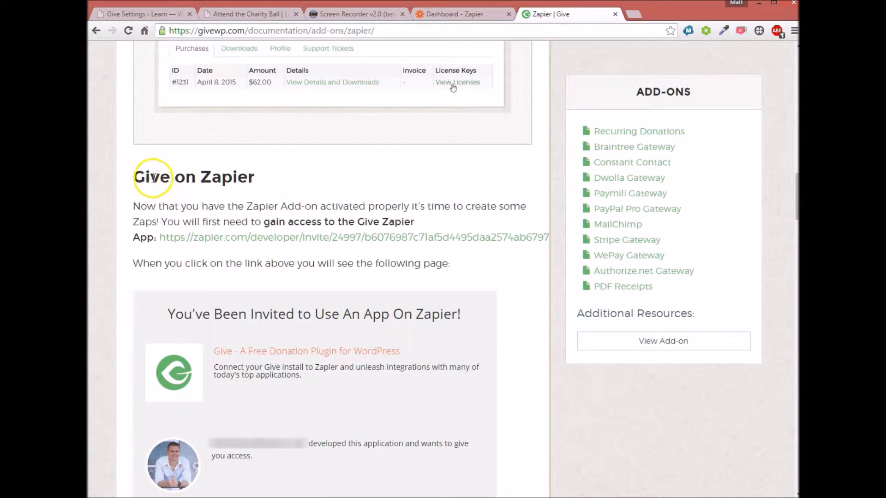
{"action": "mouse_move", "coordinate": [292, 241]}
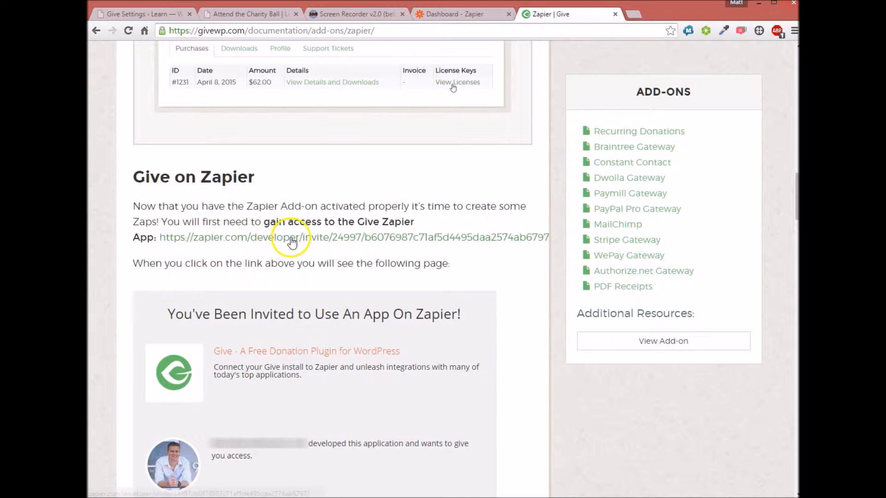
- Follow the Give app invite link and accept it, landing on the Zapier dashboard
{"action": "left_click", "coordinate": [310, 237]}
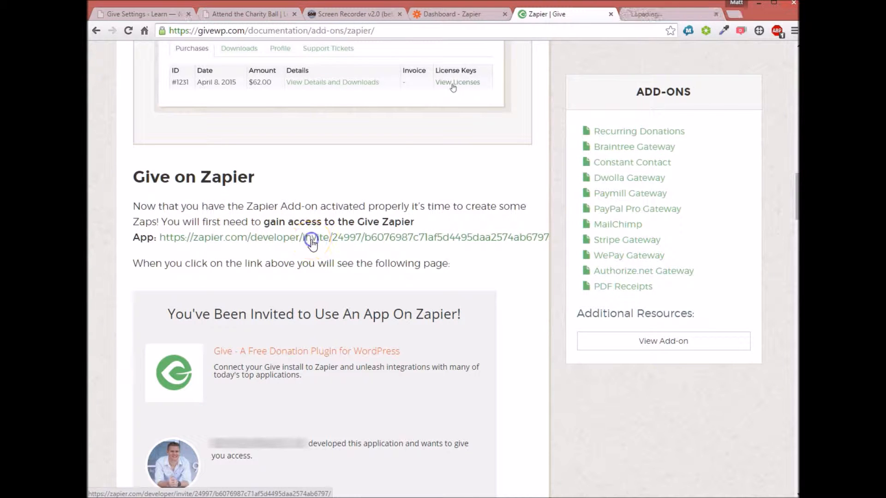
{"action": "left_click", "coordinate": [313, 237]}
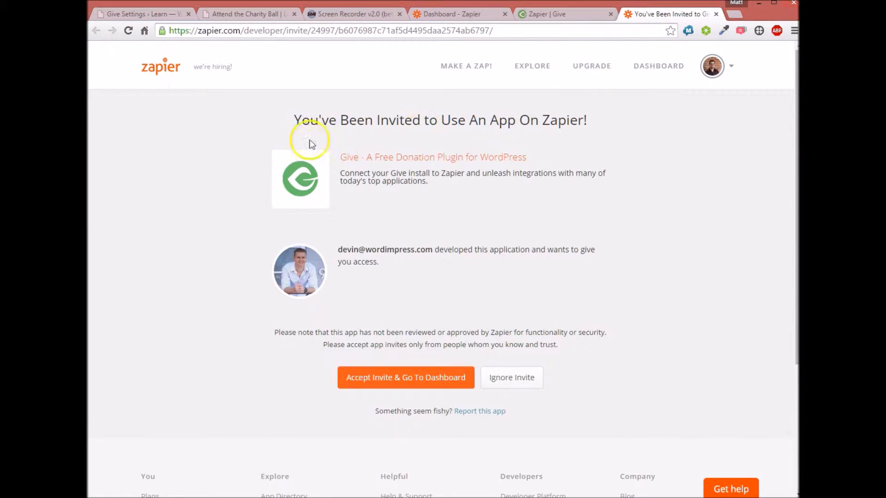
{"action": "mouse_move", "coordinate": [412, 138]}
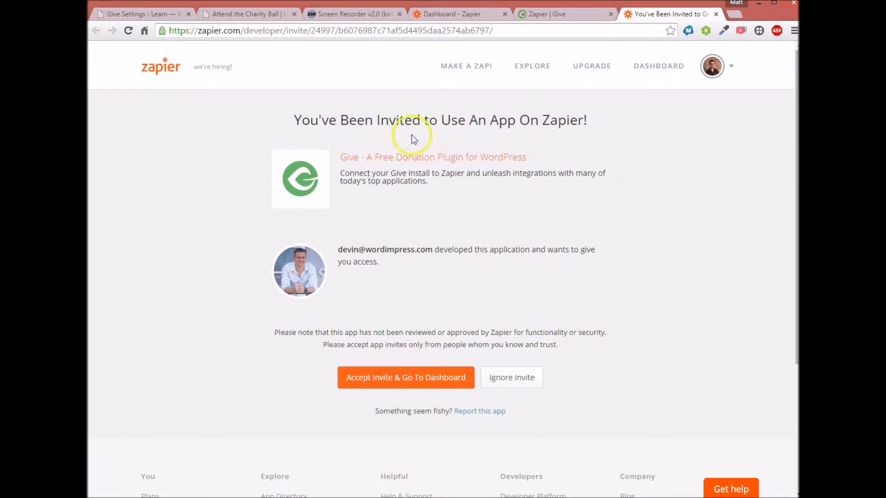
{"action": "mouse_move", "coordinate": [311, 285]}
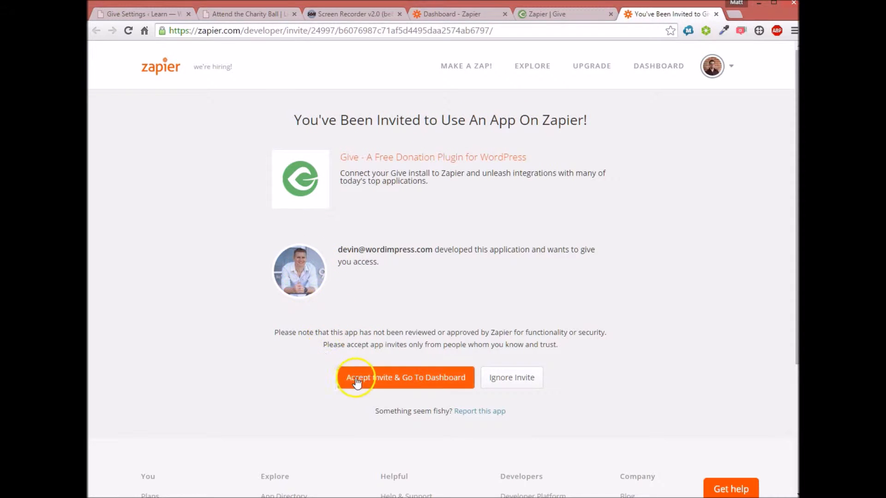
{"action": "mouse_move", "coordinate": [410, 384]}
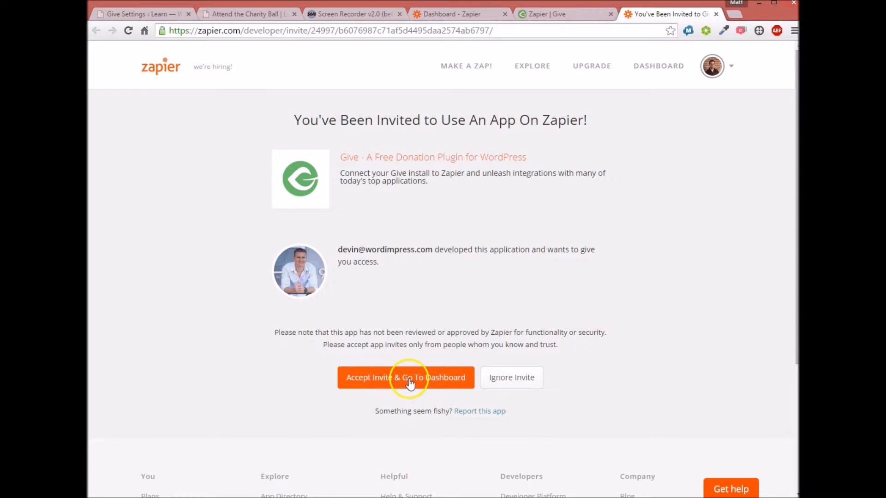
{"action": "left_click", "coordinate": [406, 377]}
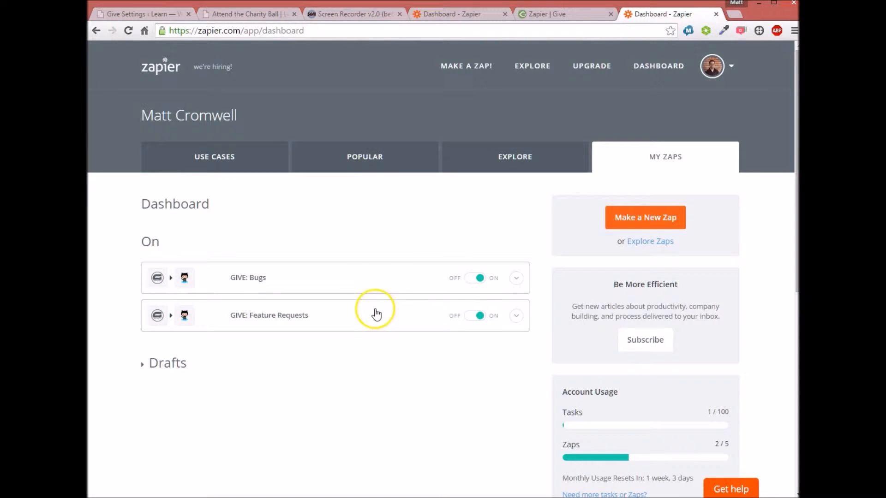
{"action": "mouse_move", "coordinate": [376, 237]}
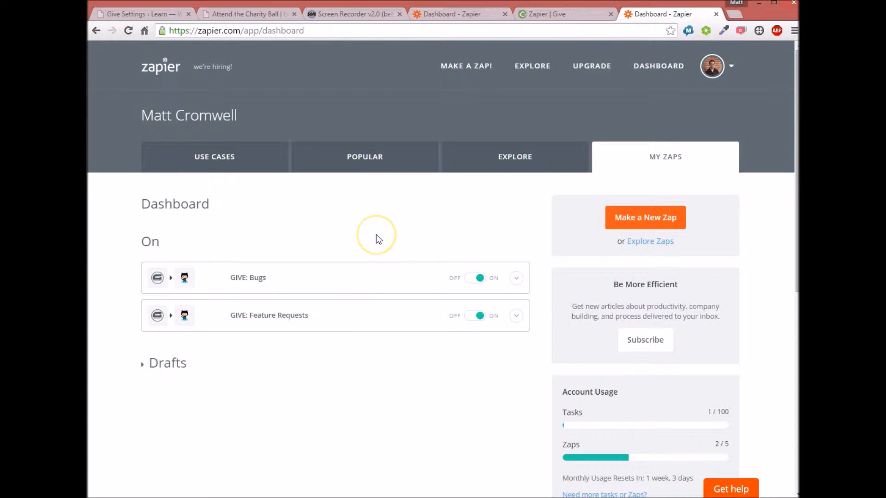
{"action": "mouse_move", "coordinate": [461, 89]}
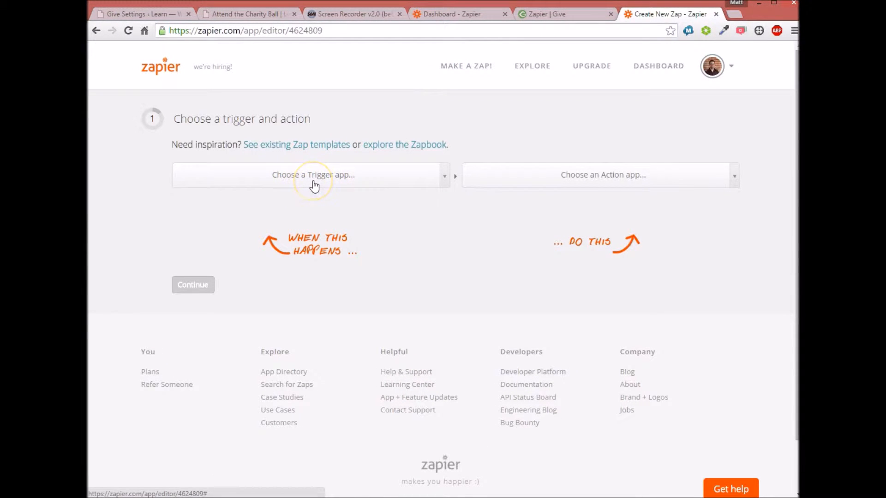
- Choose Give as the trigger app (searching 'Giv') and browse its donation triggers
{"action": "left_click", "coordinate": [313, 174]}
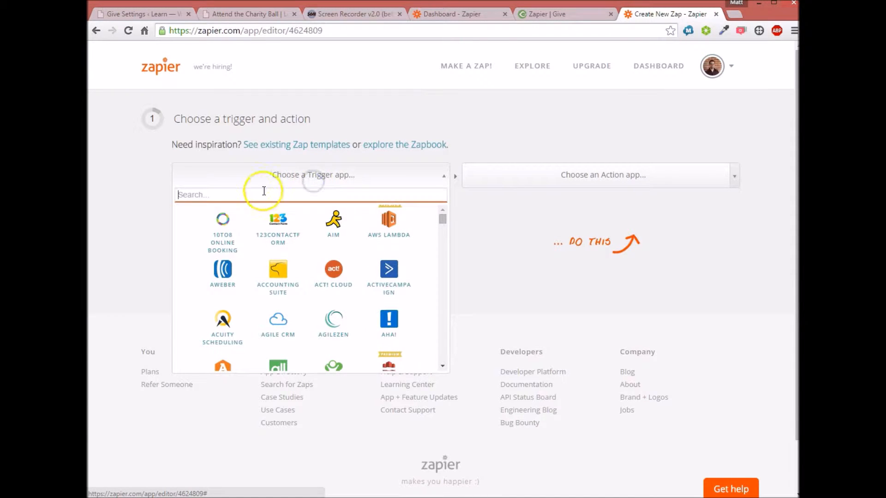
{"action": "type", "text": "Give"}
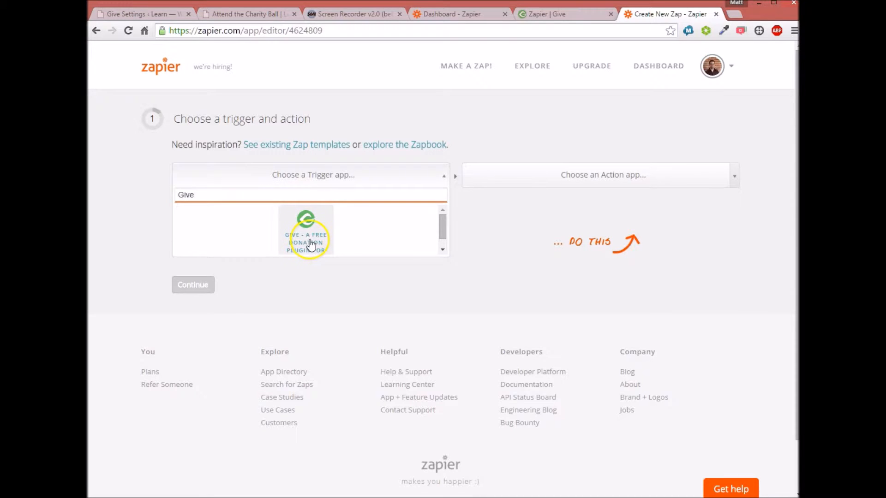
{"action": "left_click", "coordinate": [306, 234]}
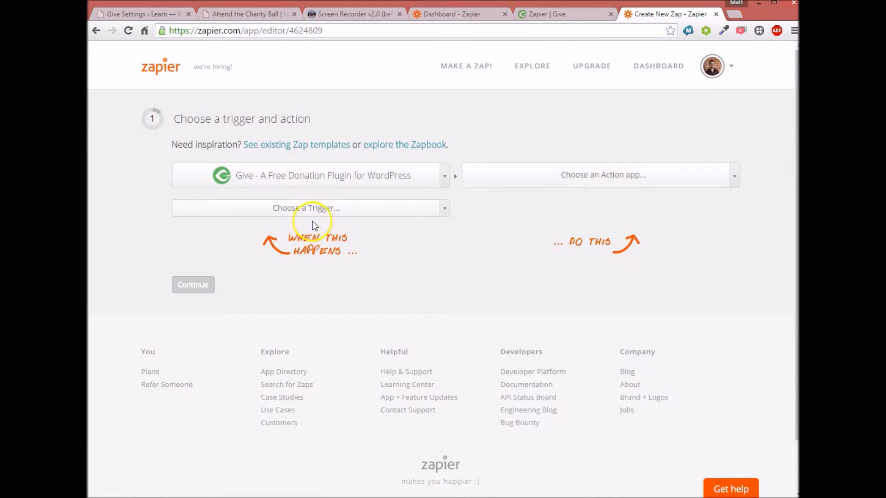
{"action": "left_click", "coordinate": [310, 207]}
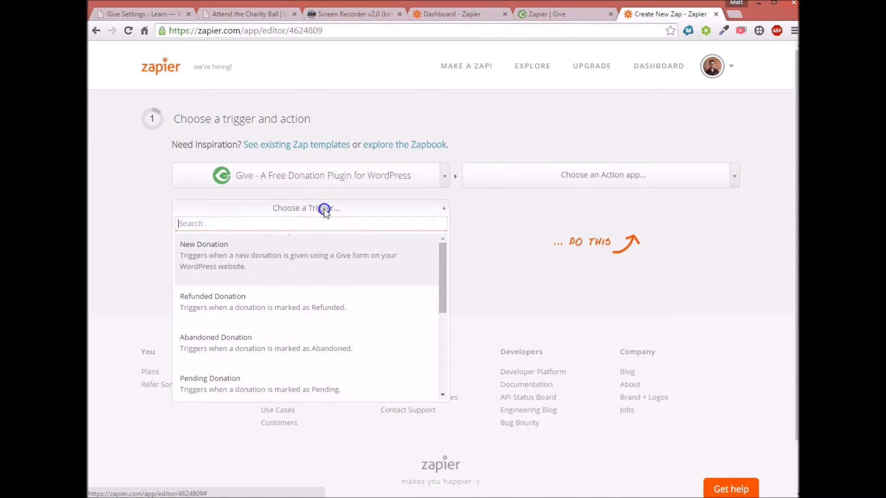
{"action": "mouse_move", "coordinate": [229, 260]}
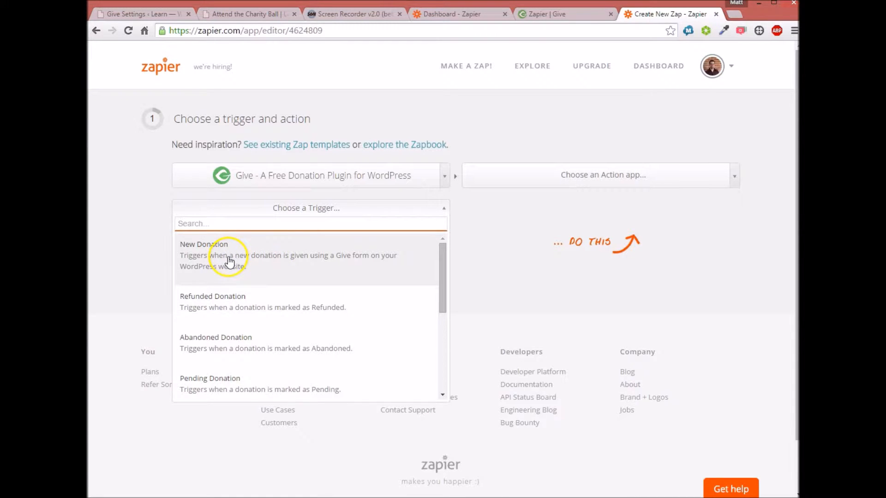
{"action": "mouse_move", "coordinate": [254, 320]}
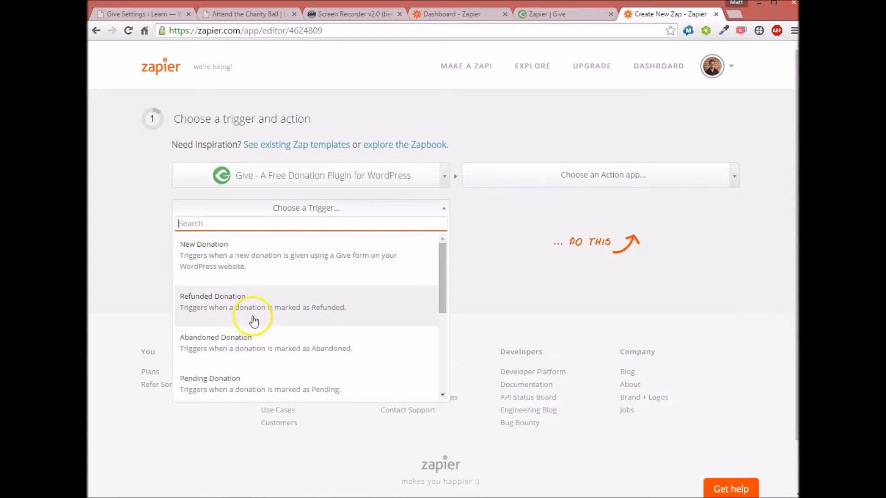
{"action": "scroll", "scroll_direction": "down", "scroll_amount": 3}
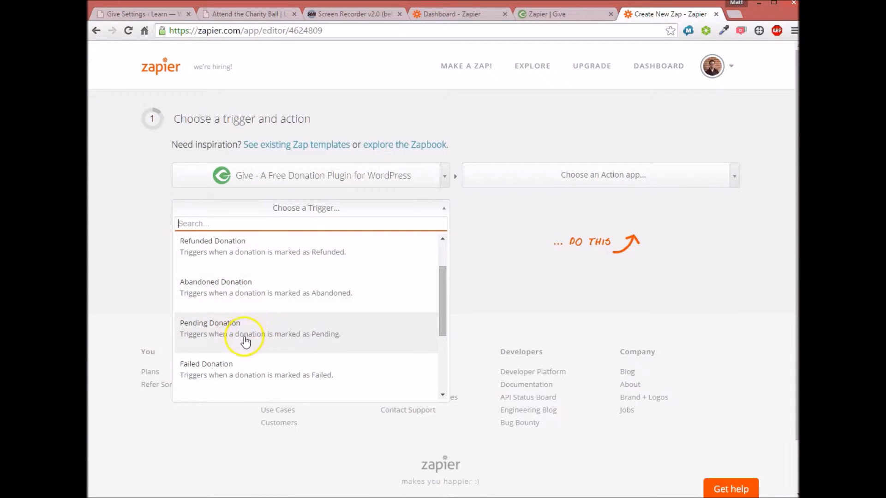
{"action": "scroll", "scroll_direction": "down", "scroll_amount": 3}
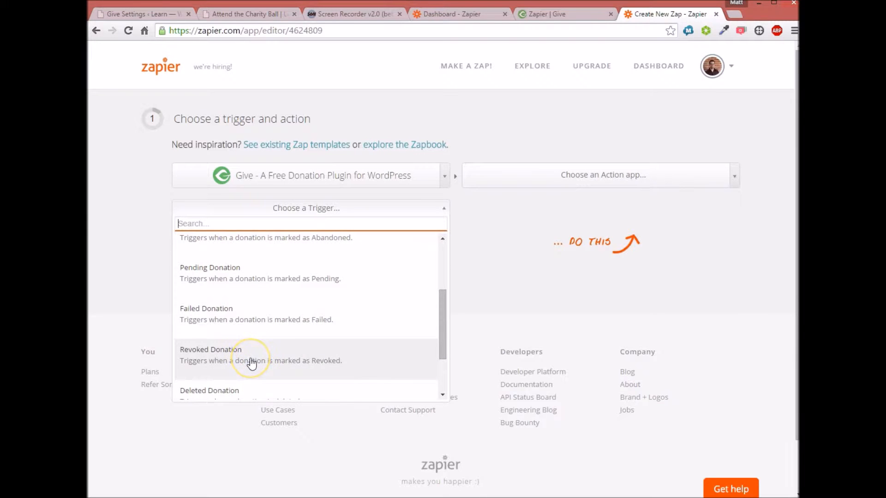
{"action": "scroll", "scroll_direction": "down", "scroll_amount": 3}
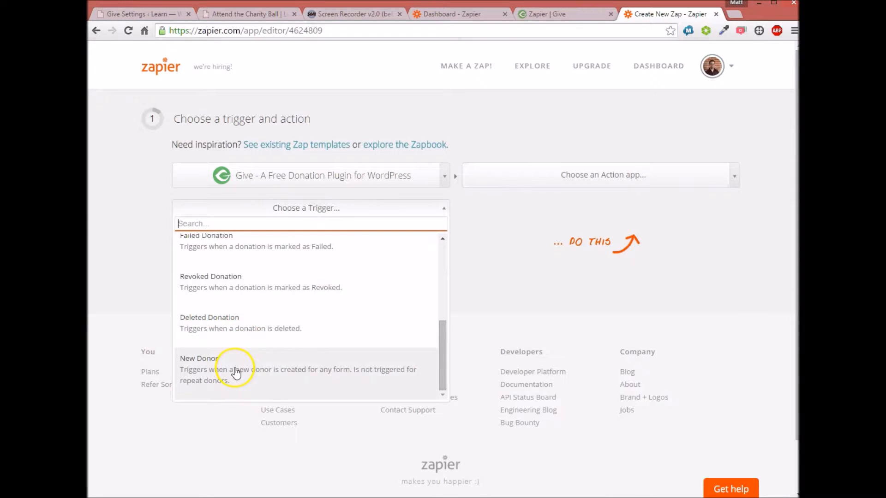
{"action": "scroll", "scroll_direction": "up", "scroll_amount": 3}
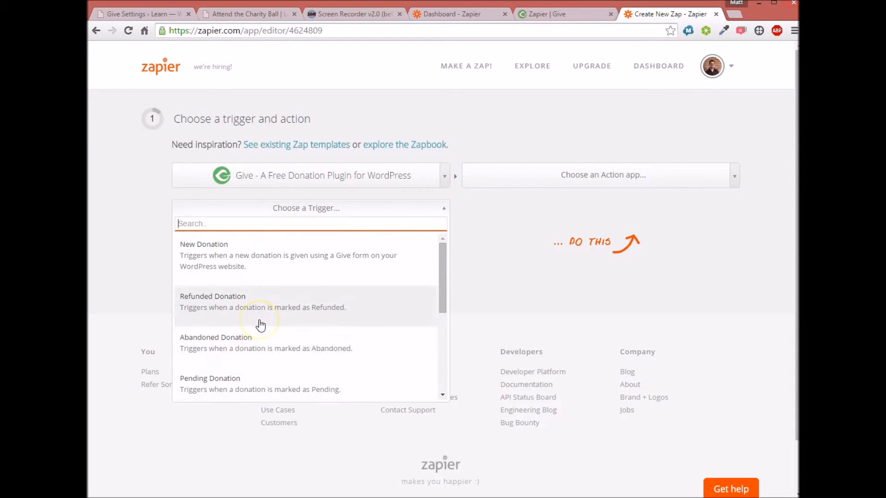
{"action": "mouse_move", "coordinate": [271, 261]}
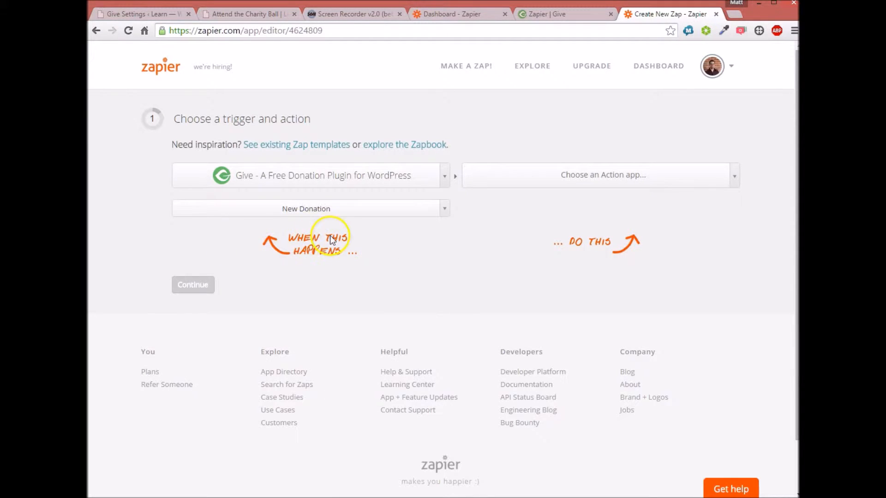
{"action": "mouse_move", "coordinate": [572, 174]}
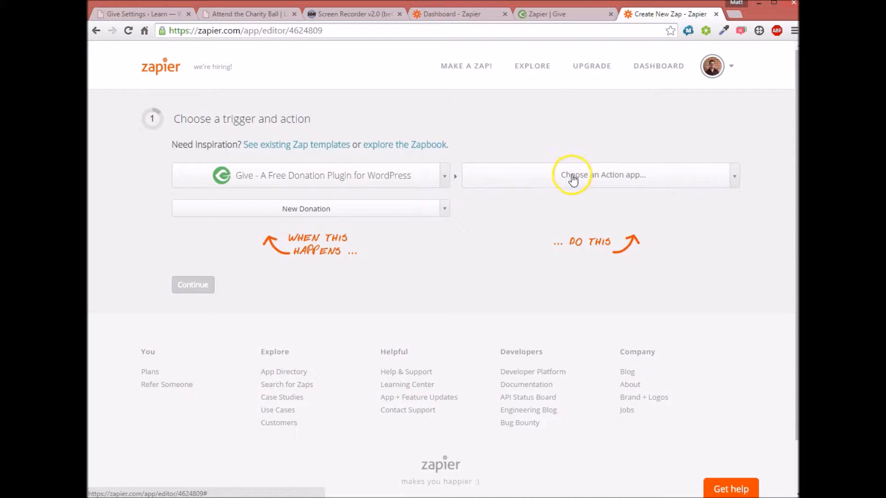
- Choose Twitter as the action app with Create Tweet, and continue to account setup
{"action": "left_click", "coordinate": [602, 174]}
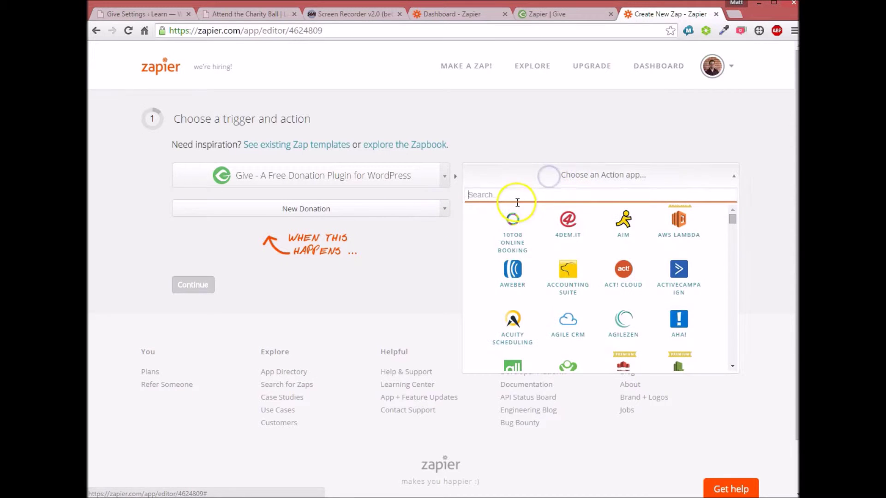
{"action": "type", "text": "Twit"}
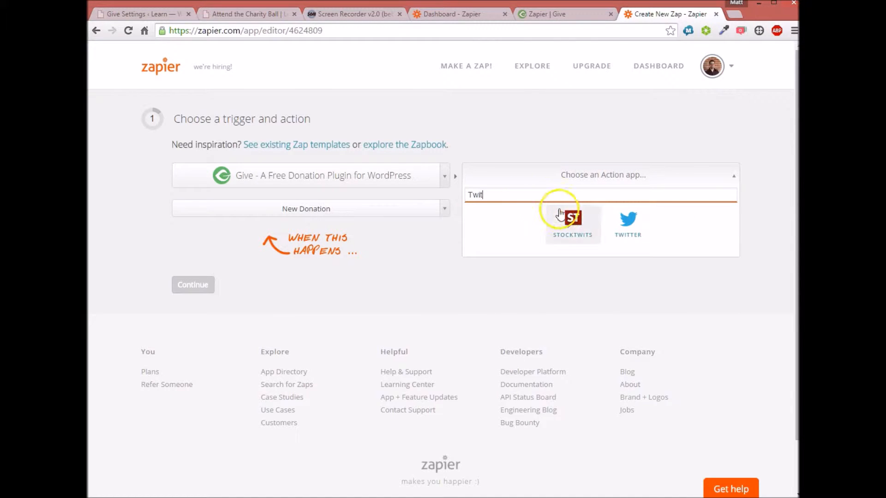
{"action": "mouse_move", "coordinate": [629, 224]}
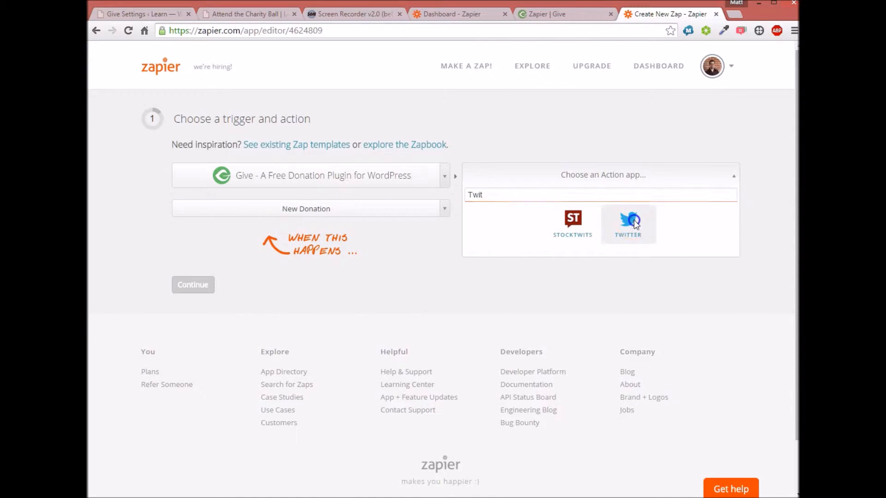
{"action": "left_click", "coordinate": [628, 222]}
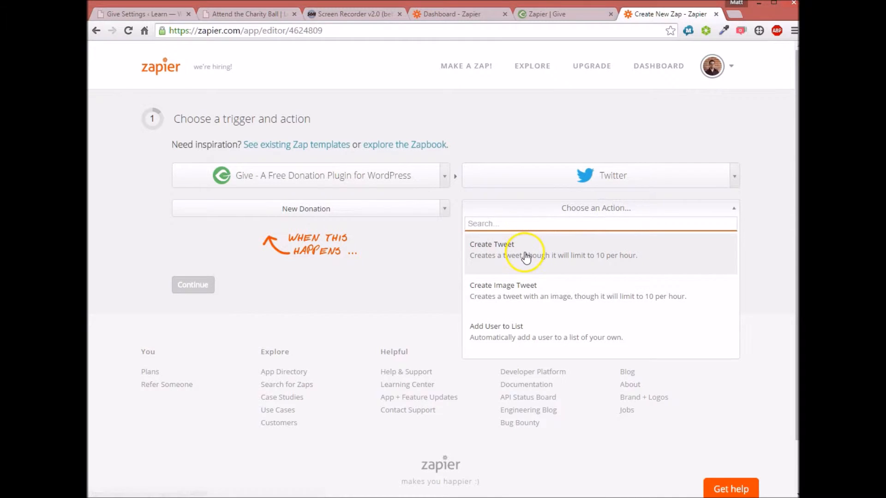
{"action": "left_click", "coordinate": [491, 243]}
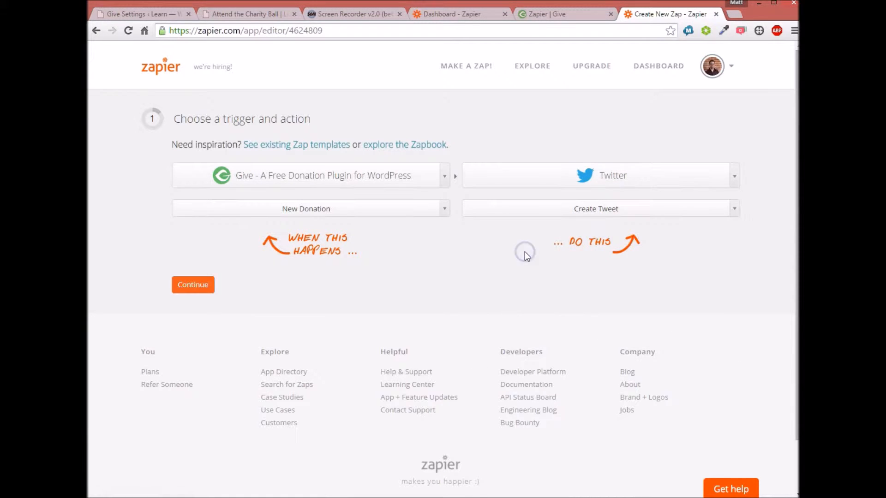
{"action": "left_click", "coordinate": [192, 284]}
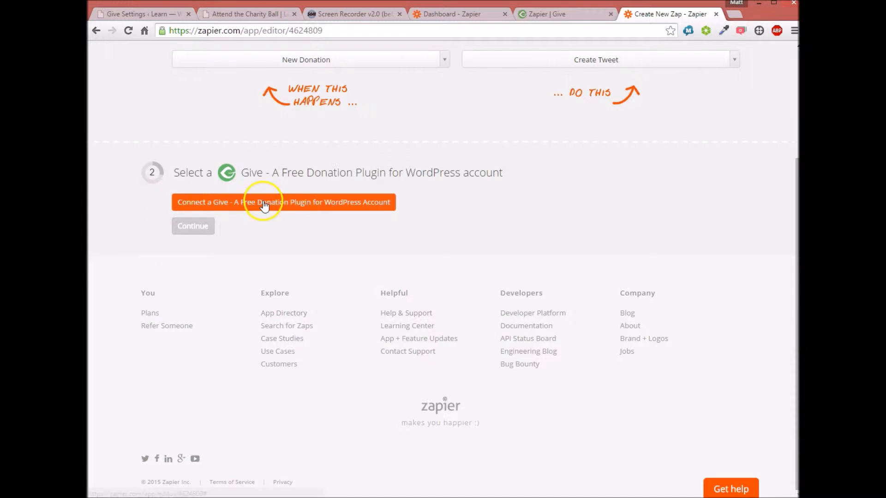
- Start connecting a Give account in Zapier and switch to the WordPress Give settings
{"action": "left_click", "coordinate": [284, 202]}
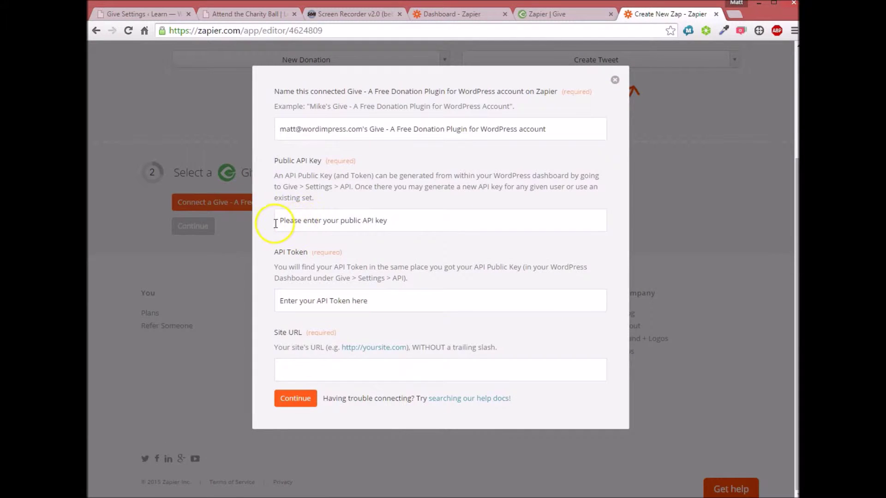
{"action": "mouse_move", "coordinate": [347, 223]}
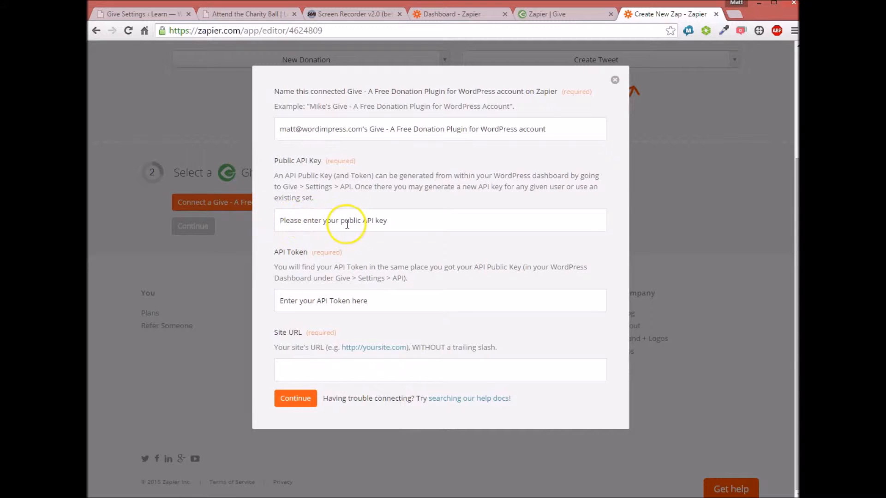
{"action": "left_click", "coordinate": [139, 14]}
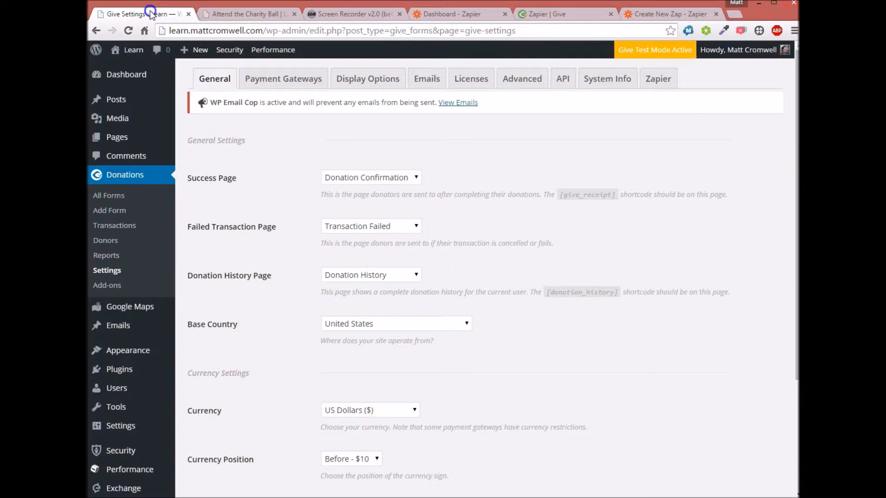
{"action": "mouse_move", "coordinate": [114, 225]}
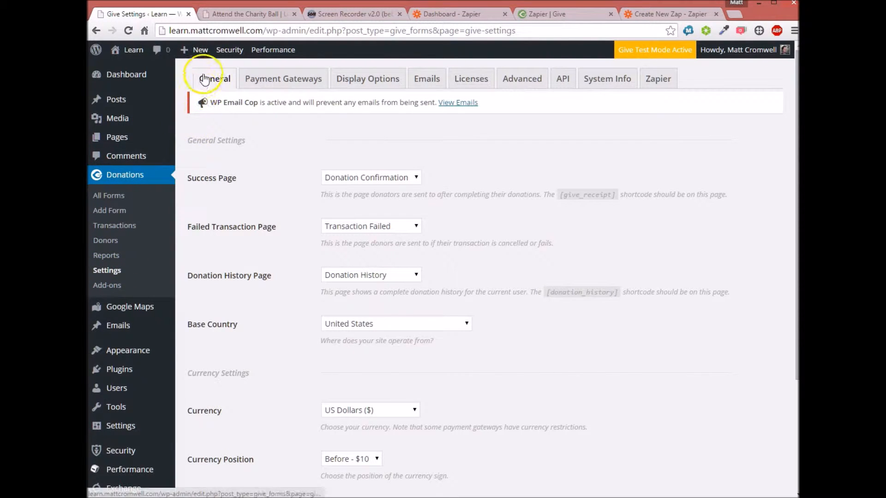
{"action": "mouse_move", "coordinate": [562, 79]}
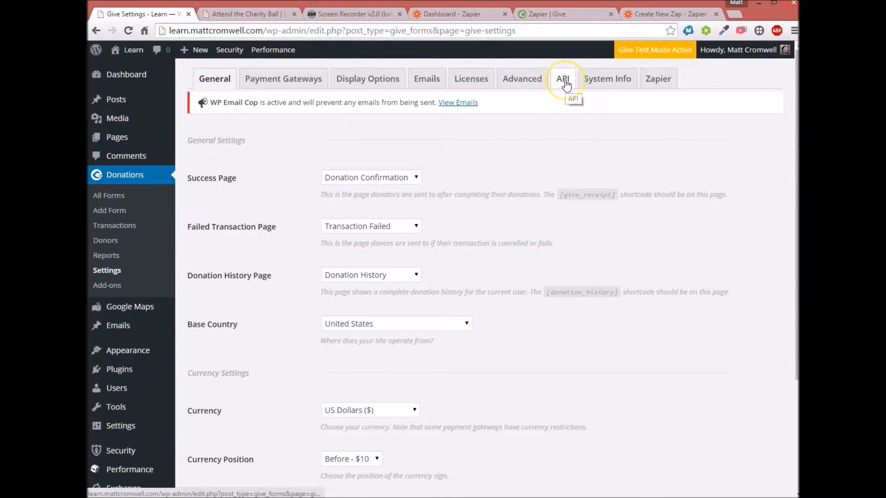
- Copy the Give API public key from WordPress and return to the Zapier connection form
{"action": "left_click", "coordinate": [562, 79]}
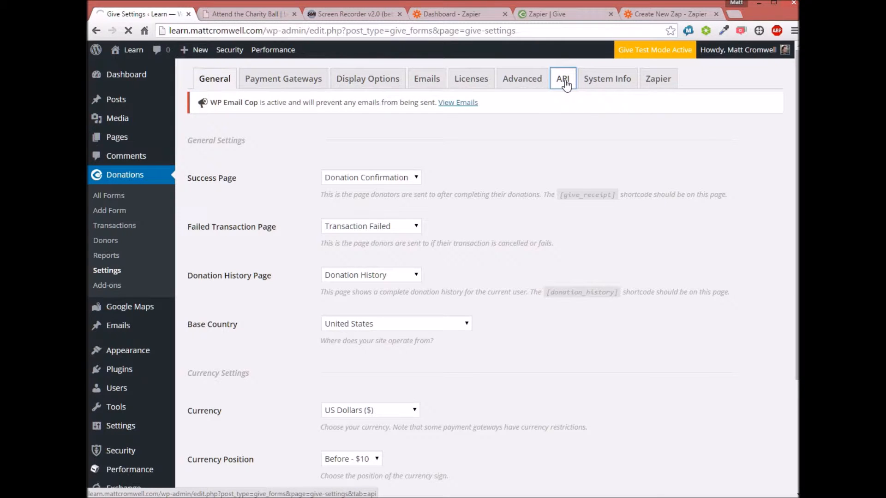
{"action": "left_click", "coordinate": [562, 78]}
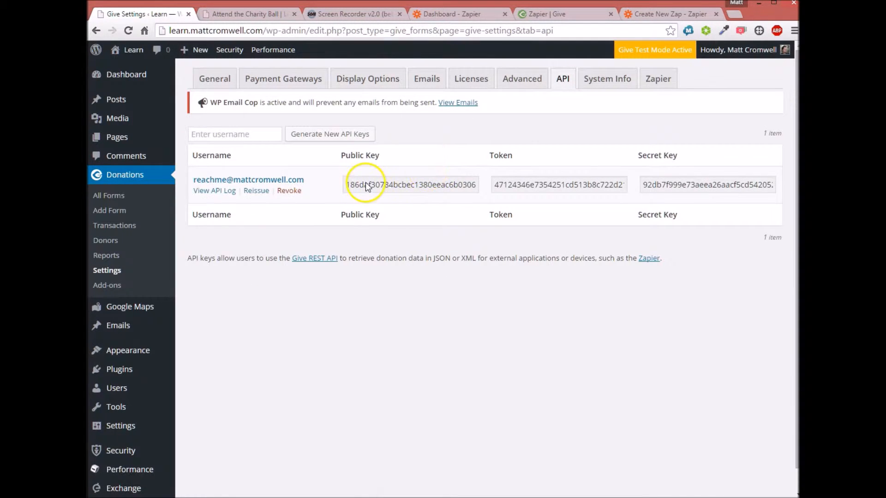
{"action": "triple_click", "coordinate": [410, 185]}
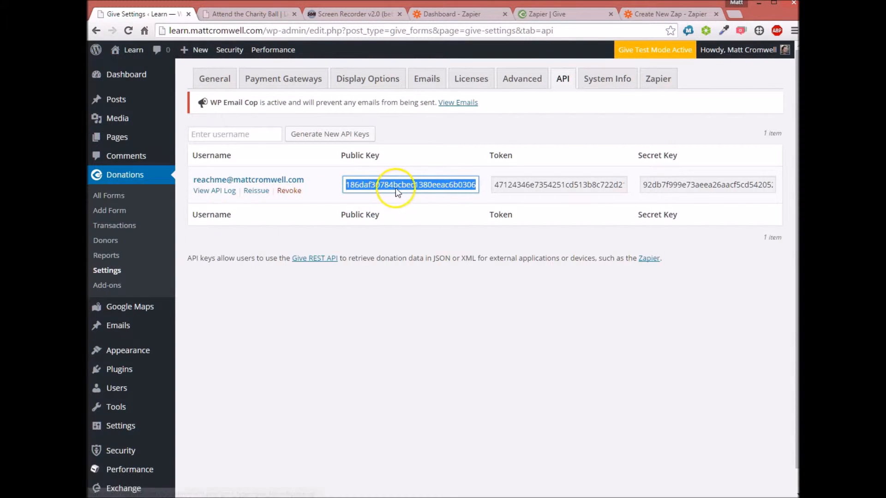
{"action": "mouse_move", "coordinate": [476, 136]}
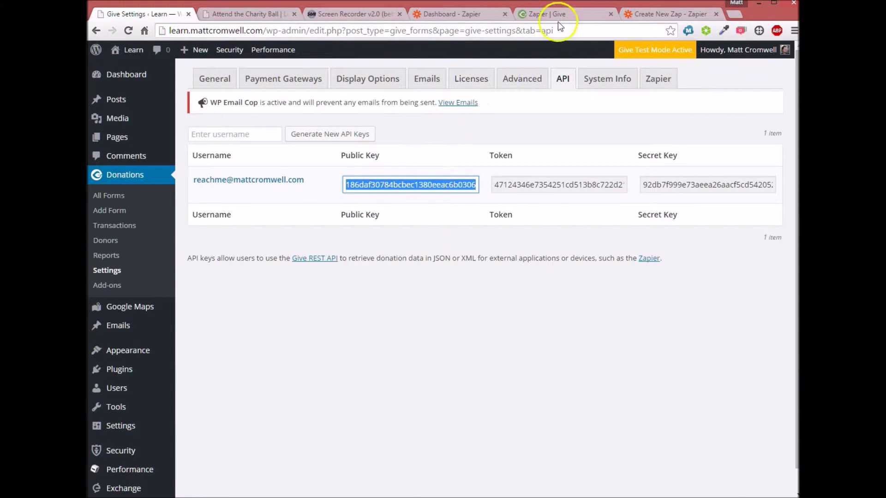
{"action": "left_click", "coordinate": [670, 14]}
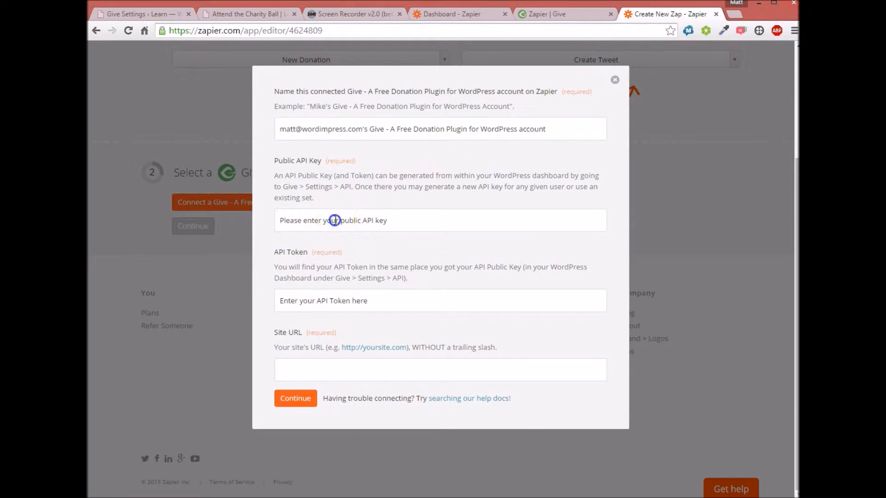
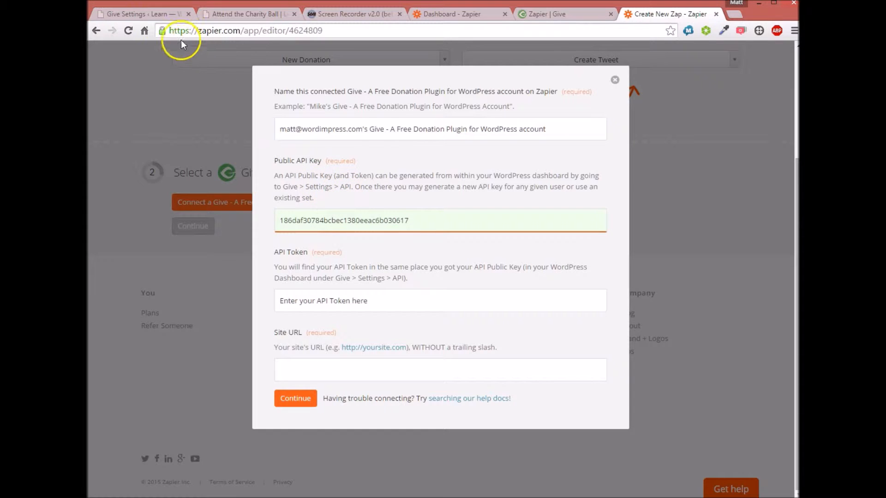
- Enter the Give API public key and token into the Zapier connection form
{"action": "left_click", "coordinate": [138, 14]}
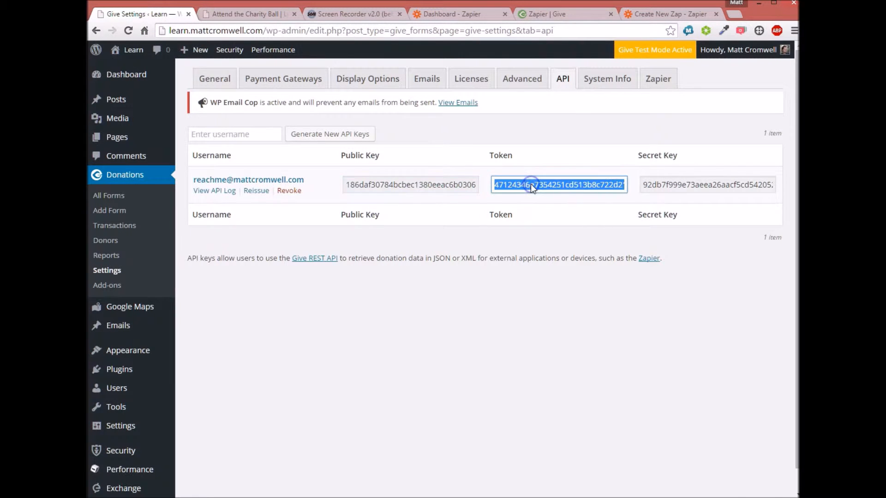
{"action": "left_click", "coordinate": [670, 14]}
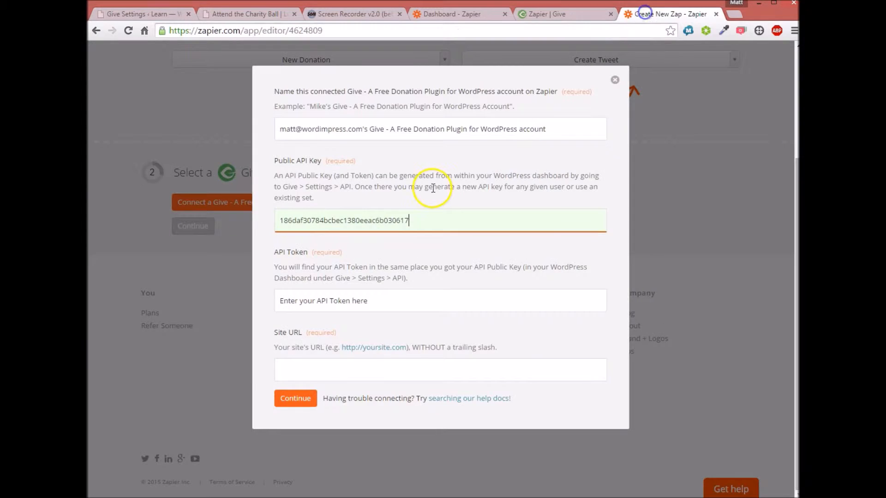
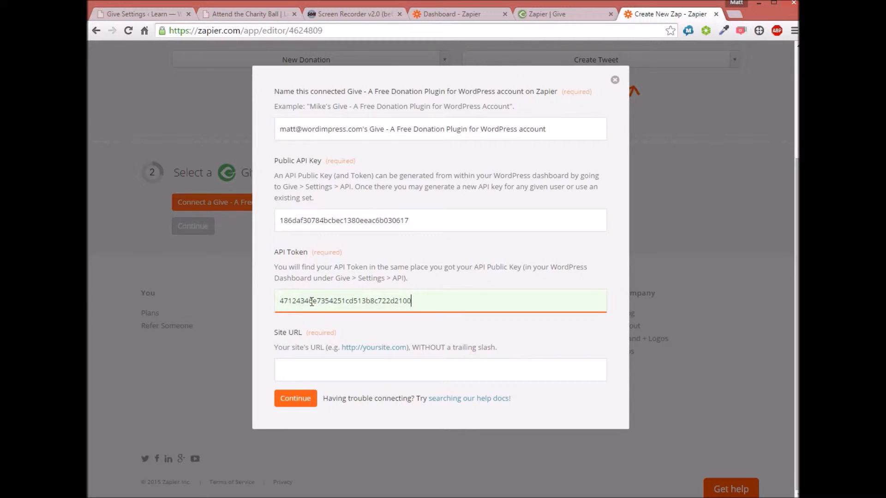
{"action": "left_click", "coordinate": [439, 370]}
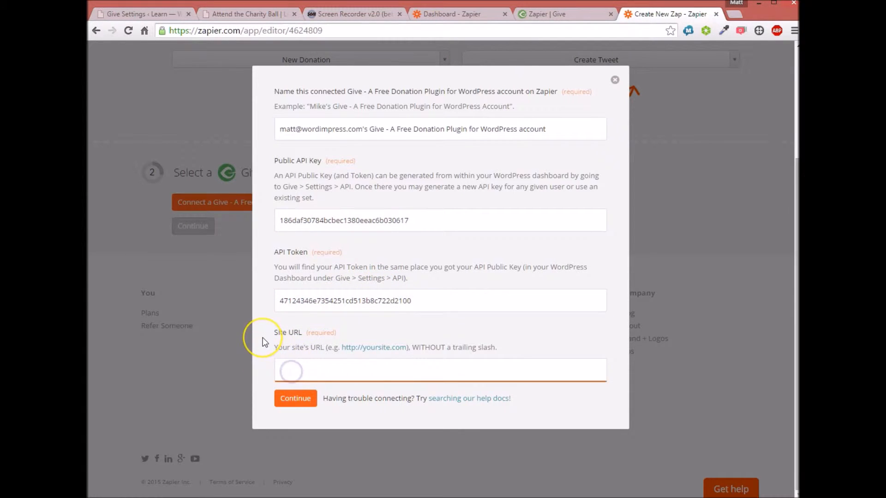
{"action": "type", "text": "http:"}
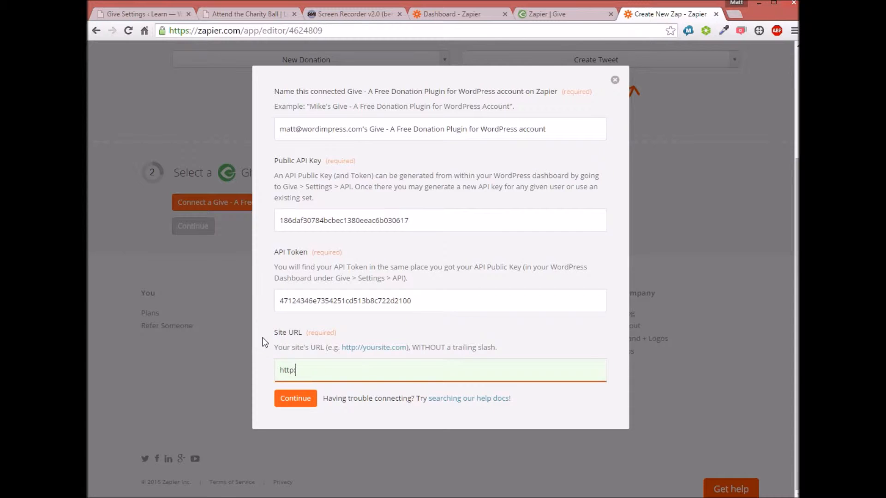
{"action": "type", "text": "//learn.mat"}
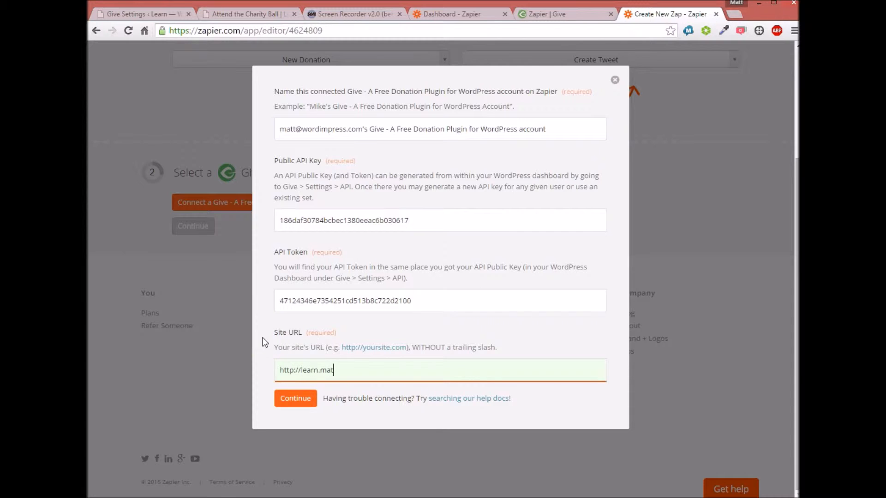
{"action": "type", "text": "tcromwell.com"}
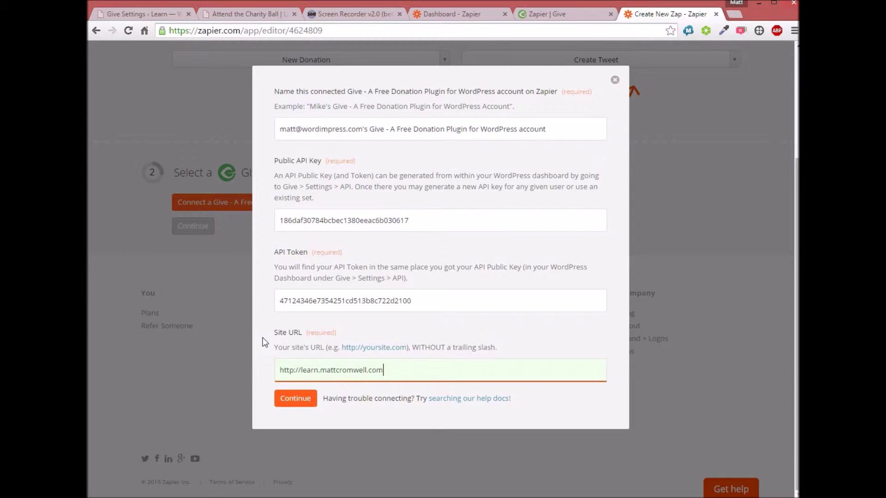
{"action": "left_click", "coordinate": [295, 398]}
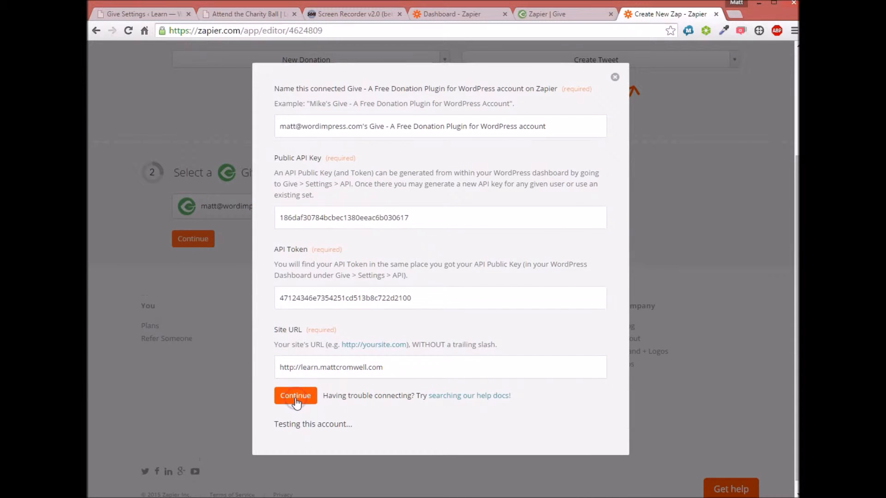
{"action": "left_click", "coordinate": [295, 396]}
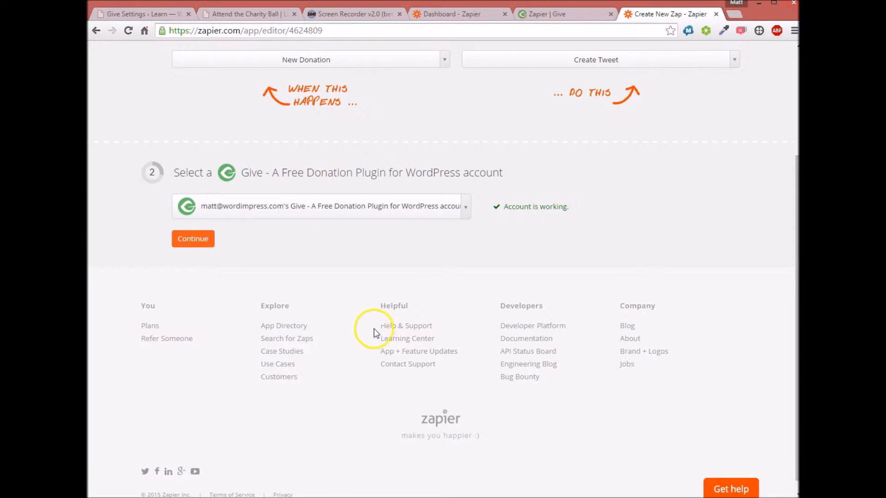
{"action": "mouse_move", "coordinate": [557, 207]}
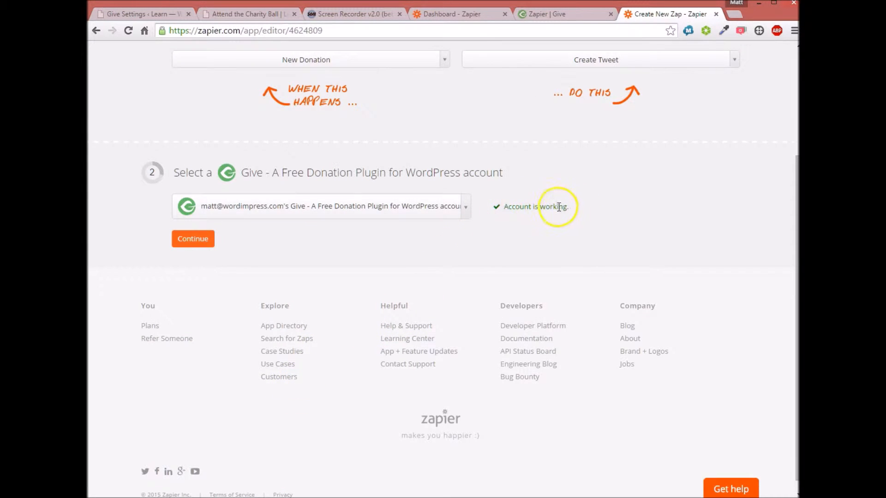
{"action": "left_click", "coordinate": [191, 238]}
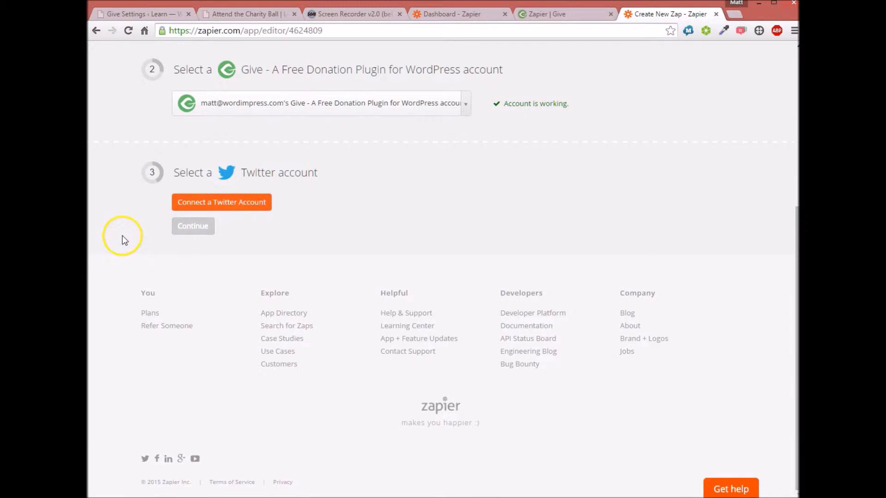
{"action": "mouse_move", "coordinate": [125, 237]}
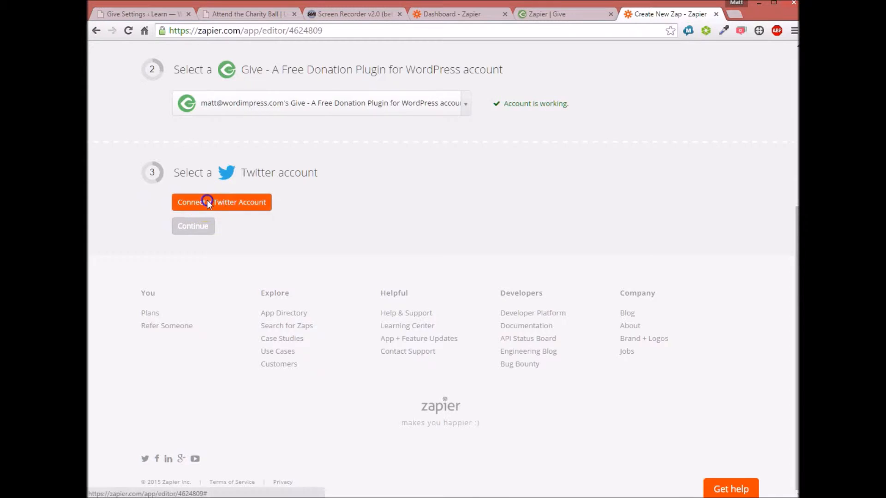
- Connect and authorize the Twitter account, then continue to the filter step
{"action": "left_click", "coordinate": [220, 202]}
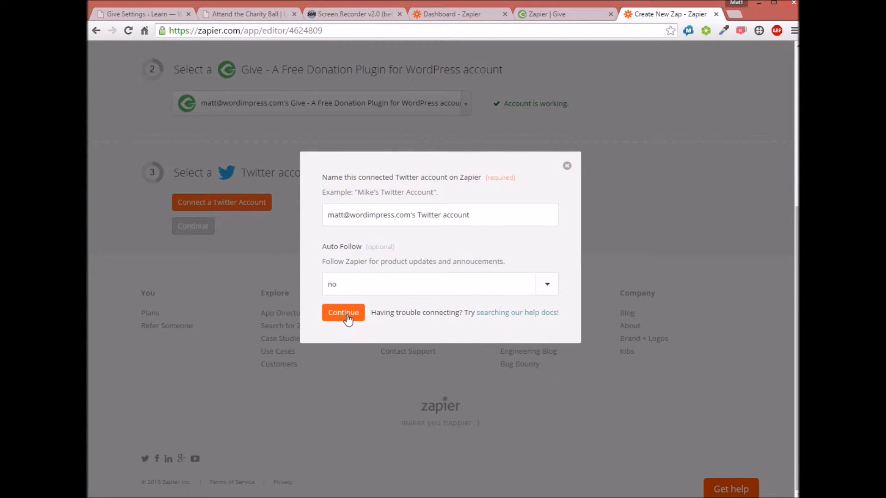
{"action": "left_click", "coordinate": [343, 313]}
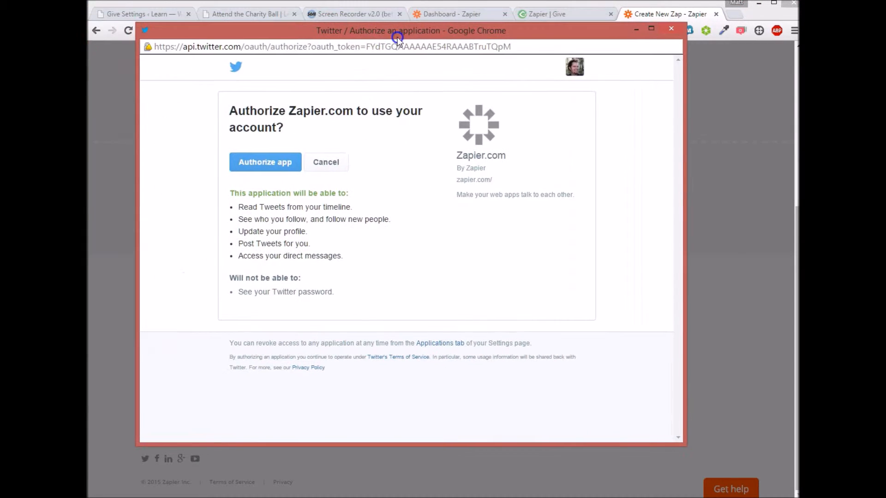
{"action": "mouse_move", "coordinate": [573, 72]}
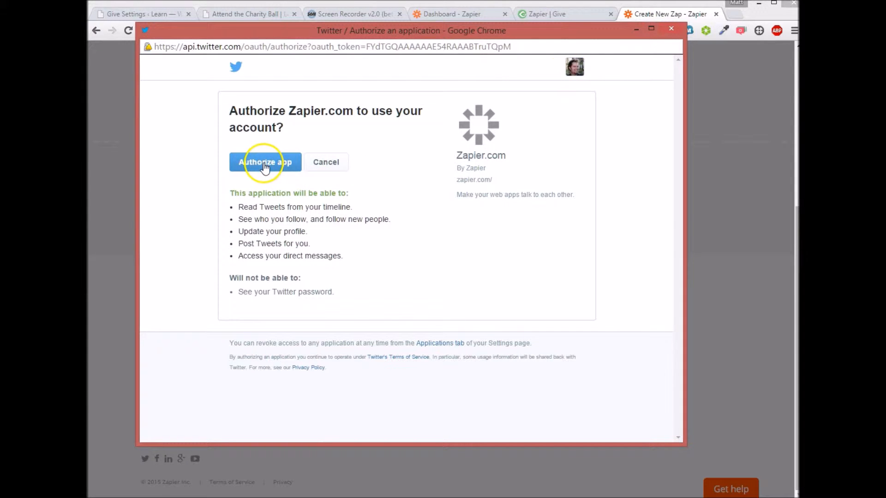
{"action": "left_click", "coordinate": [265, 162]}
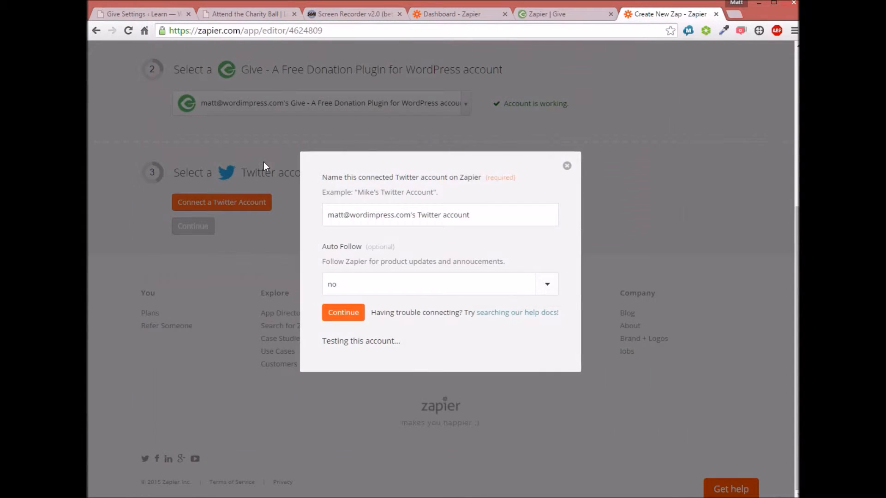
{"action": "left_click", "coordinate": [343, 312]}
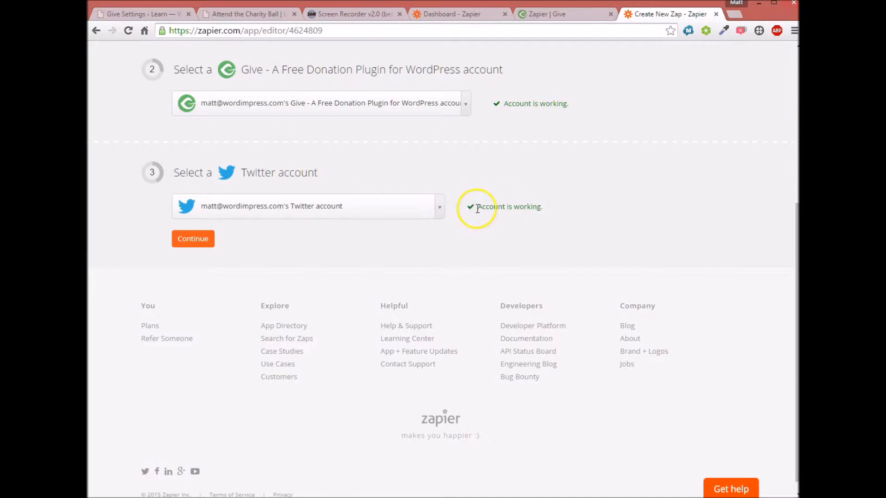
{"action": "mouse_move", "coordinate": [193, 238]}
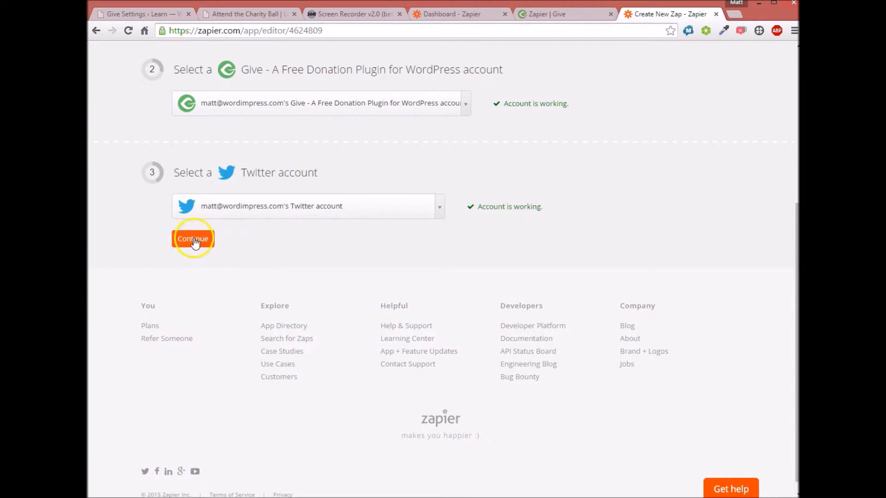
{"action": "left_click", "coordinate": [192, 238]}
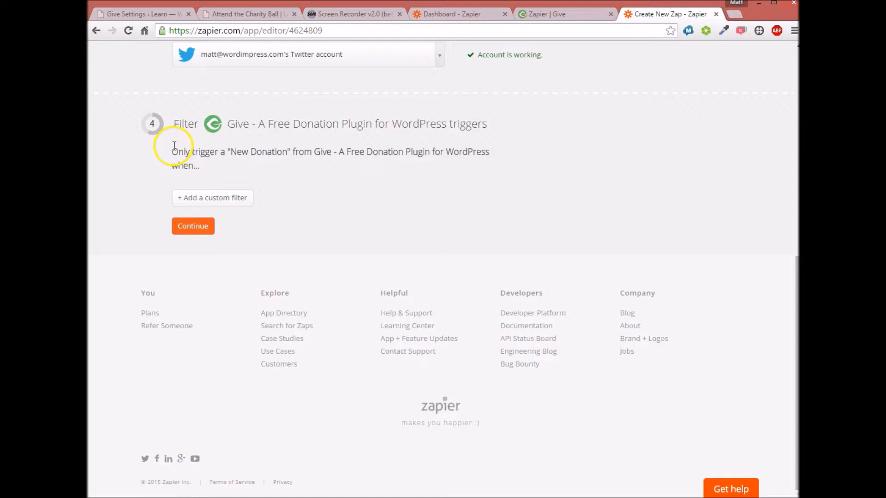
{"action": "mouse_move", "coordinate": [189, 156]}
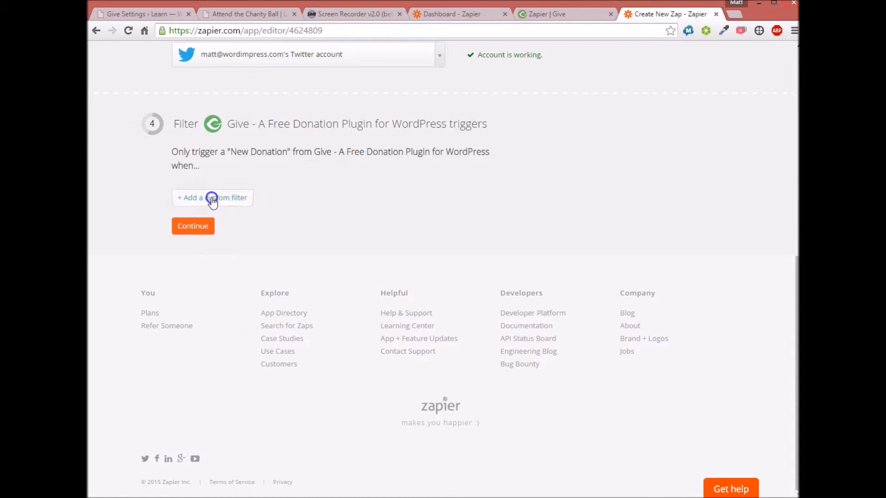
- Add a custom filter requiring the donation's Form Name to exactly match text
{"action": "left_click", "coordinate": [212, 198]}
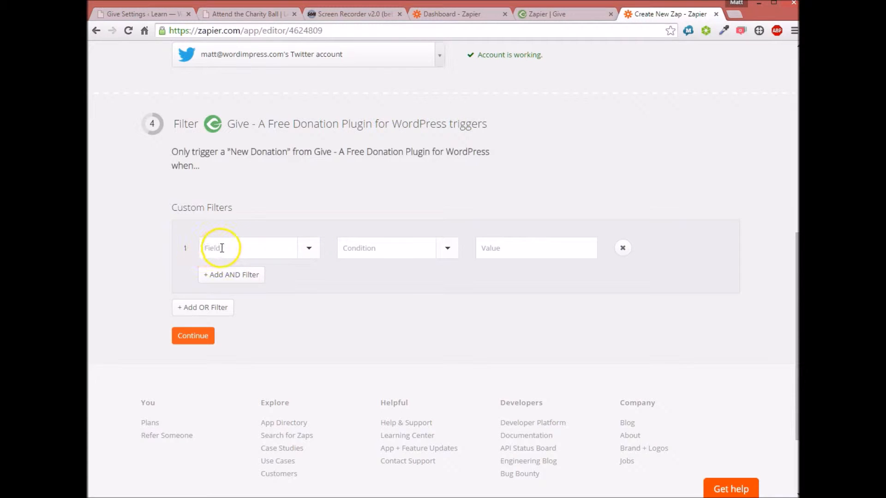
{"action": "left_click", "coordinate": [308, 249]}
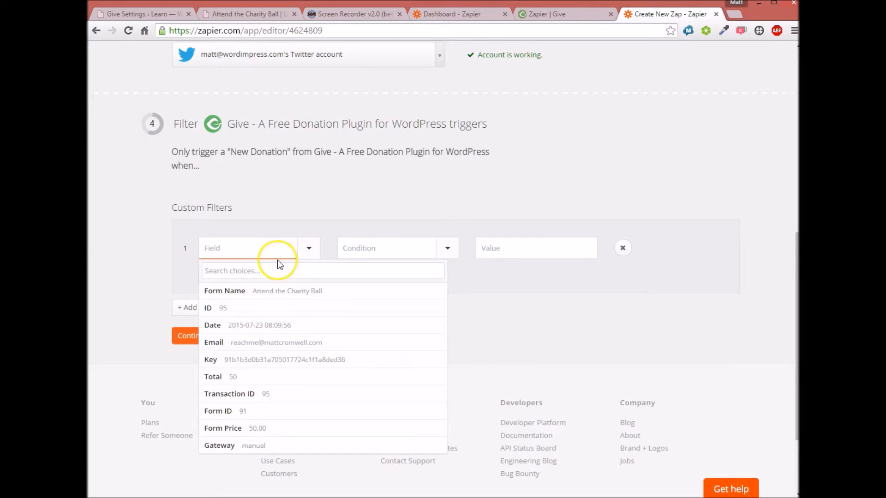
{"action": "left_click", "coordinate": [224, 291]}
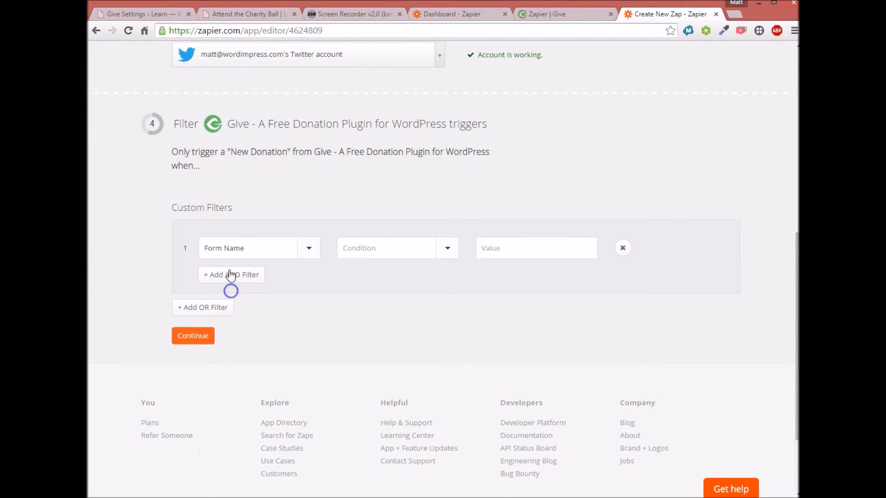
{"action": "left_click", "coordinate": [446, 247]}
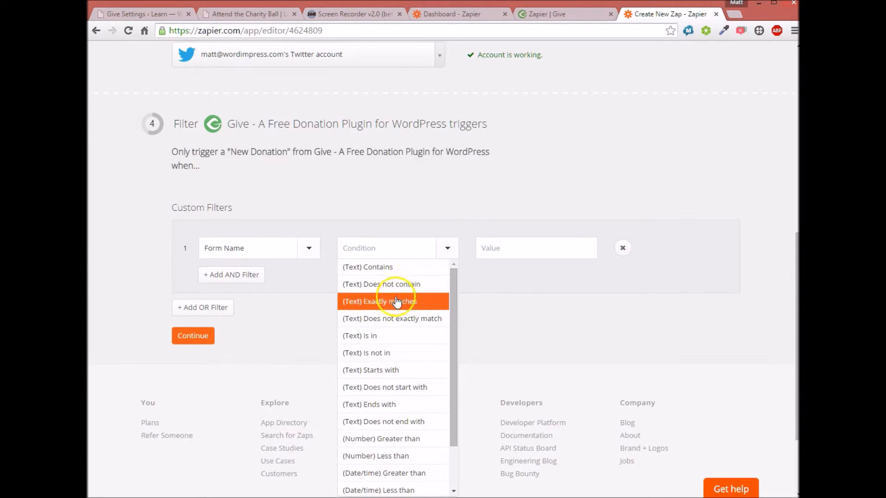
{"action": "left_click", "coordinate": [379, 301]}
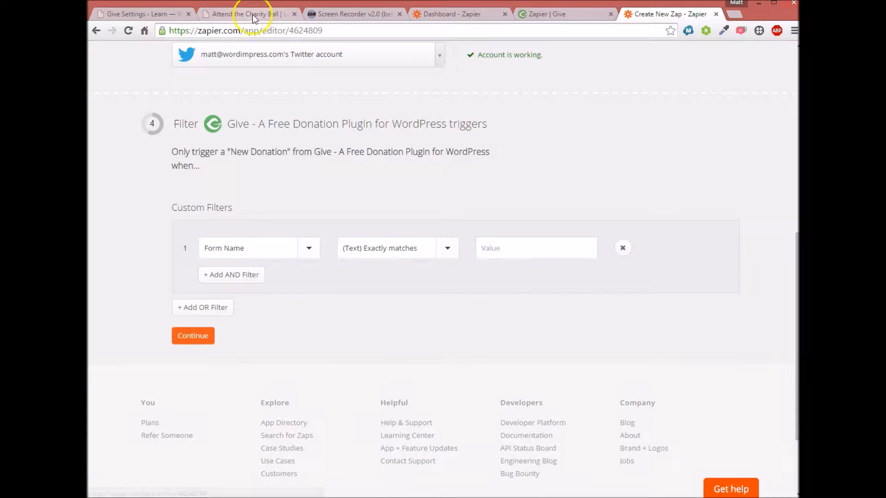
- Set the filter value to 'Attend the Charity Ball' after checking the form title, and continue
{"action": "left_click", "coordinate": [248, 14]}
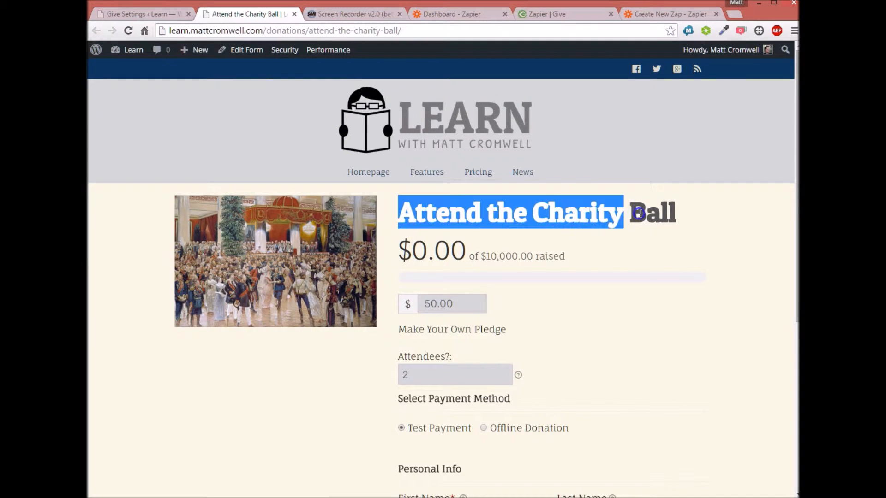
{"action": "left_click", "coordinate": [667, 14]}
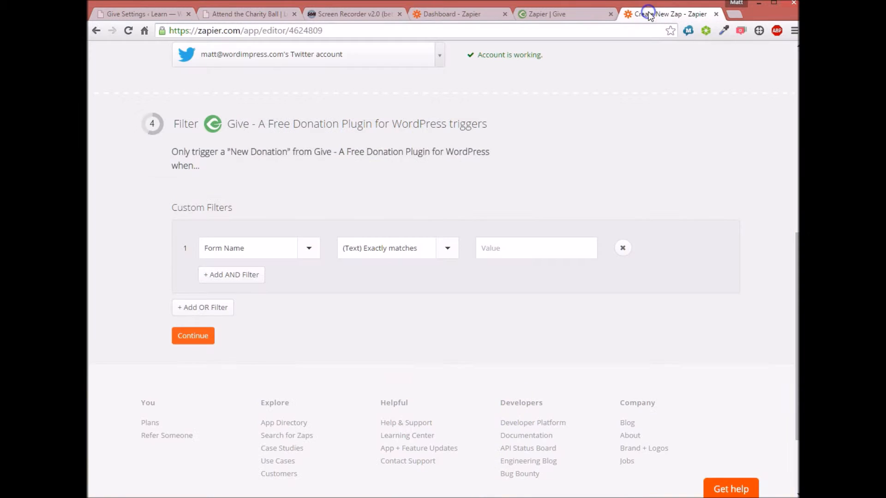
{"action": "type", "text": "Attend the Charity Ball"}
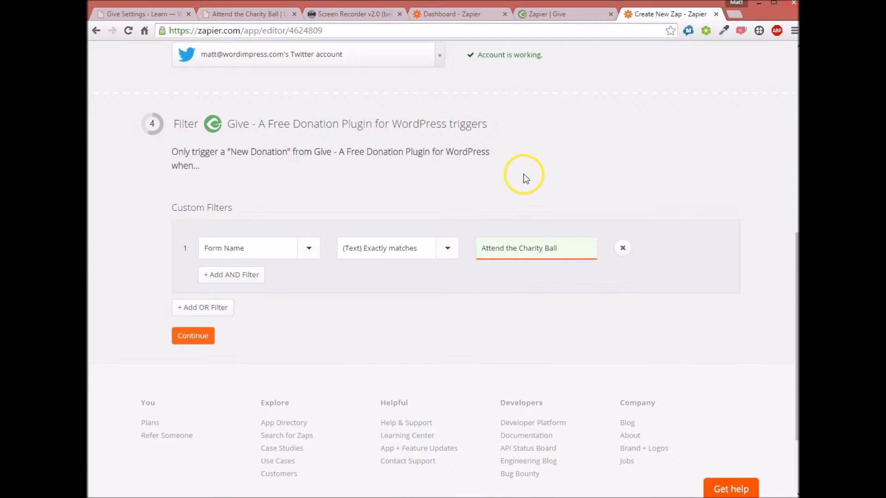
{"action": "mouse_move", "coordinate": [386, 253]}
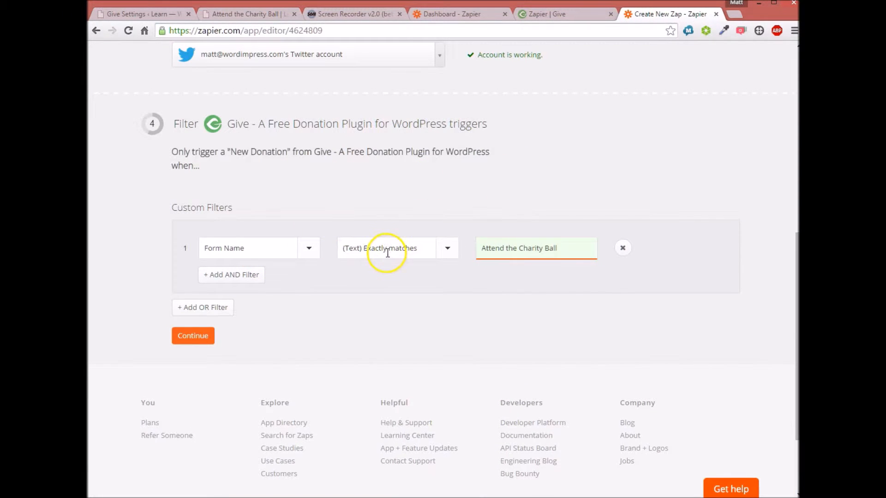
{"action": "mouse_move", "coordinate": [246, 332]}
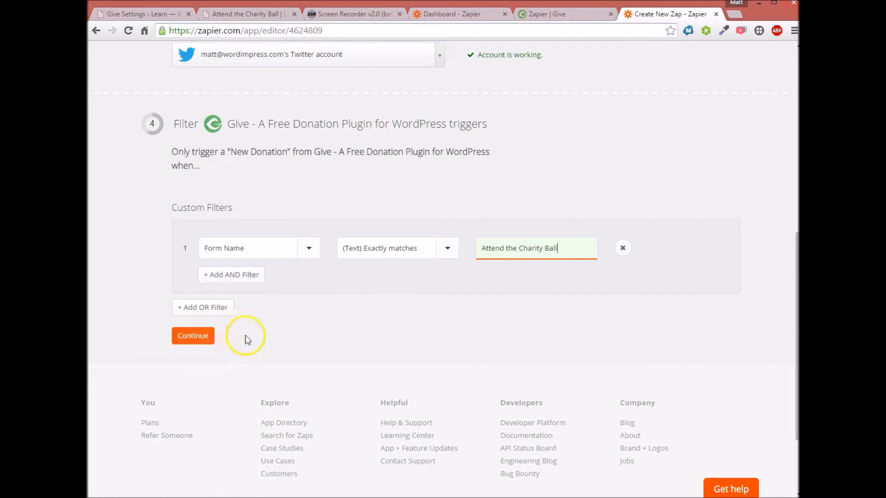
{"action": "left_click", "coordinate": [192, 335]}
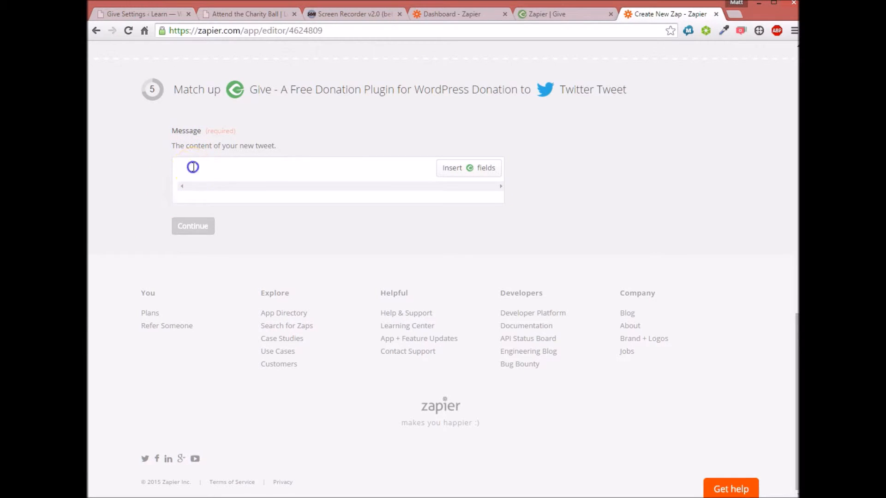
- Compose 'Our Form Name campaign just got $Total' using inserted Form Name and Total fields
{"action": "type", "text": "o"}
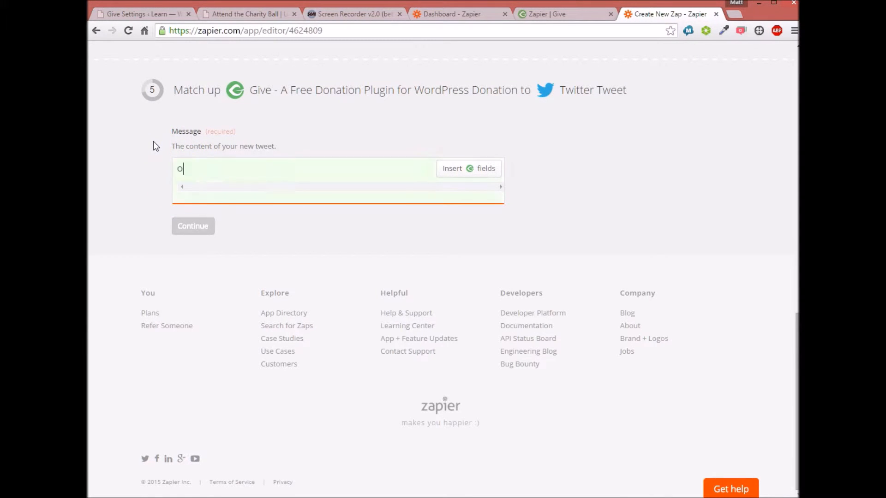
{"action": "type", "text": "ur"}
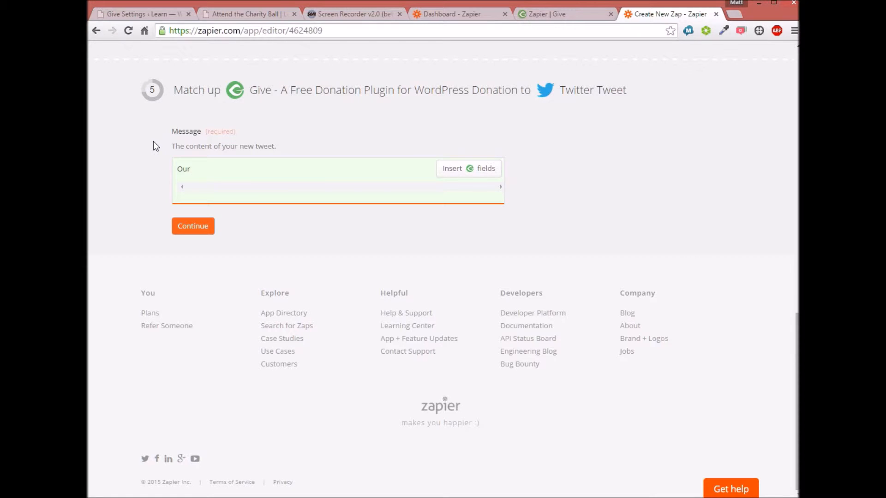
{"action": "mouse_move", "coordinate": [412, 157]}
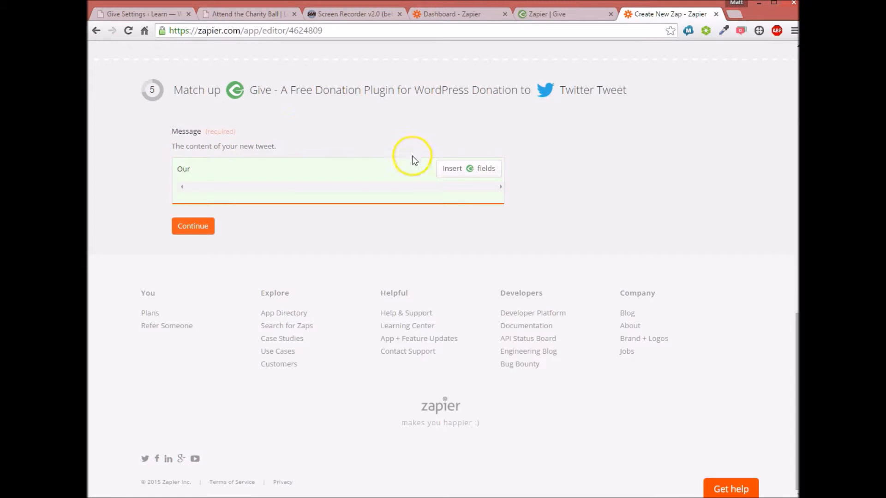
{"action": "left_click", "coordinate": [468, 168]}
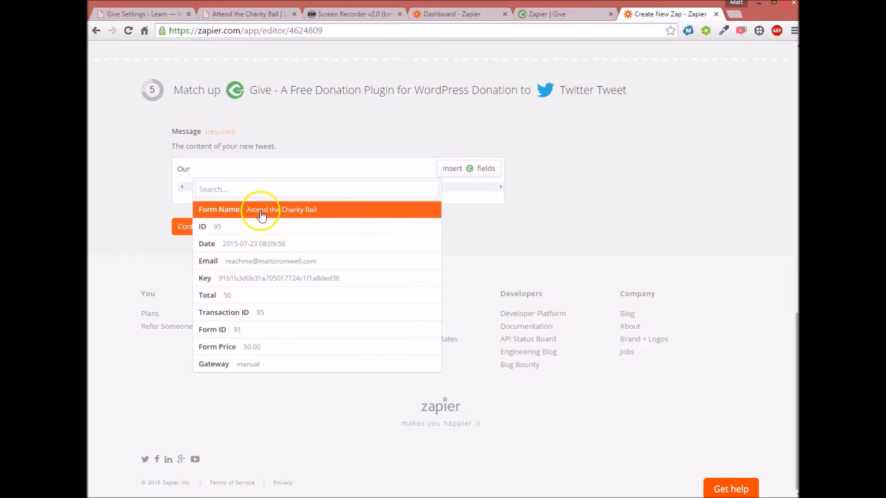
{"action": "left_click", "coordinate": [260, 209]}
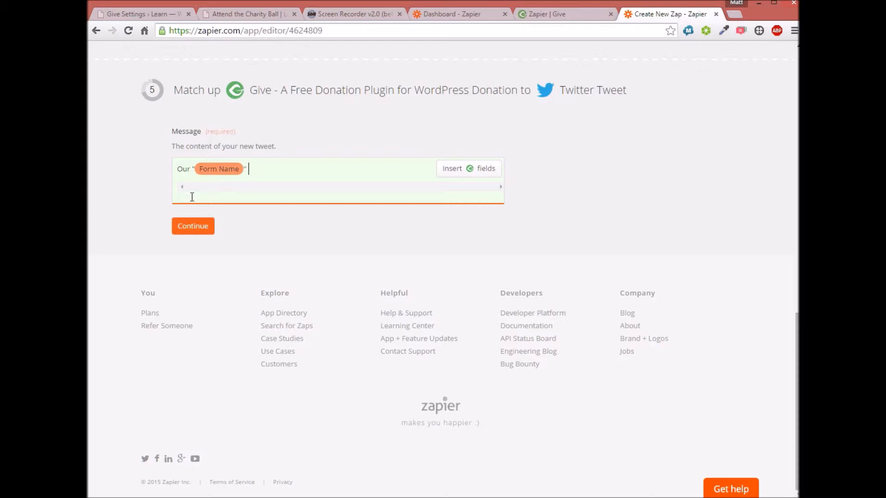
{"action": "type", "text": "campaign j"}
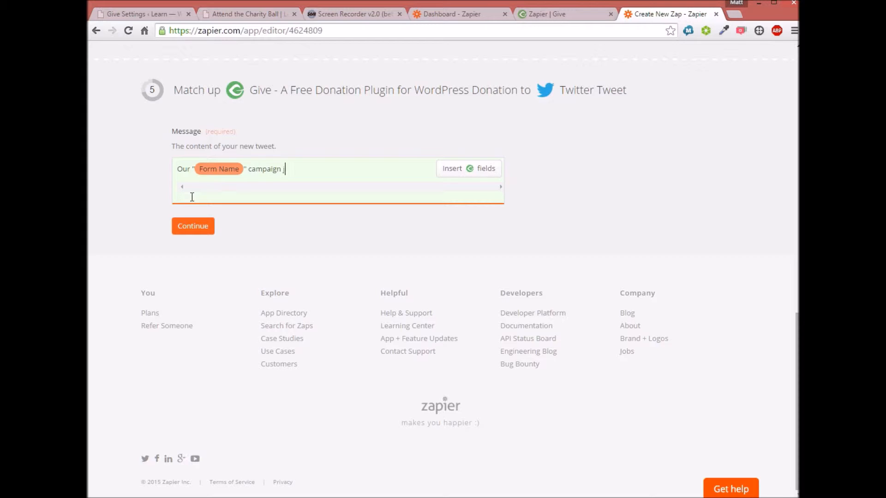
{"action": "type", "text": "ust got"}
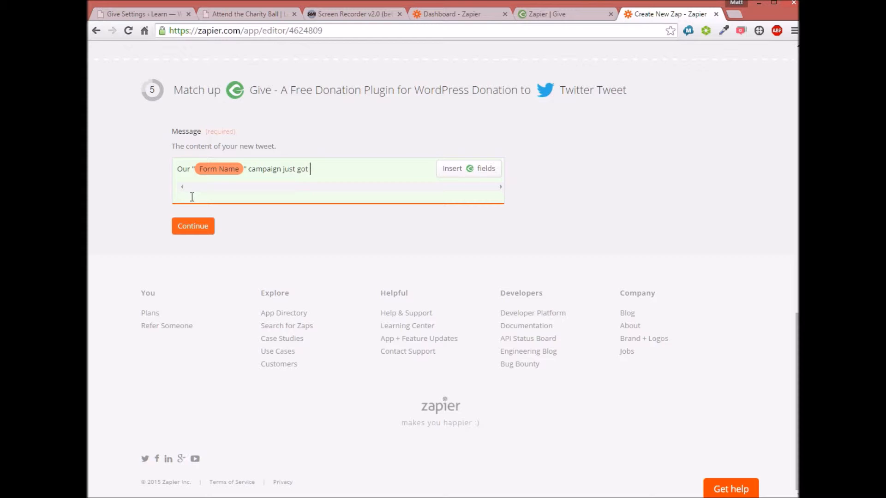
{"action": "left_click", "coordinate": [467, 168]}
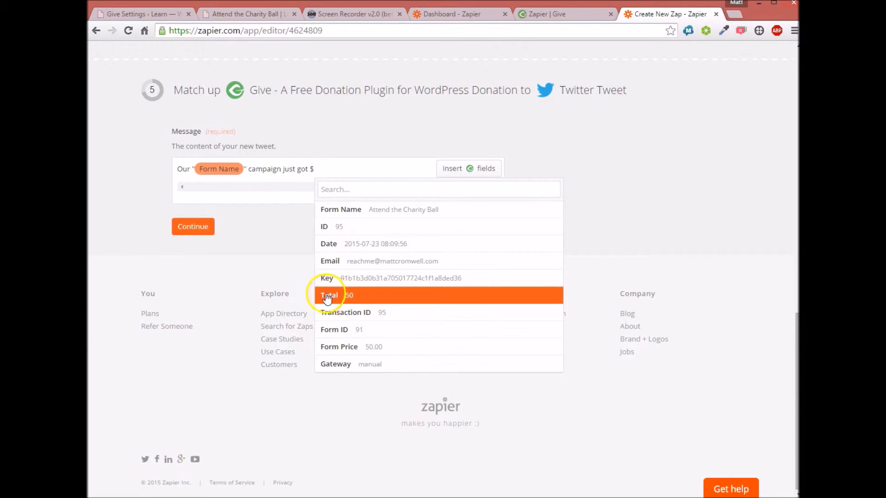
{"action": "left_click", "coordinate": [329, 296]}
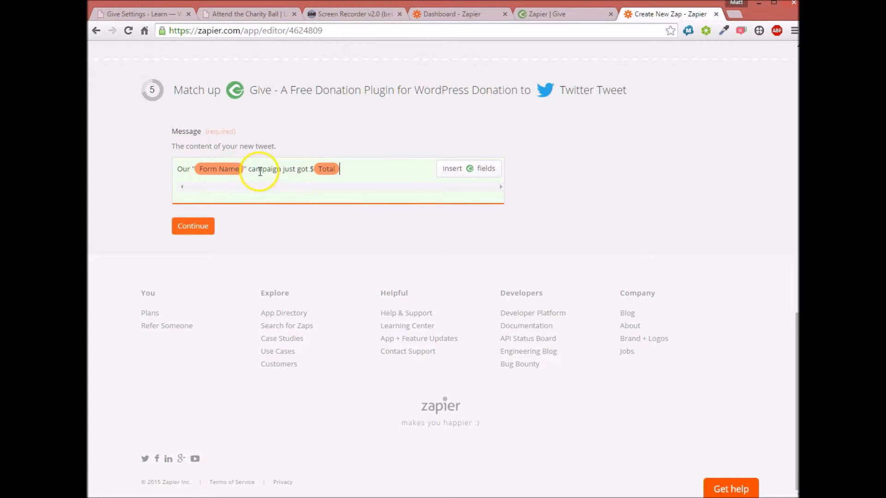
{"action": "mouse_move", "coordinate": [359, 168]}
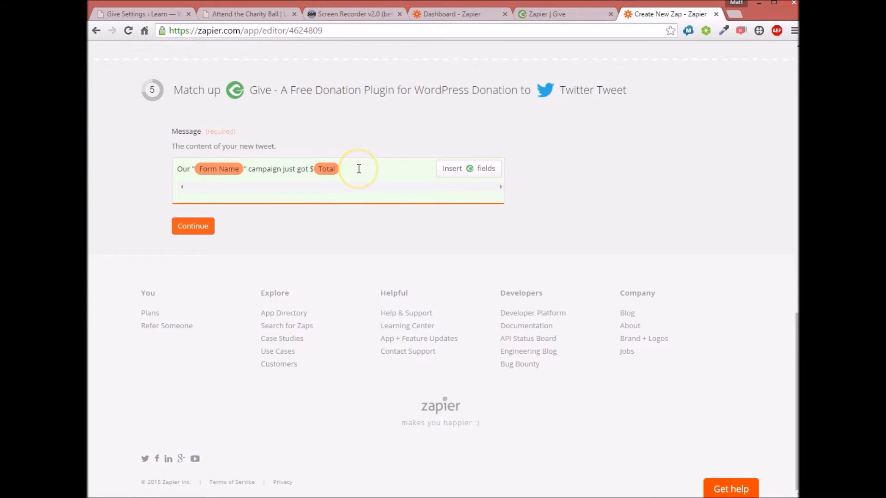
- Finish the tweet with 'closer to our goal of $10,000!! #blessed'
{"action": "type", "text": "closer to our goal of"}
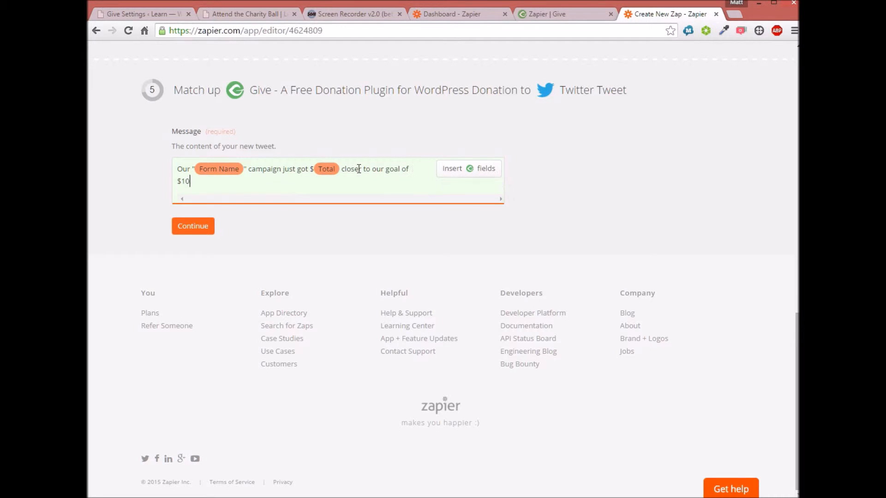
{"action": "type", "text": ",000."}
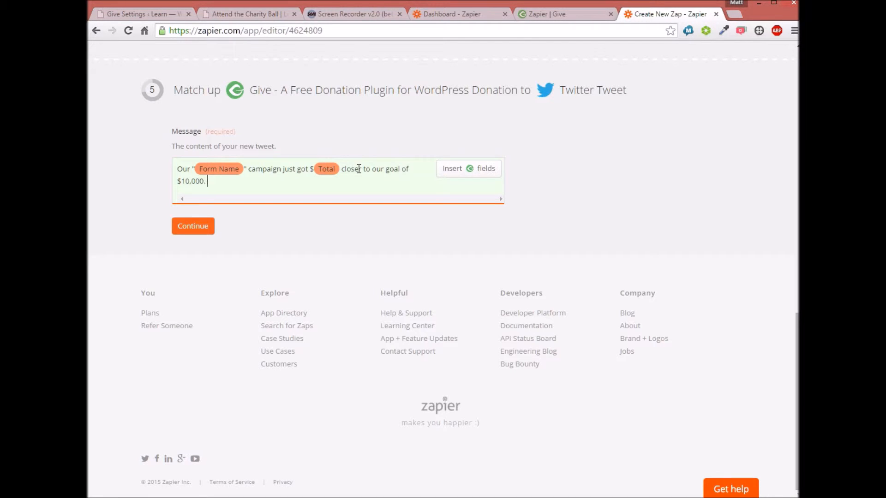
{"action": "key", "text": "Backspace"}
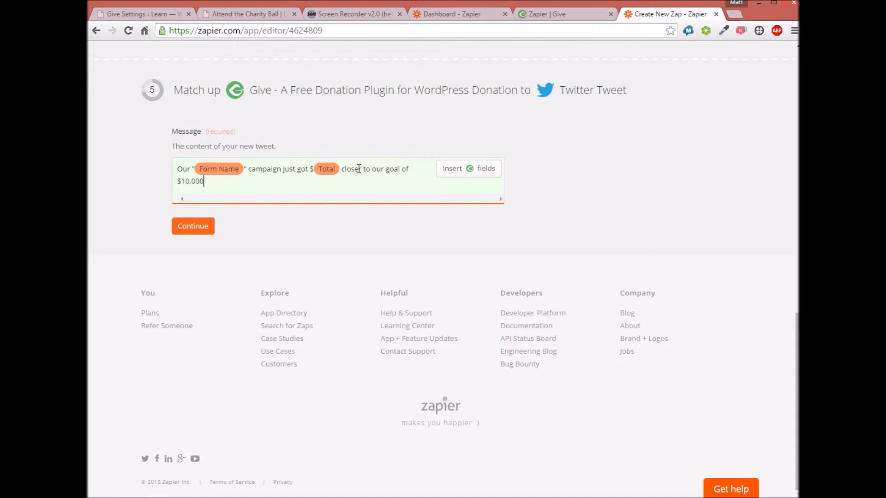
{"action": "type", "text": "!!"}
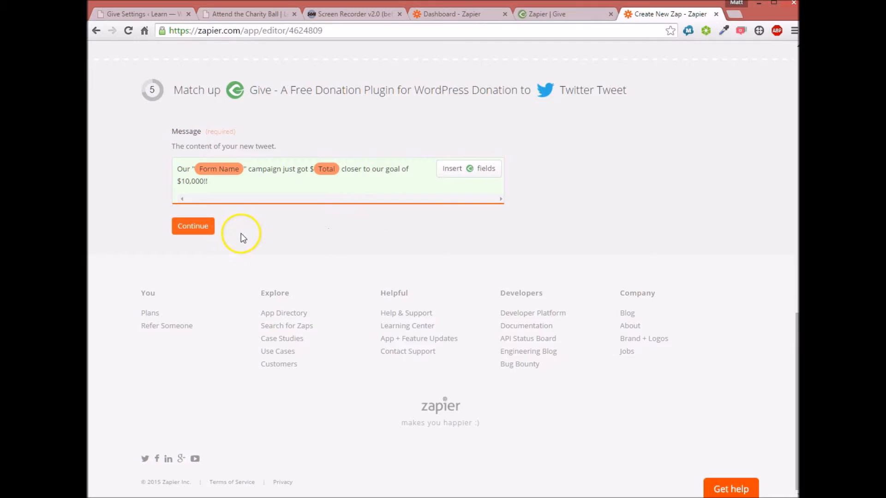
{"action": "type", "text": "#"}
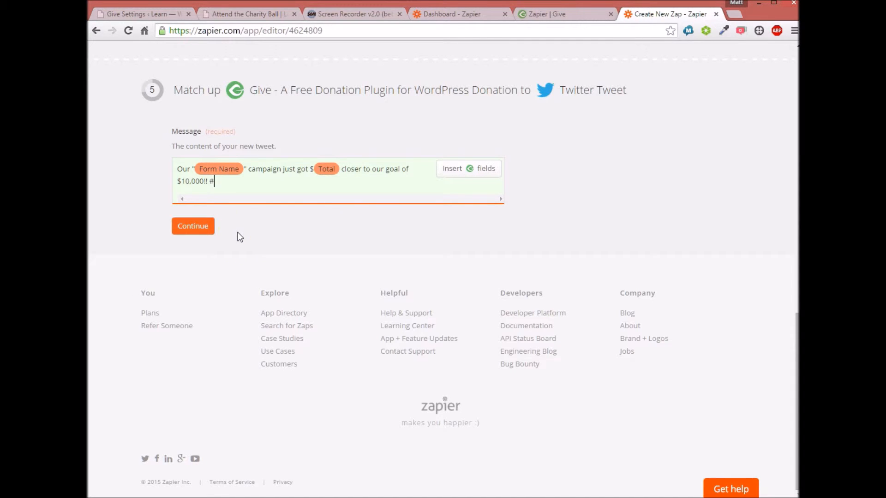
{"action": "type", "text": "blessed"}
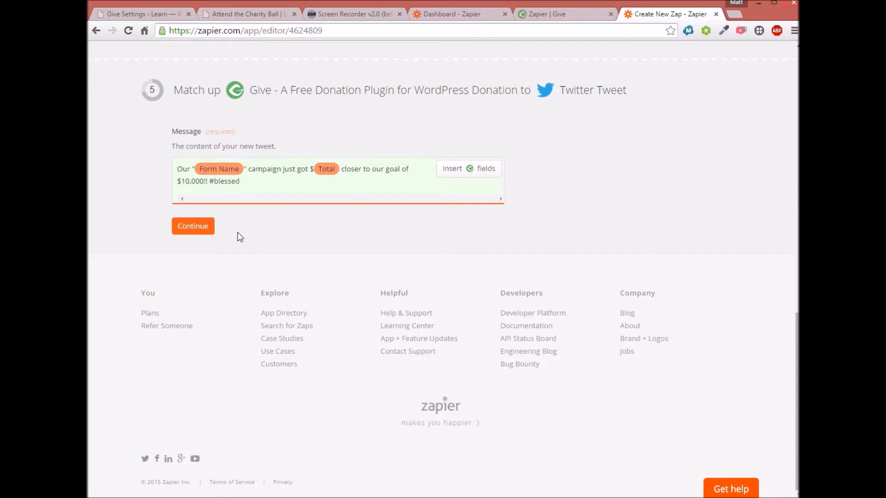
- Save the tweet message and fetch sample Give donations to test the zap
{"action": "left_click", "coordinate": [192, 225]}
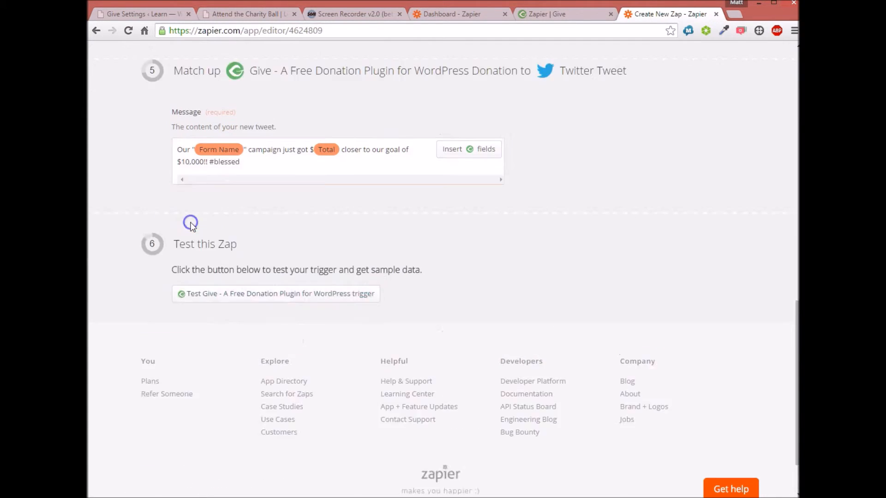
{"action": "scroll", "scroll_direction": "down", "scroll_amount": 3}
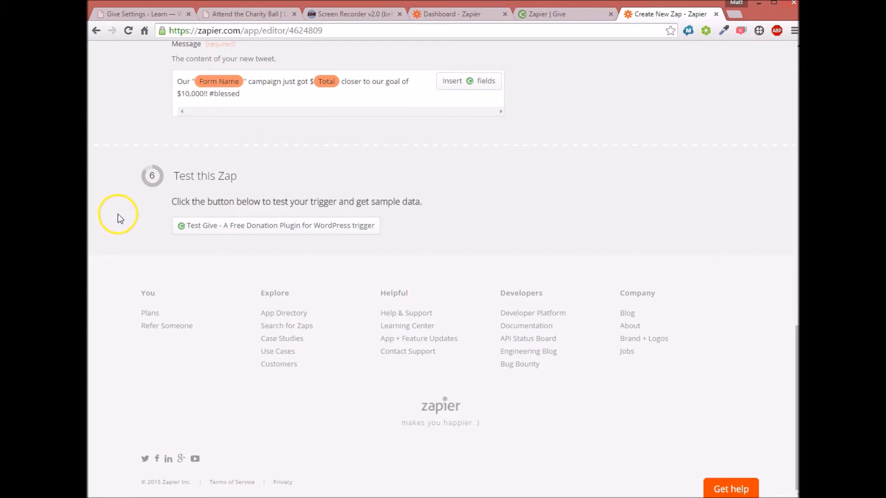
{"action": "mouse_move", "coordinate": [253, 230]}
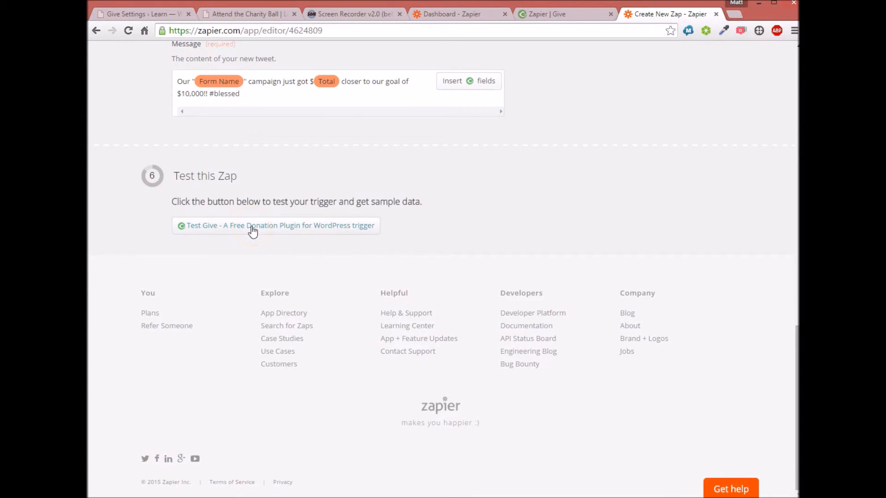
{"action": "left_click", "coordinate": [276, 225]}
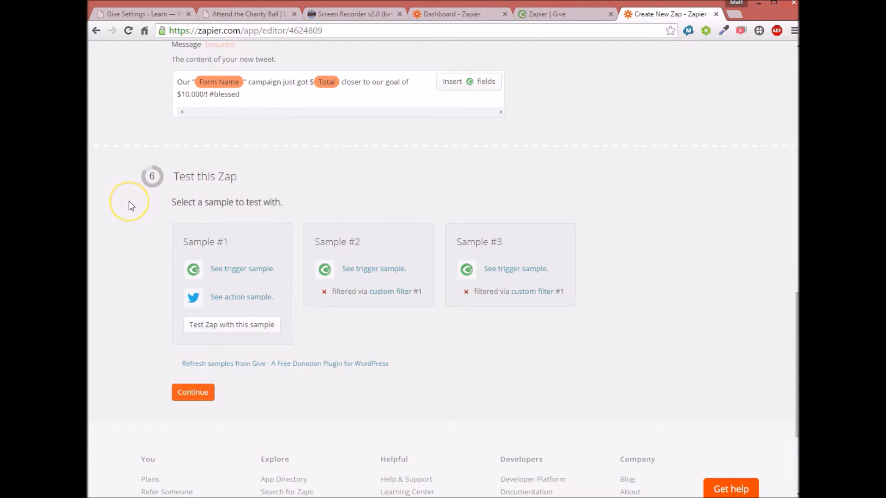
{"action": "mouse_move", "coordinate": [130, 206]}
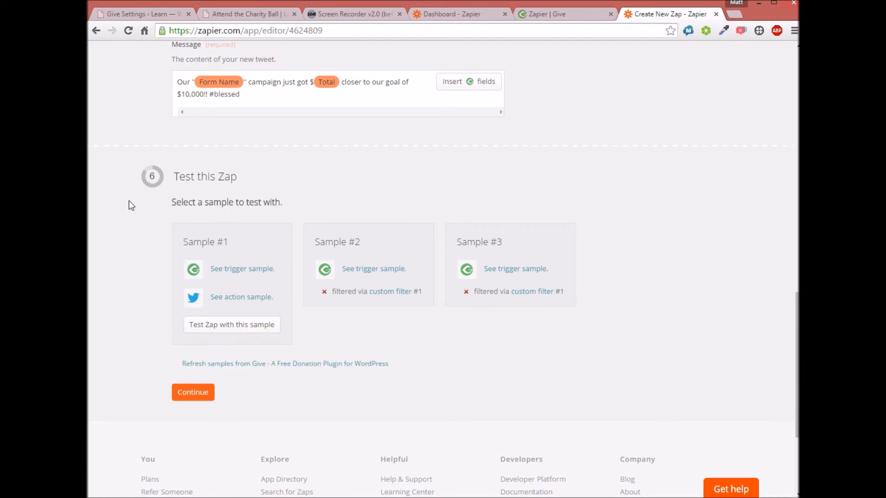
{"action": "mouse_move", "coordinate": [242, 268]}
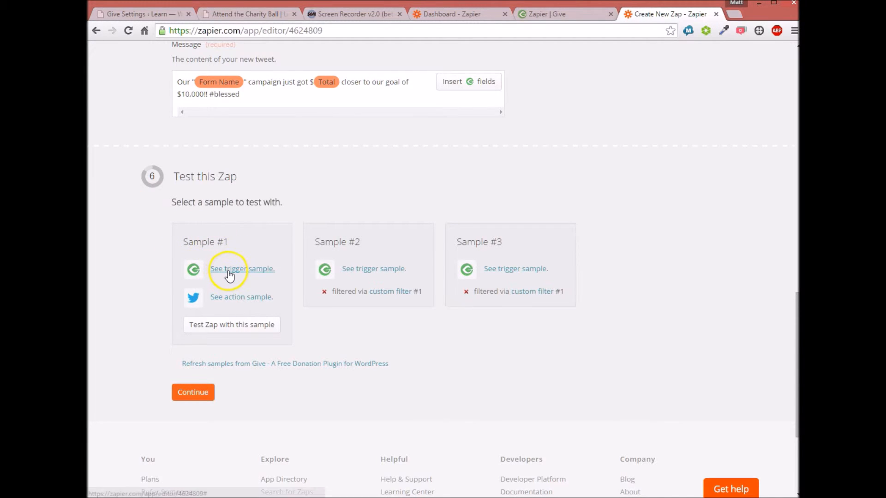
{"action": "mouse_move", "coordinate": [242, 274]}
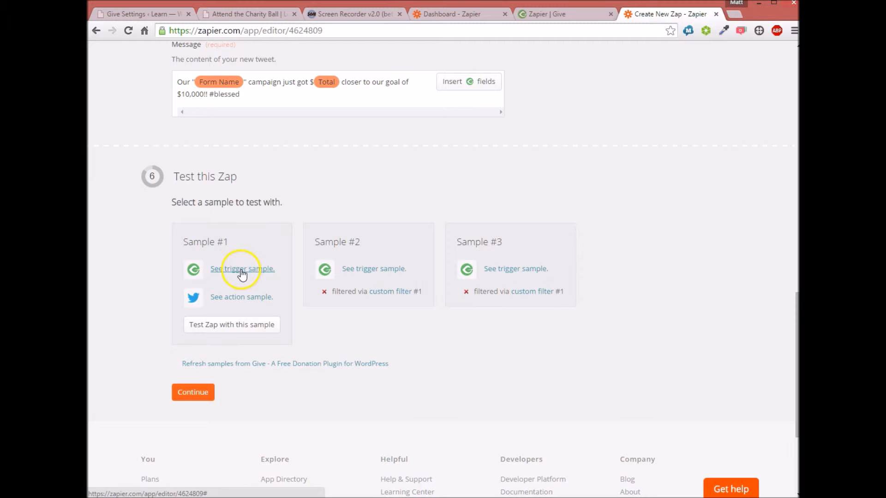
- Review Sample #1's trigger data, a $50 Attend the Charity Ball donation, then dismiss the details
{"action": "left_click", "coordinate": [242, 269]}
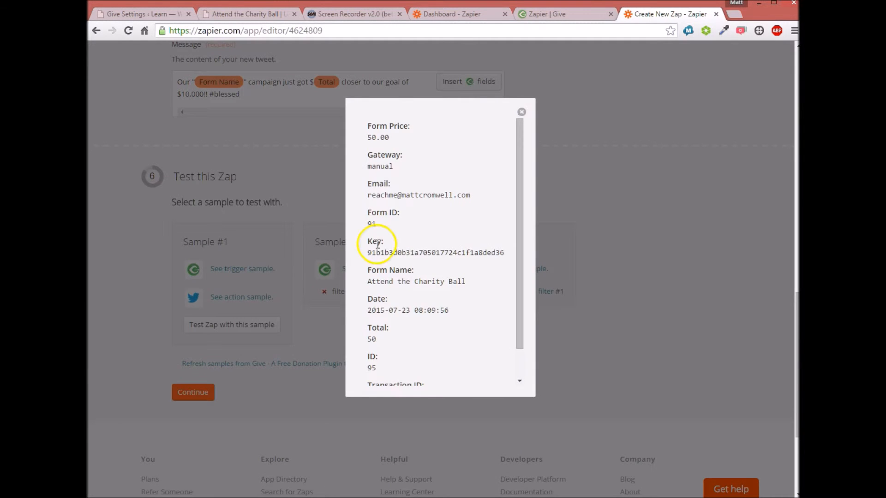
{"action": "mouse_move", "coordinate": [372, 140]}
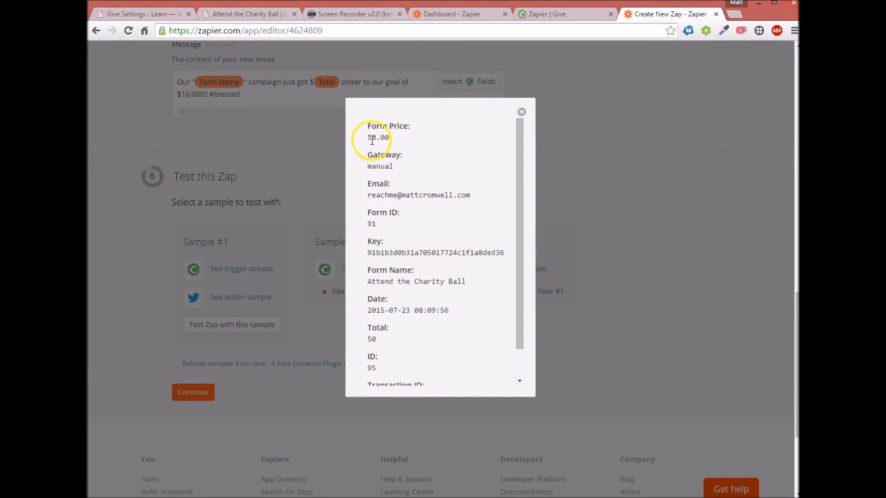
{"action": "mouse_move", "coordinate": [377, 167]}
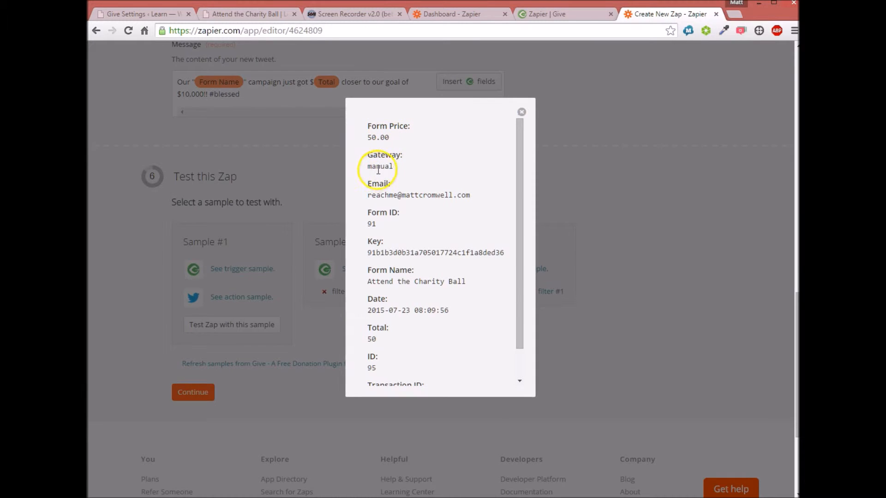
{"action": "mouse_move", "coordinate": [415, 205]}
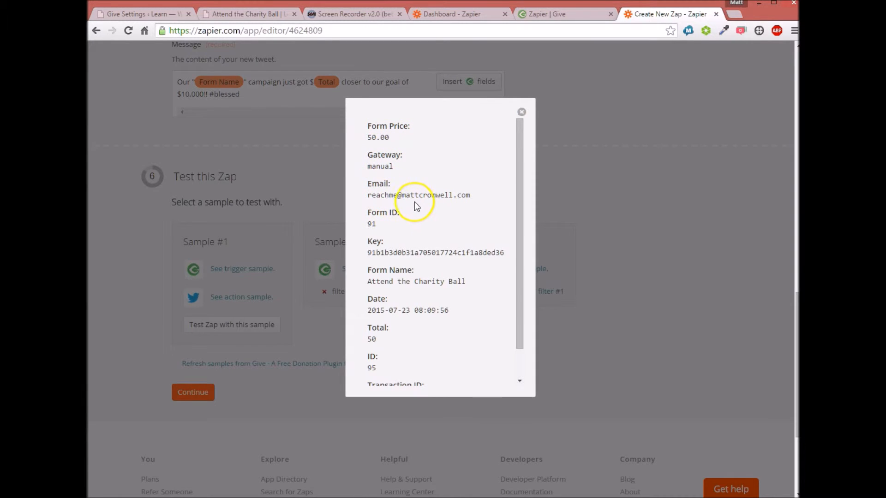
{"action": "mouse_move", "coordinate": [370, 255]}
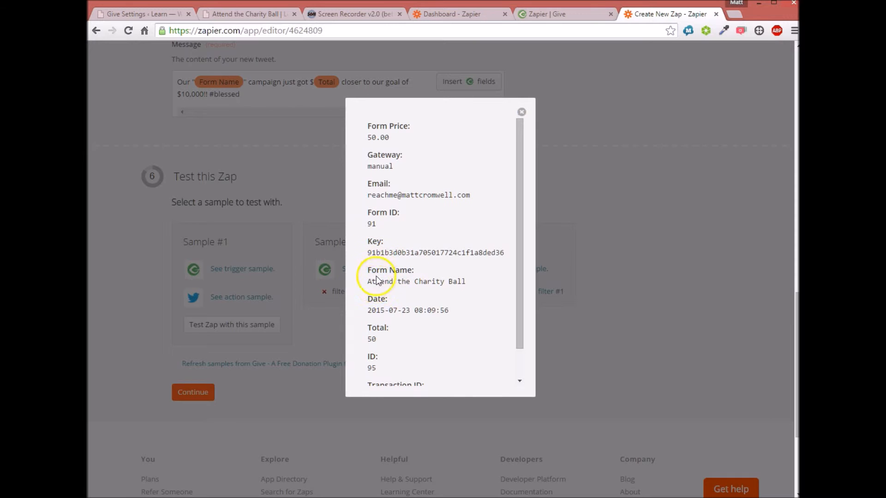
{"action": "mouse_move", "coordinate": [373, 313]}
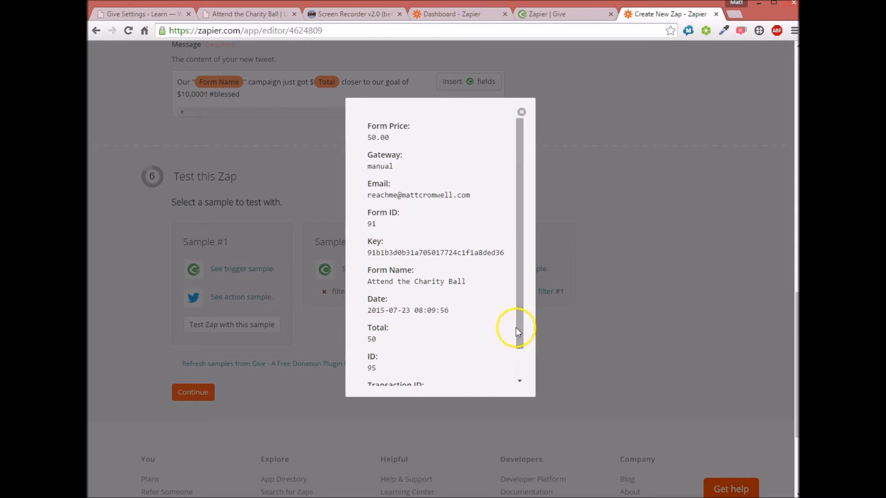
{"action": "scroll", "scroll_direction": "down", "scroll_amount": 3}
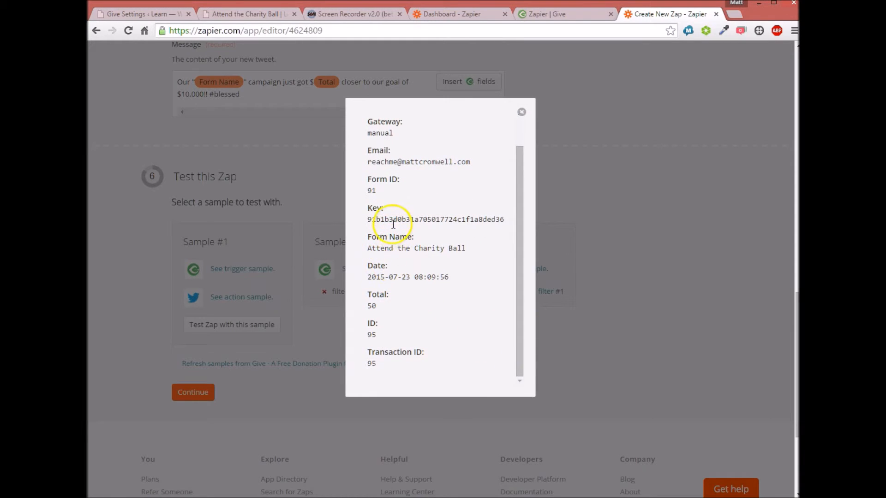
{"action": "mouse_move", "coordinate": [376, 352]}
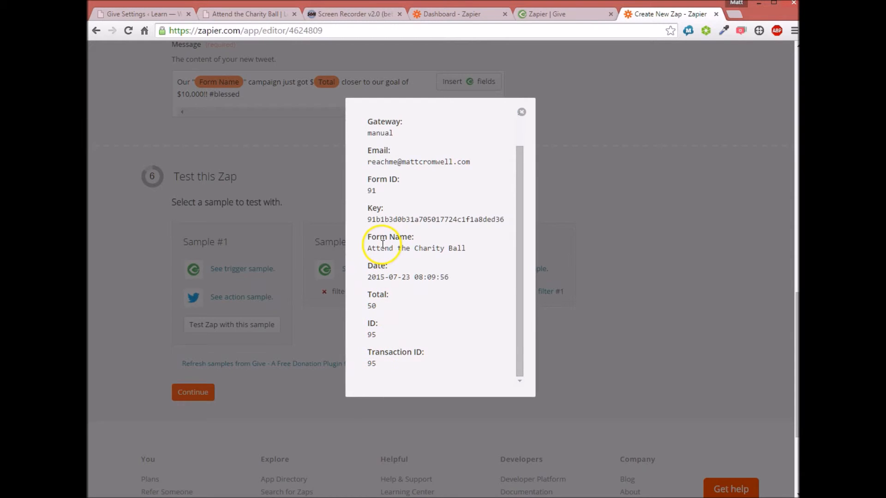
{"action": "mouse_move", "coordinate": [382, 212]}
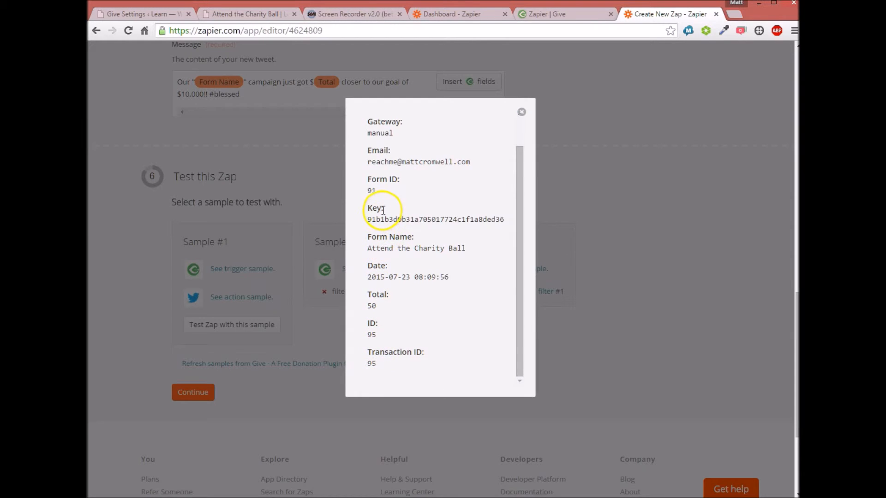
{"action": "mouse_move", "coordinate": [389, 234]}
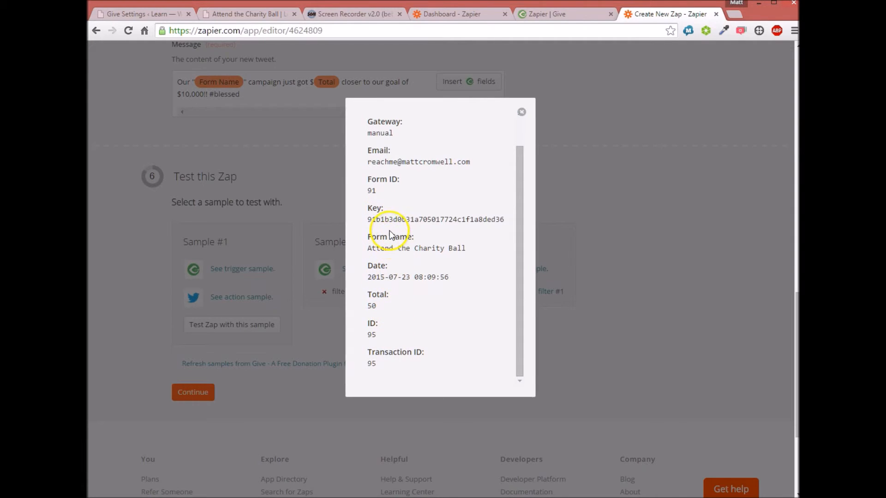
{"action": "mouse_move", "coordinate": [391, 235]}
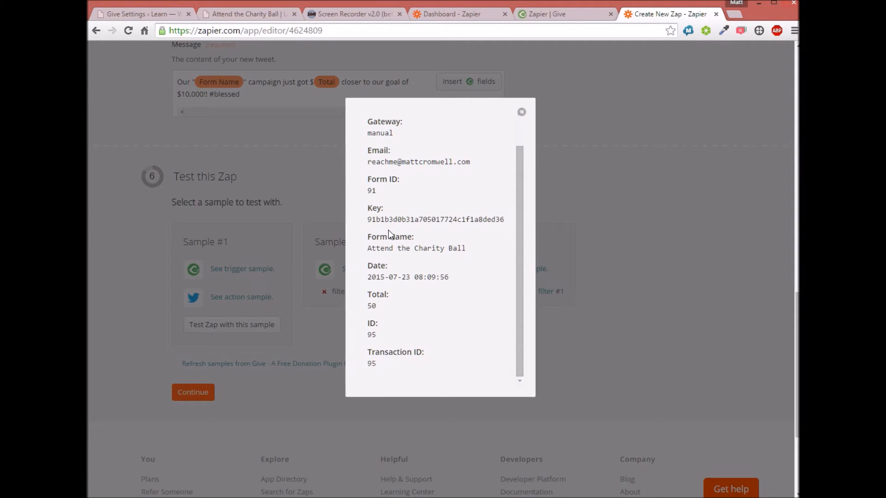
{"action": "mouse_move", "coordinate": [389, 351]}
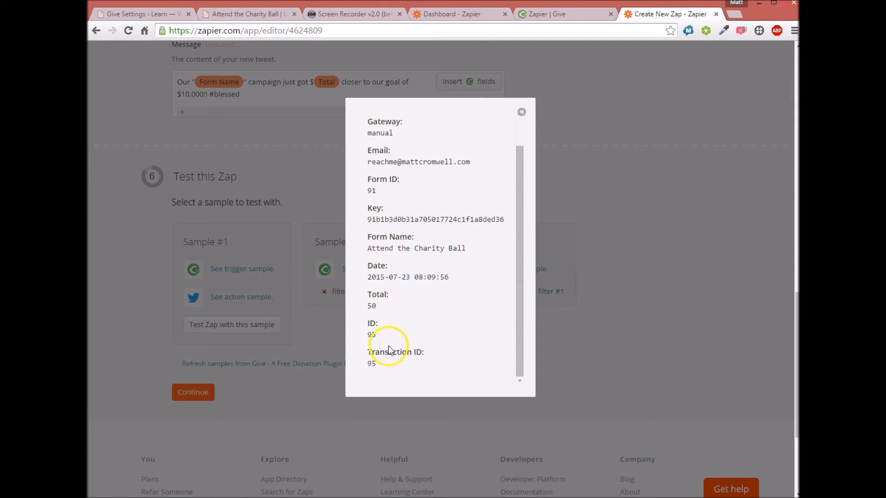
{"action": "scroll", "scroll_direction": "up", "scroll_amount": 3}
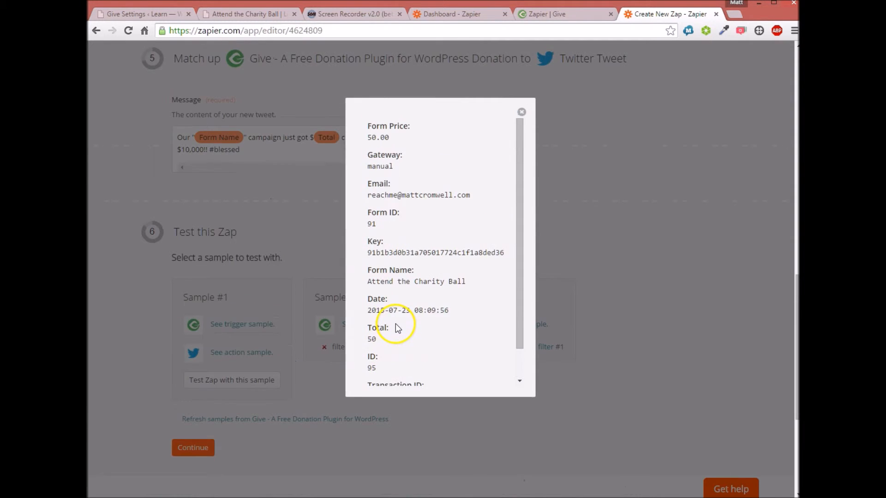
{"action": "scroll", "scroll_direction": "down", "scroll_amount": 3}
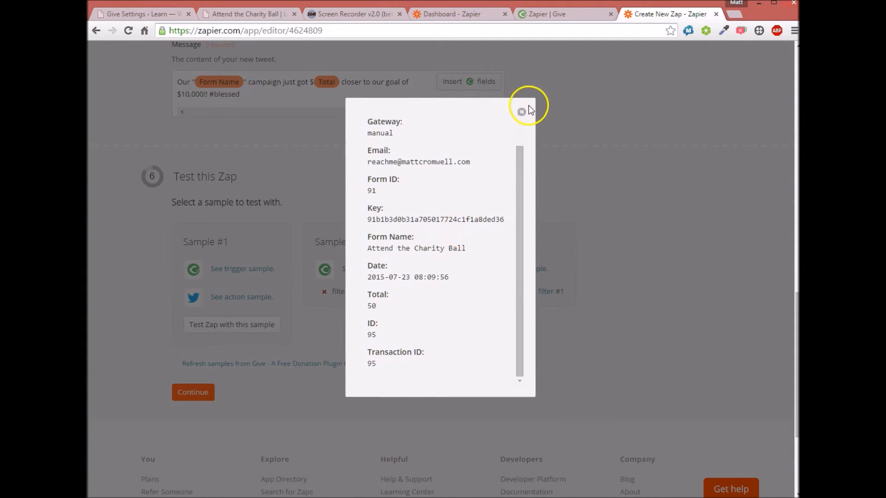
{"action": "left_click", "coordinate": [520, 112]}
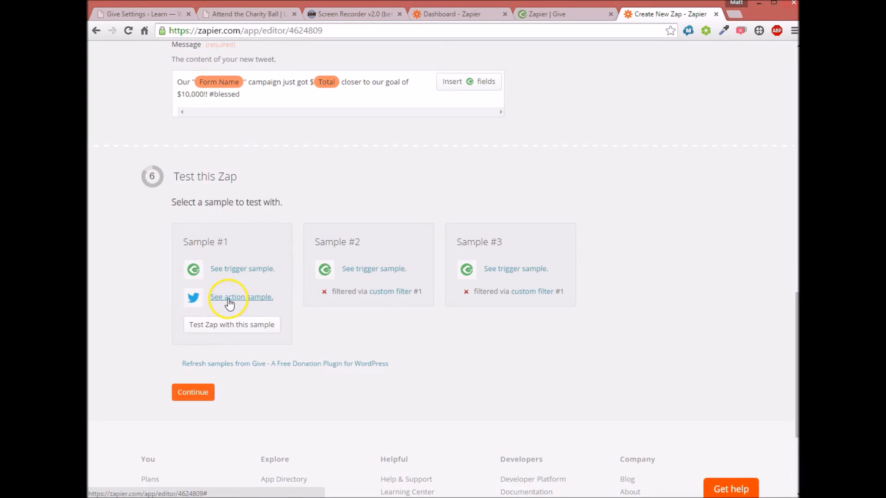
{"action": "left_click", "coordinate": [240, 296]}
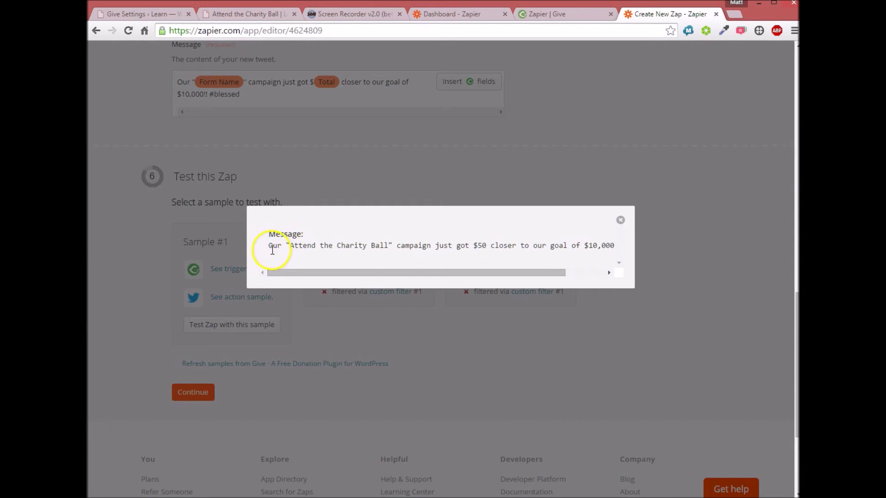
{"action": "mouse_move", "coordinate": [415, 247]}
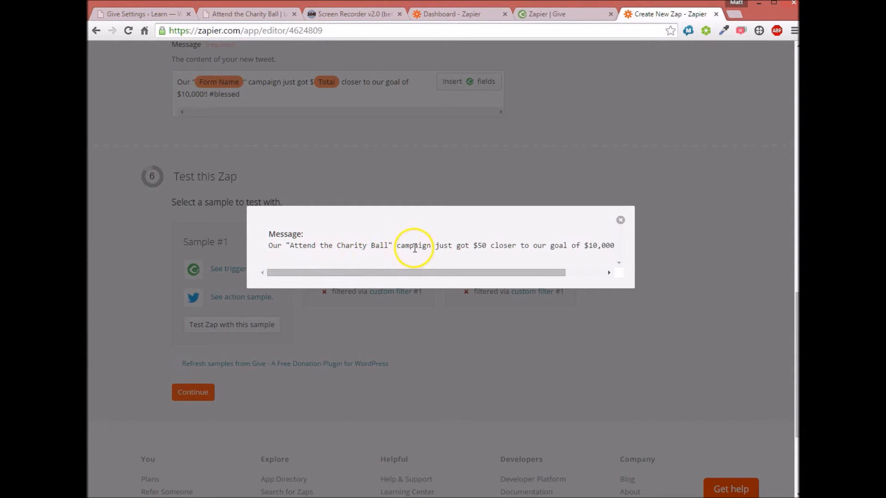
{"action": "mouse_move", "coordinate": [515, 247]}
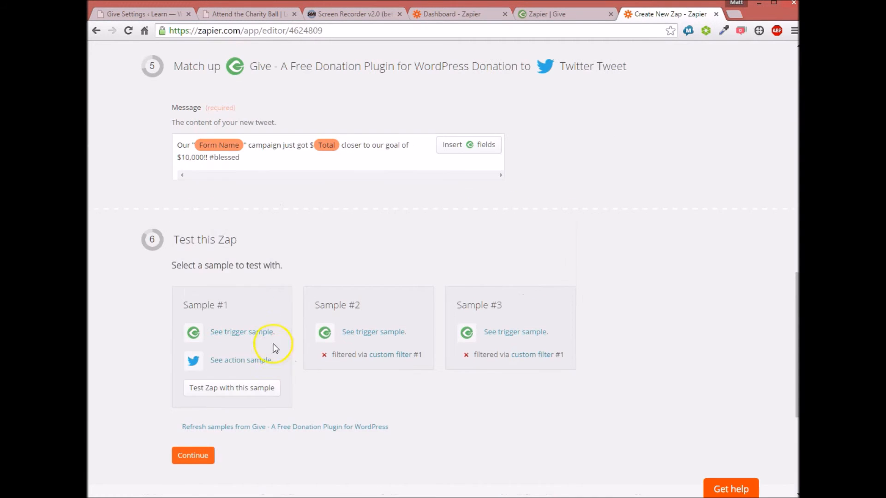
{"action": "mouse_move", "coordinate": [172, 457]}
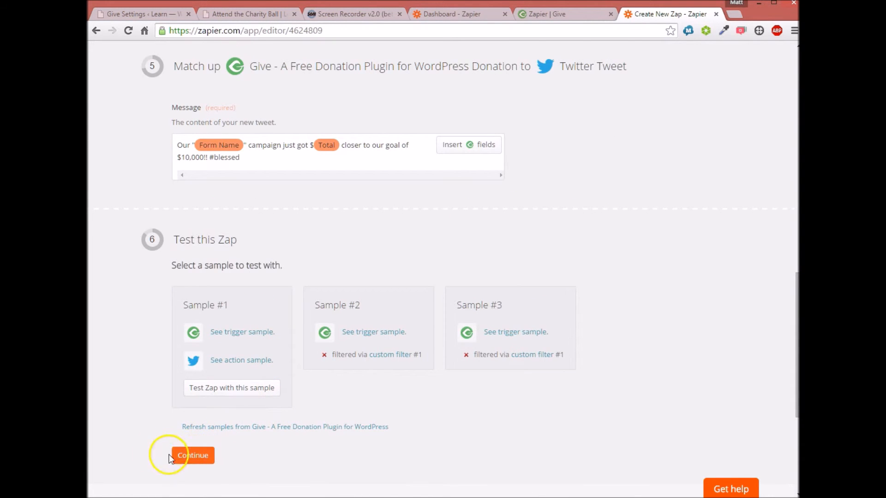
- Name the zap 'Auto Tweet Charity Ball' and turn it on
{"action": "left_click", "coordinate": [193, 455]}
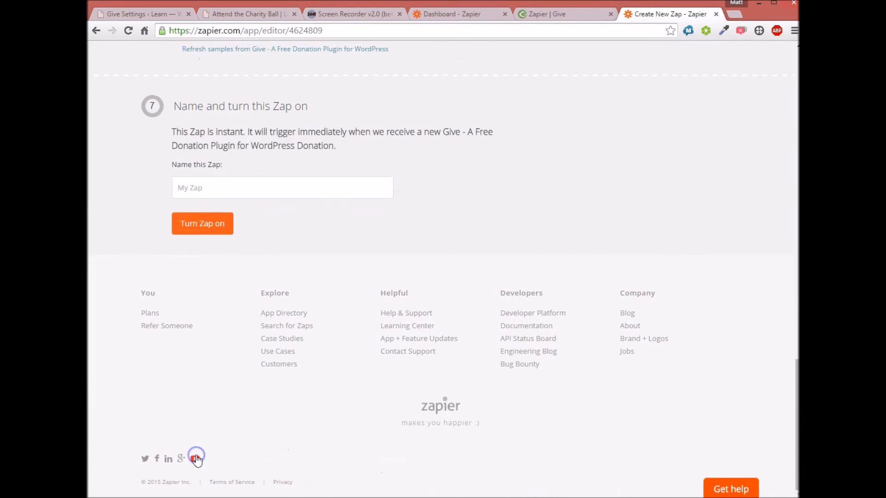
{"action": "left_click", "coordinate": [282, 187]}
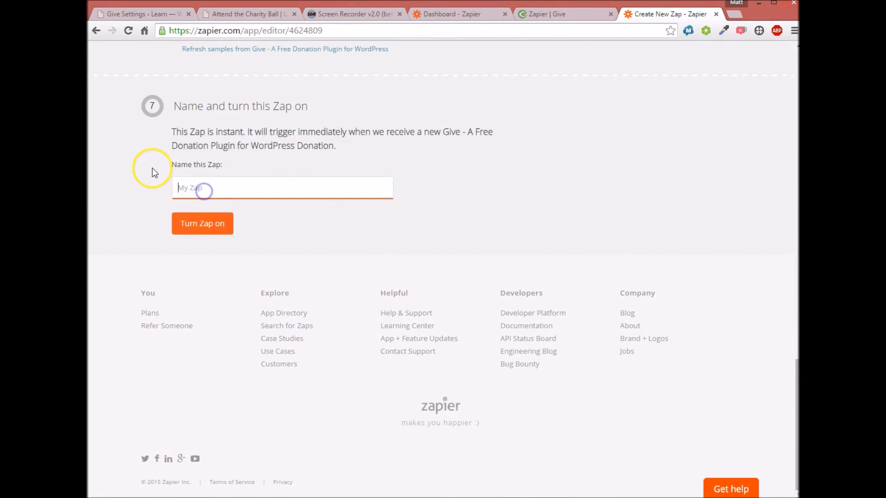
{"action": "type", "text": "Auto"}
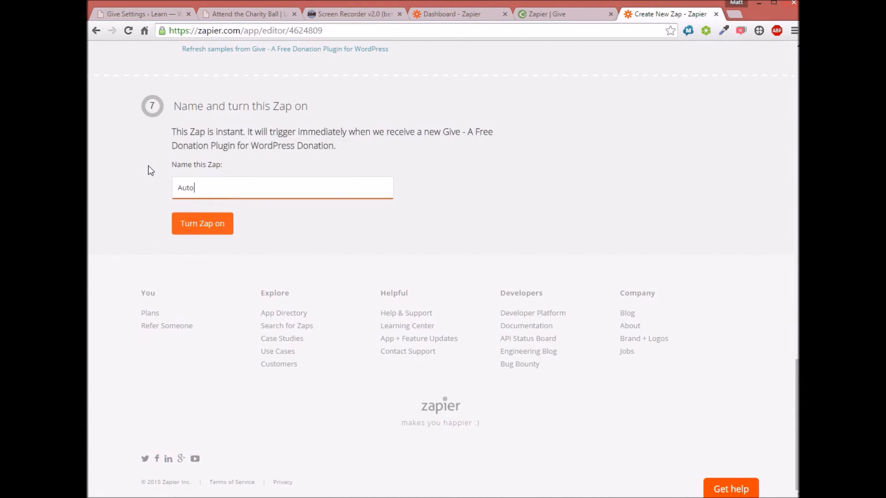
{"action": "type", "text": "Tweet Charit"}
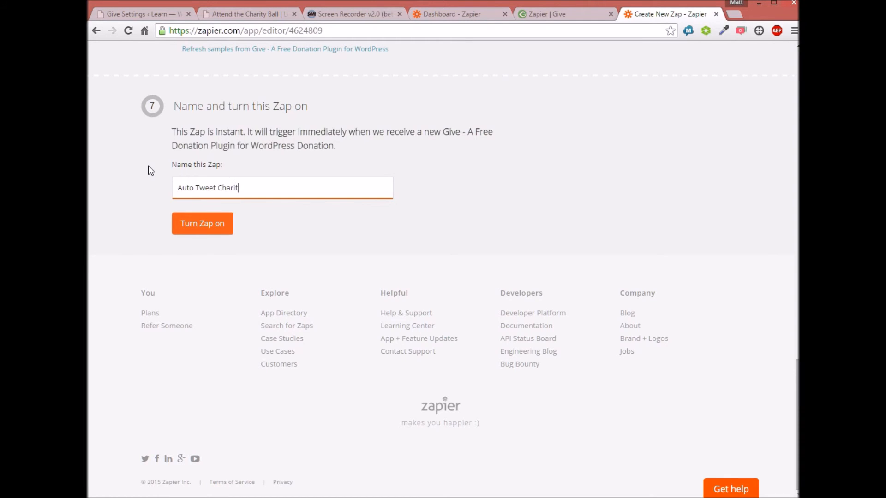
{"action": "type", "text": "y Ball"}
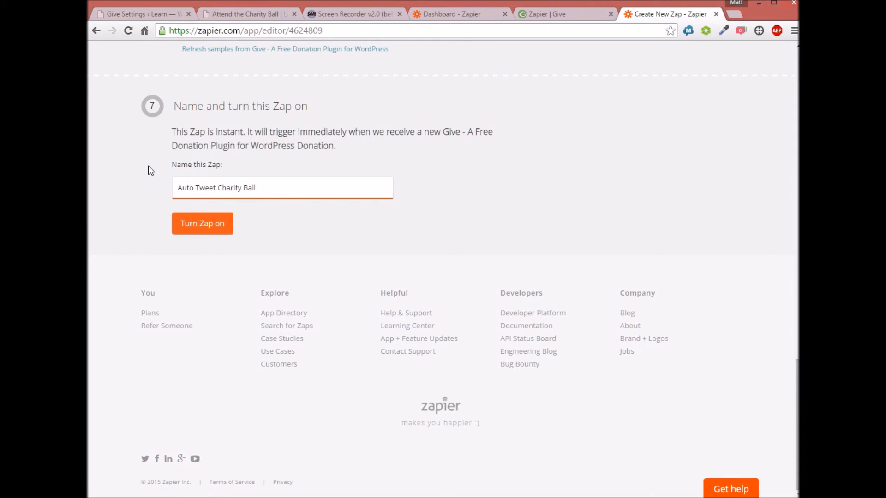
{"action": "left_click", "coordinate": [203, 223]}
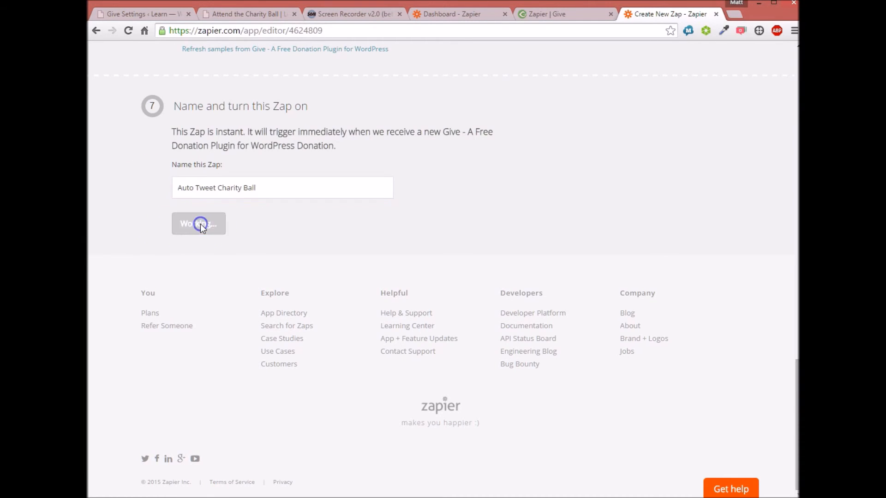
{"action": "left_click", "coordinate": [198, 223]}
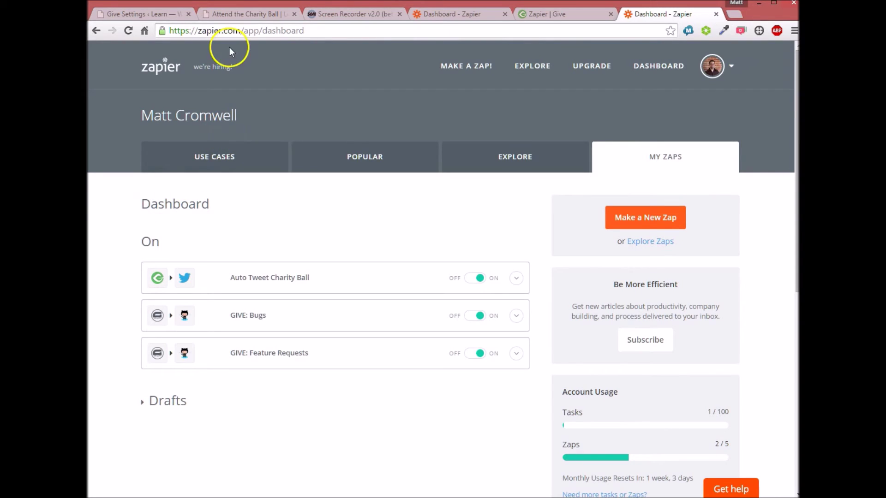
- Donate 100.00 via Test Payment on the Attend the Charity Ball form and reach confirmation
{"action": "left_click", "coordinate": [248, 14]}
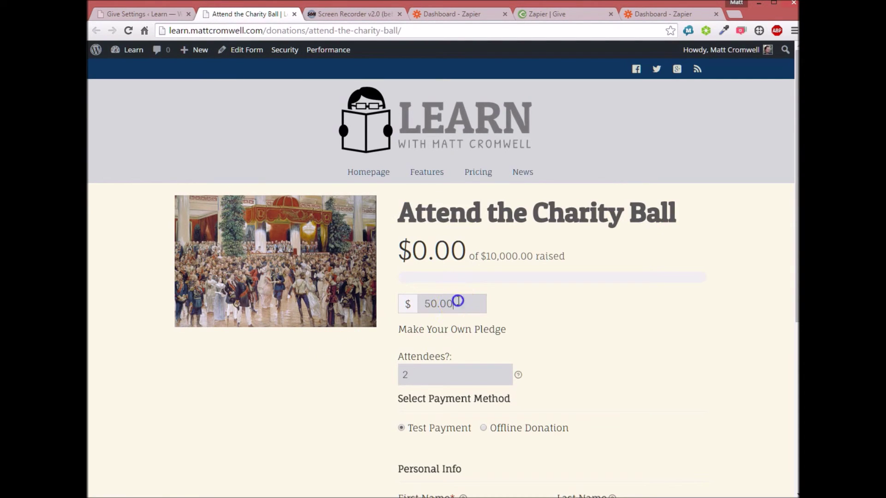
{"action": "type", "text": "5,000.00"}
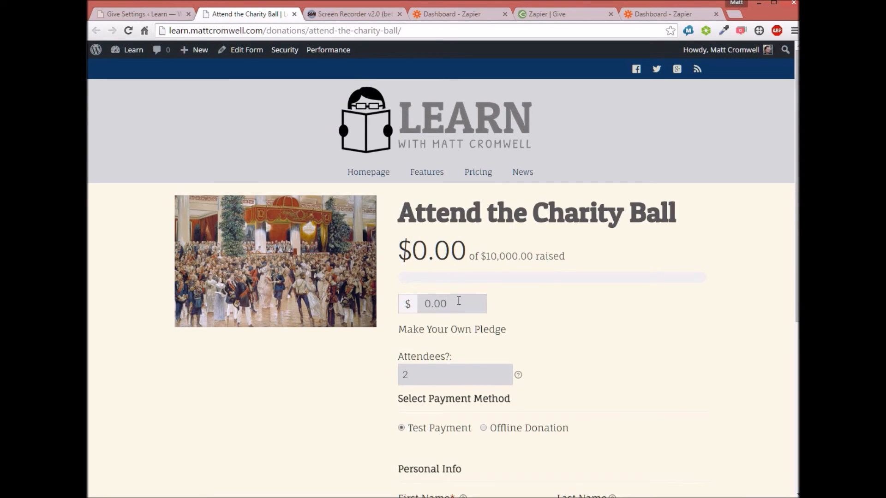
{"action": "type", "text": "100.00"}
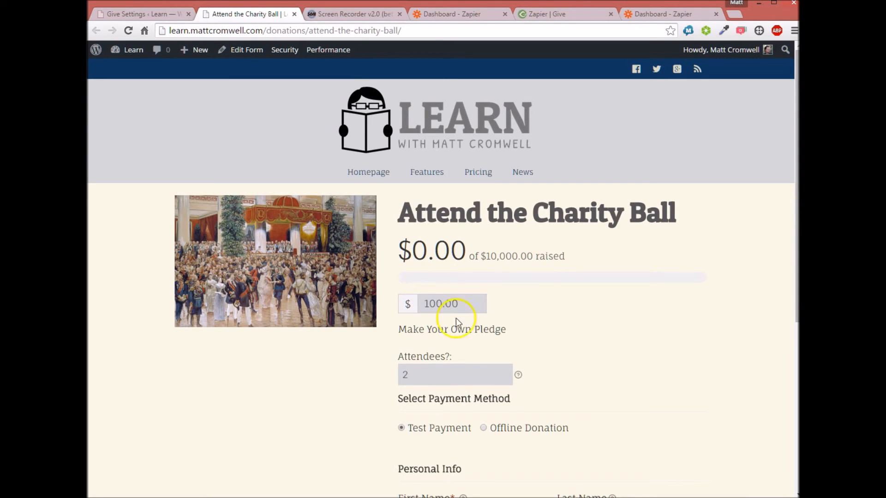
{"action": "scroll", "scroll_direction": "down", "scroll_amount": 3}
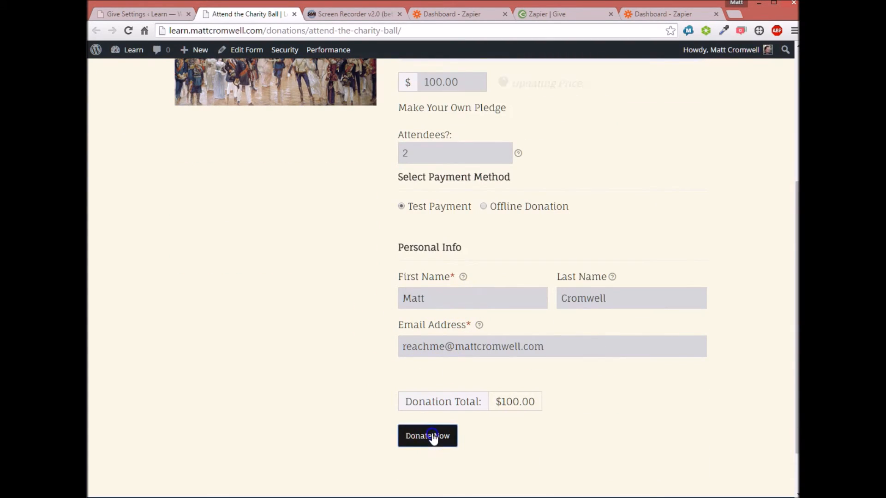
{"action": "left_click", "coordinate": [427, 436]}
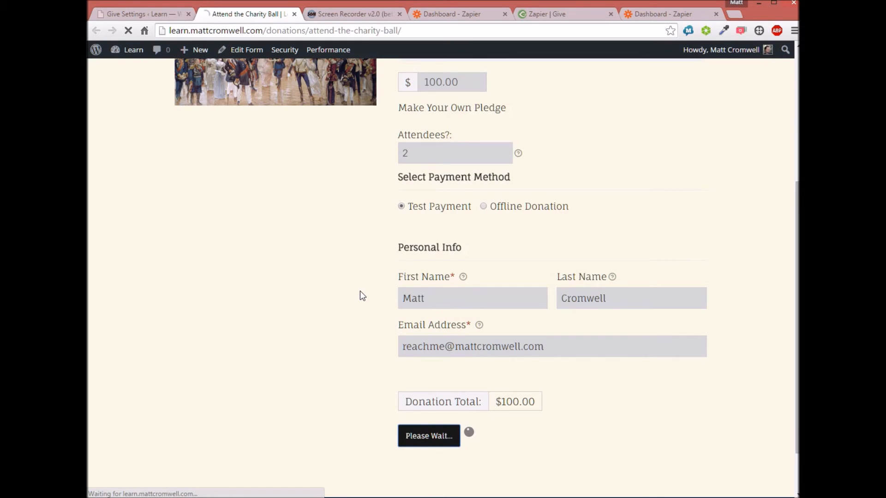
{"action": "mouse_move", "coordinate": [640, 184]}
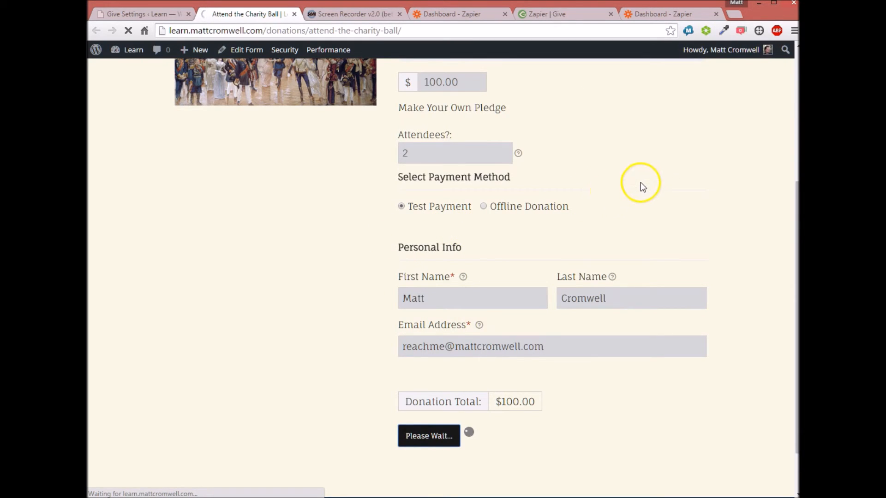
{"action": "left_click", "coordinate": [428, 436]}
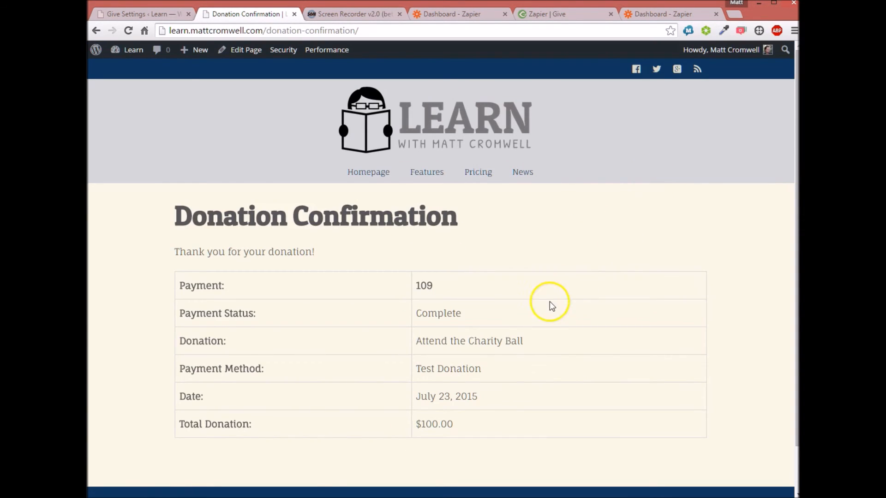
{"action": "left_click", "coordinate": [139, 14]}
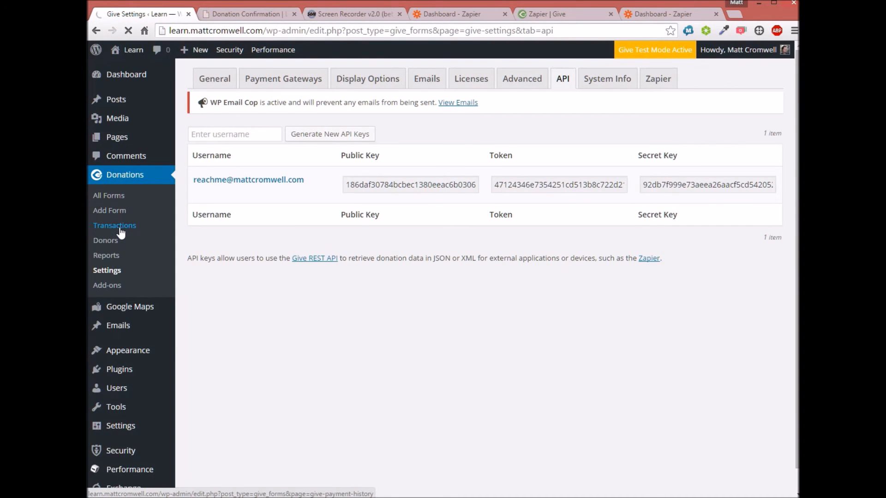
- Show Donations > Transactions with the new $100.00 entry, then go to Twitter's home feed
{"action": "left_click", "coordinate": [114, 225]}
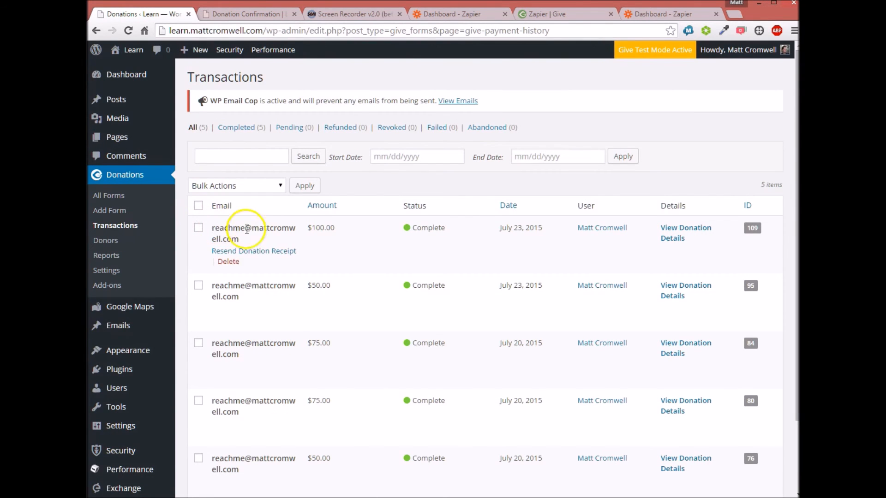
{"action": "mouse_move", "coordinate": [678, 238]}
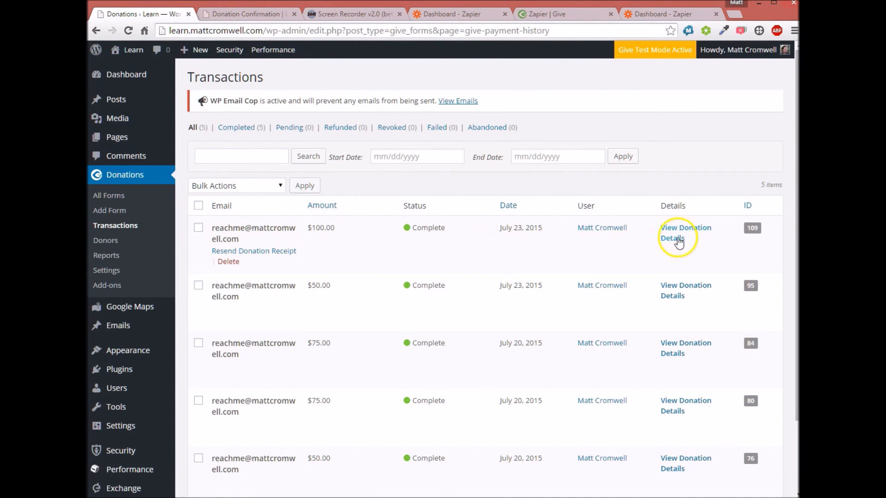
{"action": "left_click", "coordinate": [729, 14]}
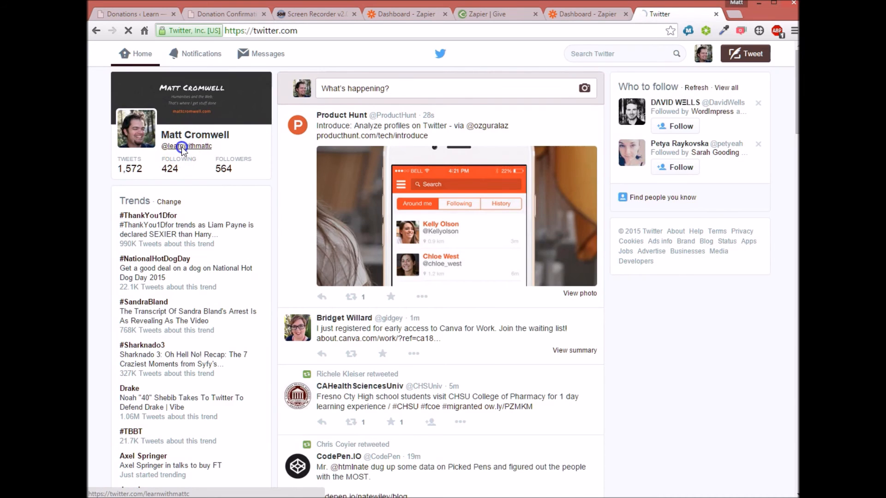
- Find the auto-posted $100 Charity Ball tweet on the profile and delete it
{"action": "left_click", "coordinate": [187, 146]}
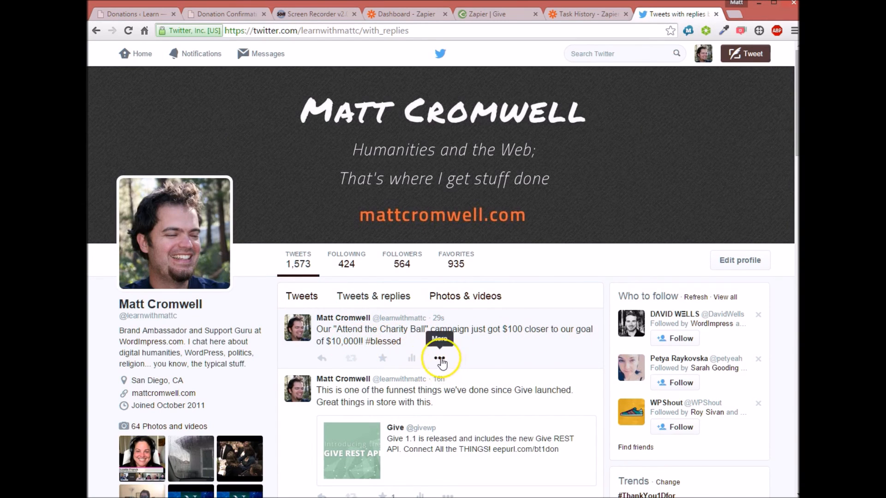
{"action": "left_click", "coordinate": [439, 358]}
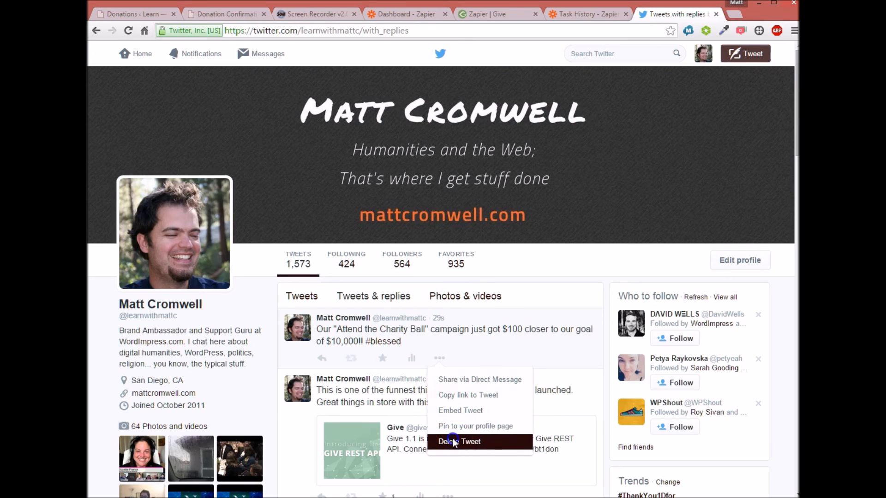
{"action": "left_click", "coordinate": [460, 441]}
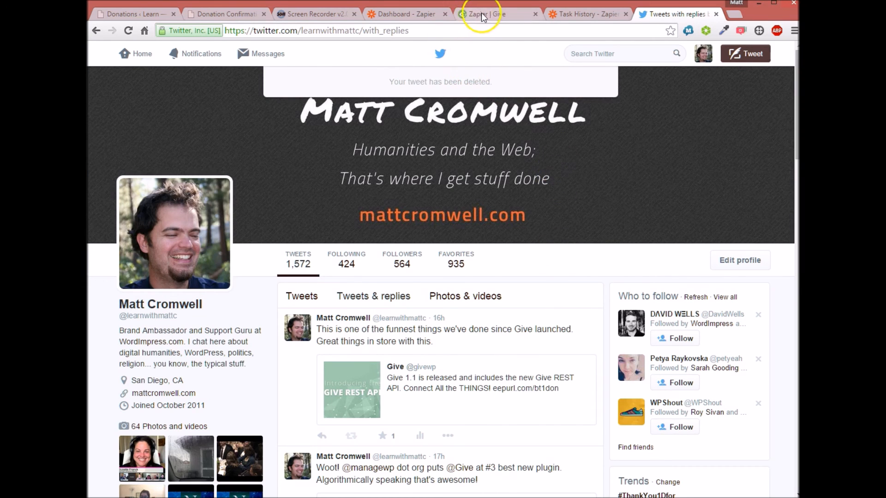
{"action": "left_click", "coordinate": [404, 14]}
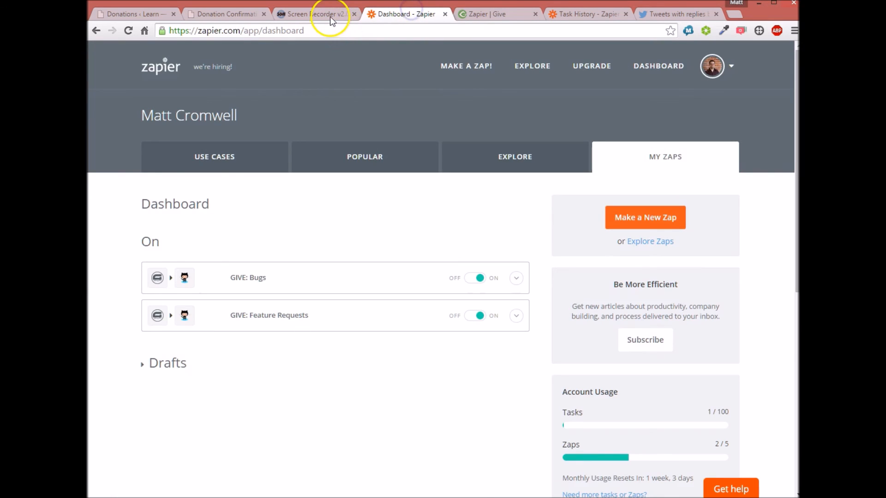
{"action": "mouse_move", "coordinate": [303, 14]}
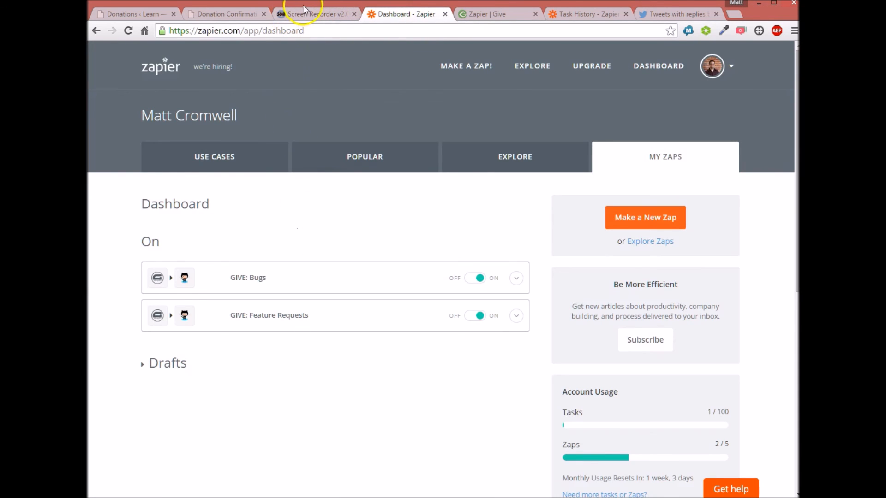
- Return to the WordPress Transactions page via the Donations – Learn browser tab
{"action": "left_click", "coordinate": [133, 13]}
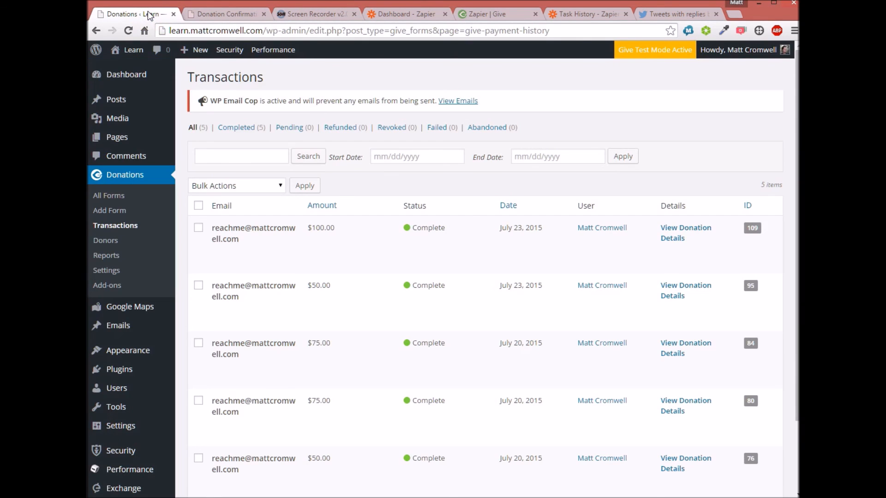
{"action": "mouse_move", "coordinate": [191, 261]}
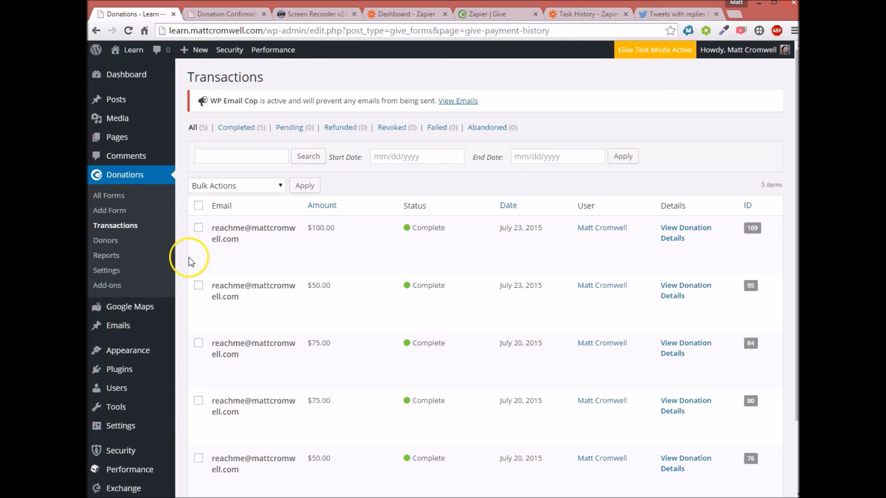